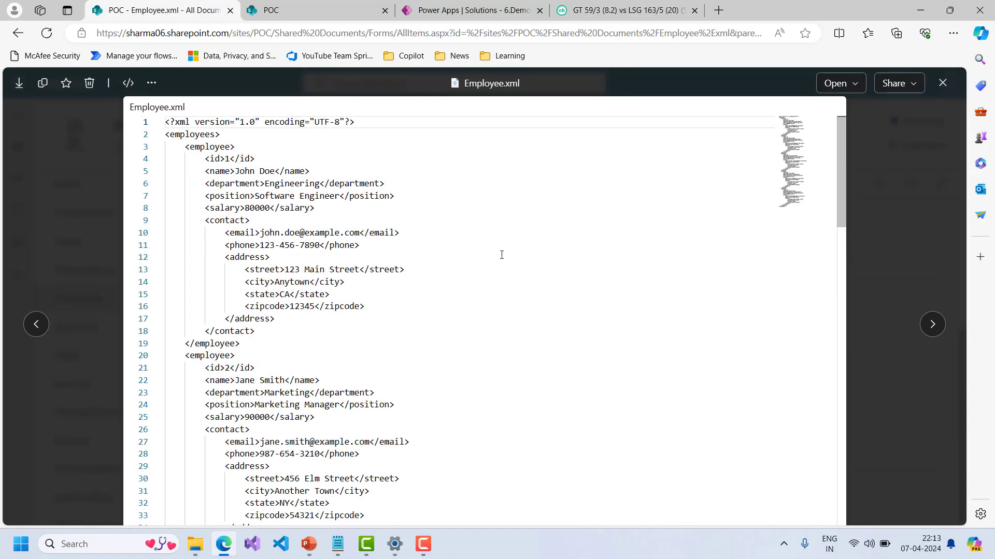
Step: Review the empty EmployeeData list's Name, Department, Salary and Email columns on the POC site
left_click(693, 11)
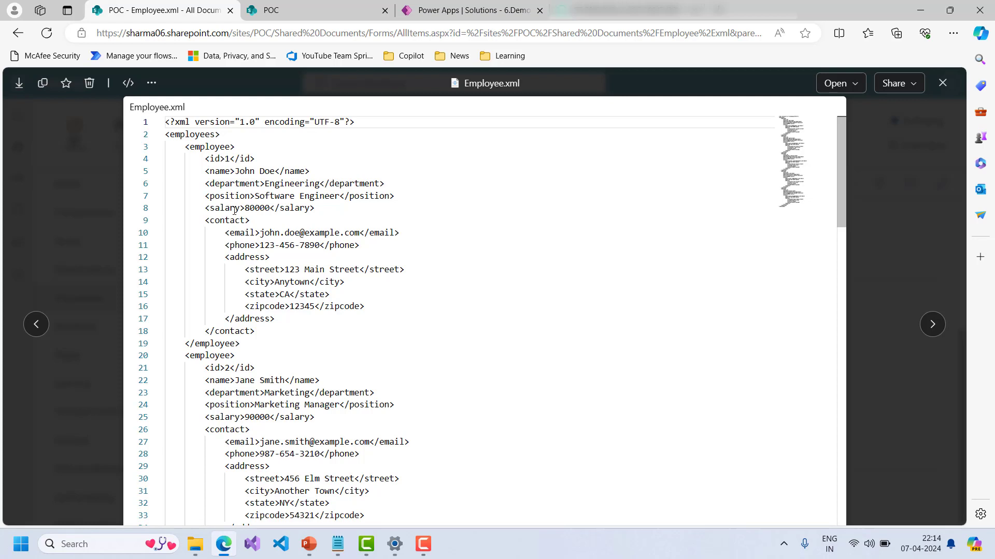
mouse_move(231, 220)
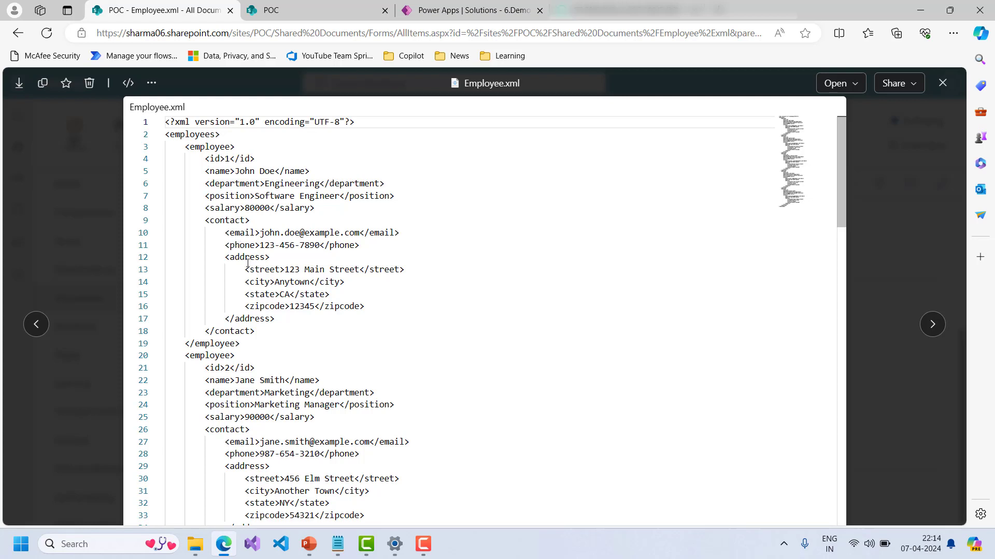
mouse_move(218, 183)
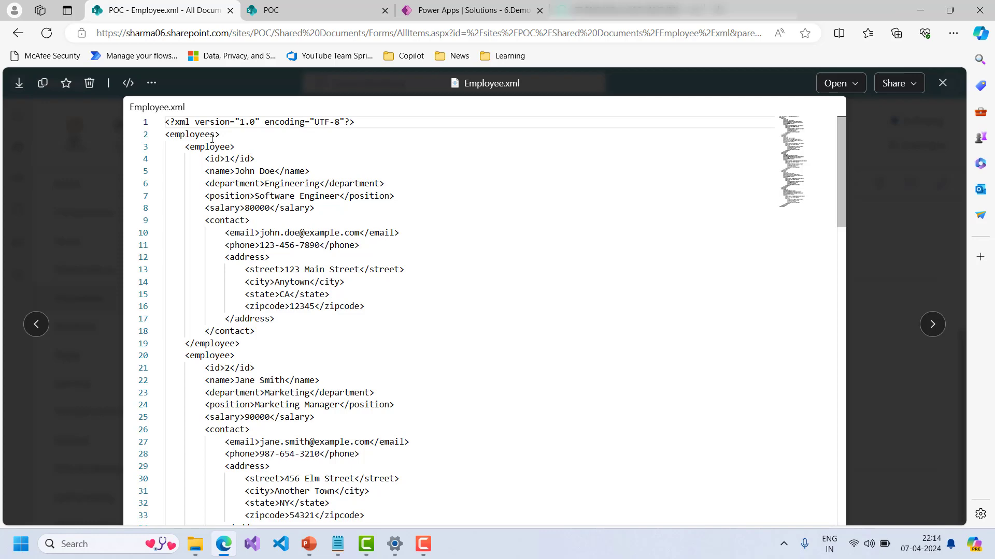
scroll("down", 3)
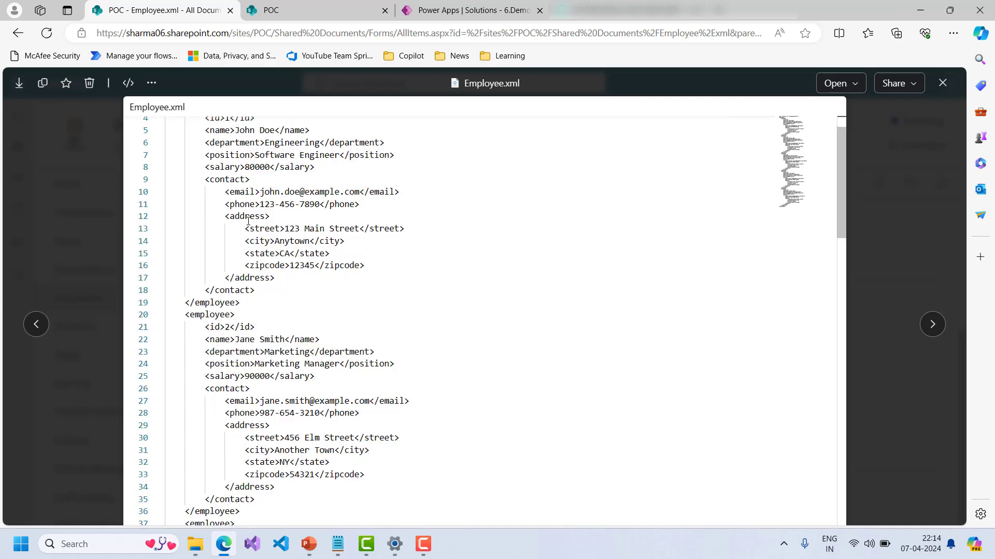
scroll("down", 3)
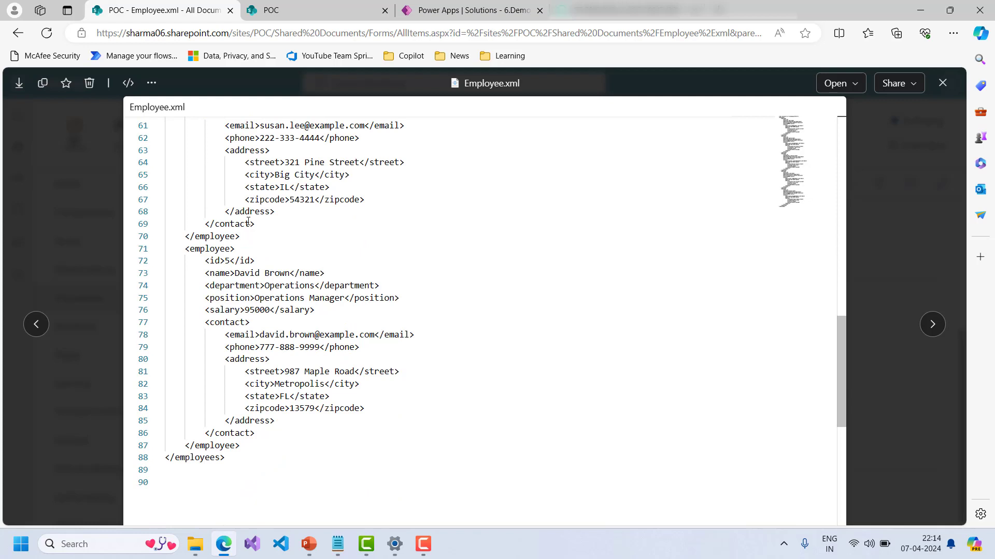
mouse_move(293, 7)
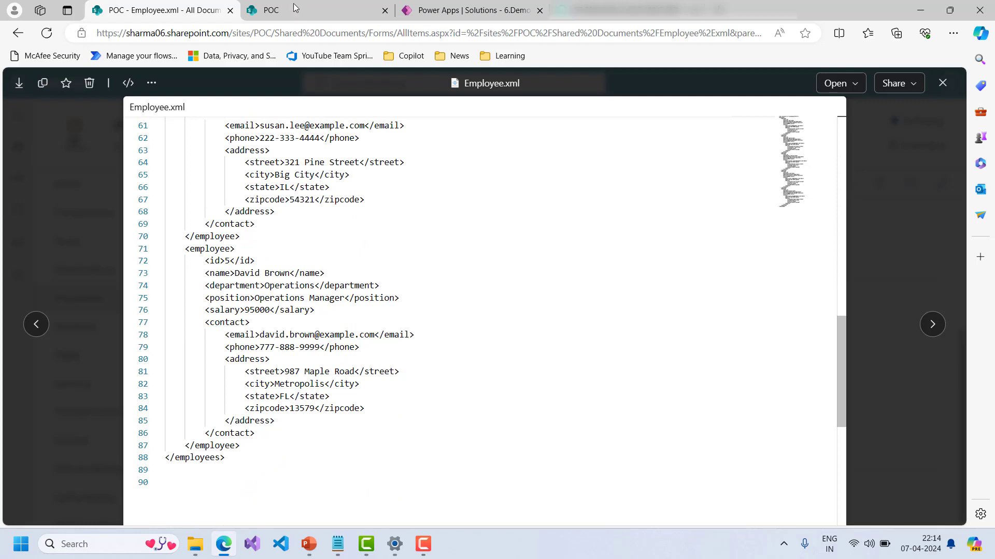
left_click(266, 10)
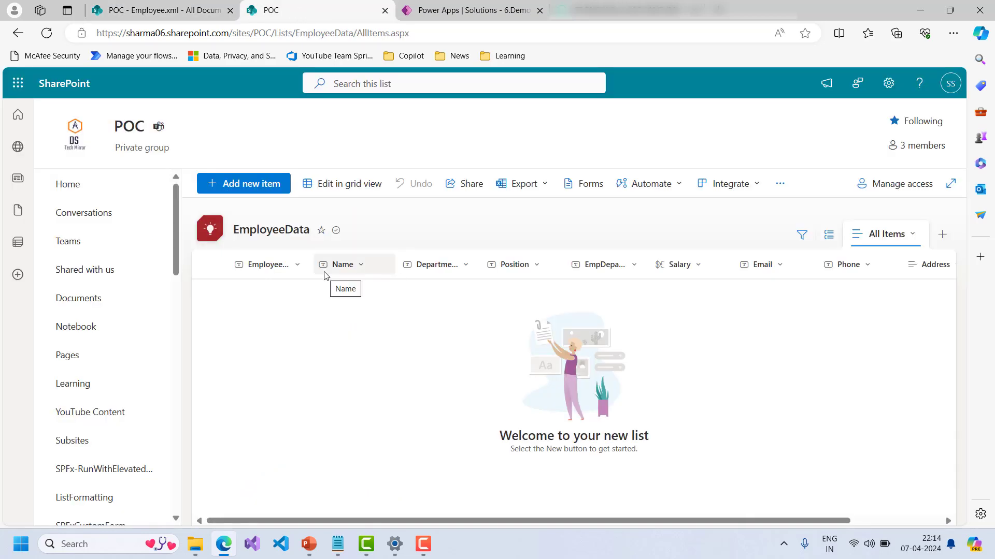
mouse_move(262, 264)
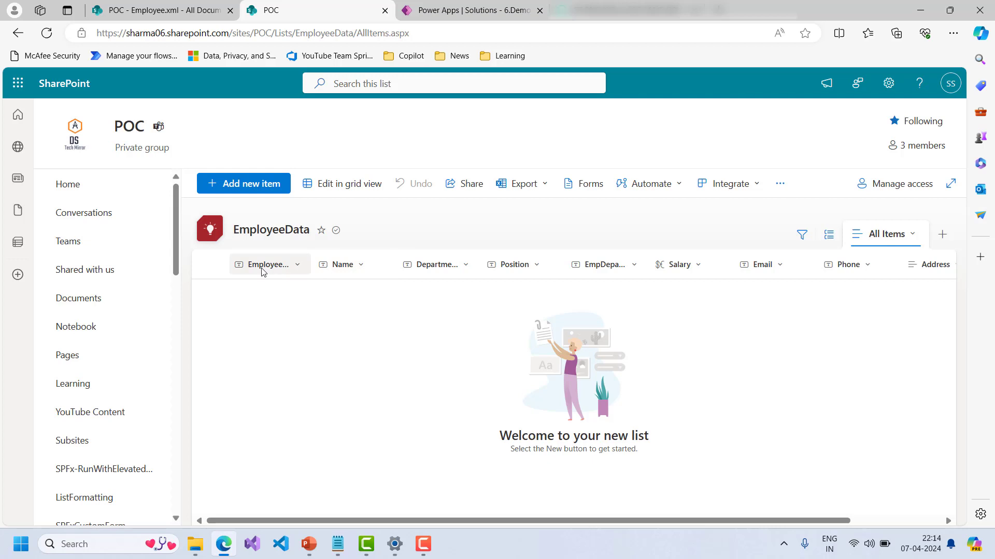
mouse_move(263, 265)
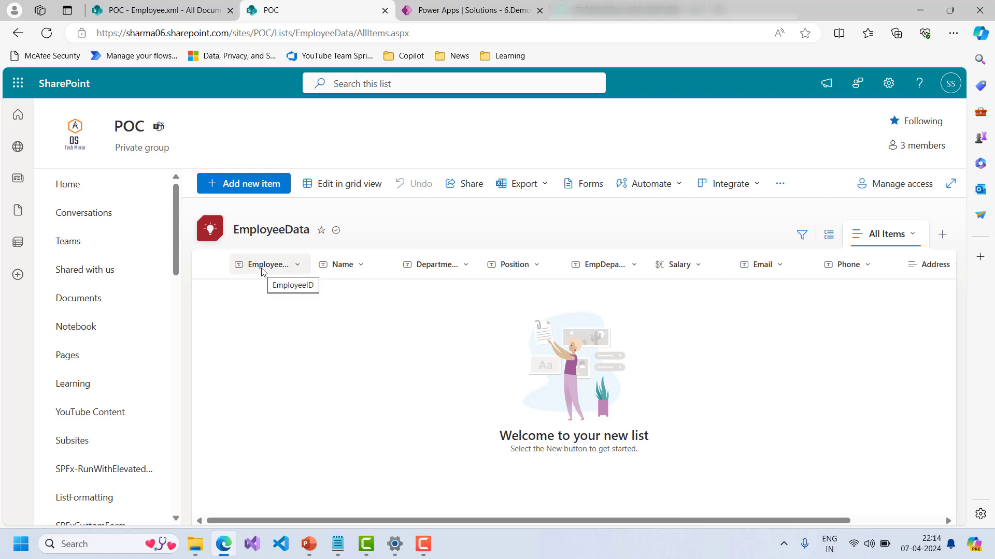
mouse_move(513, 265)
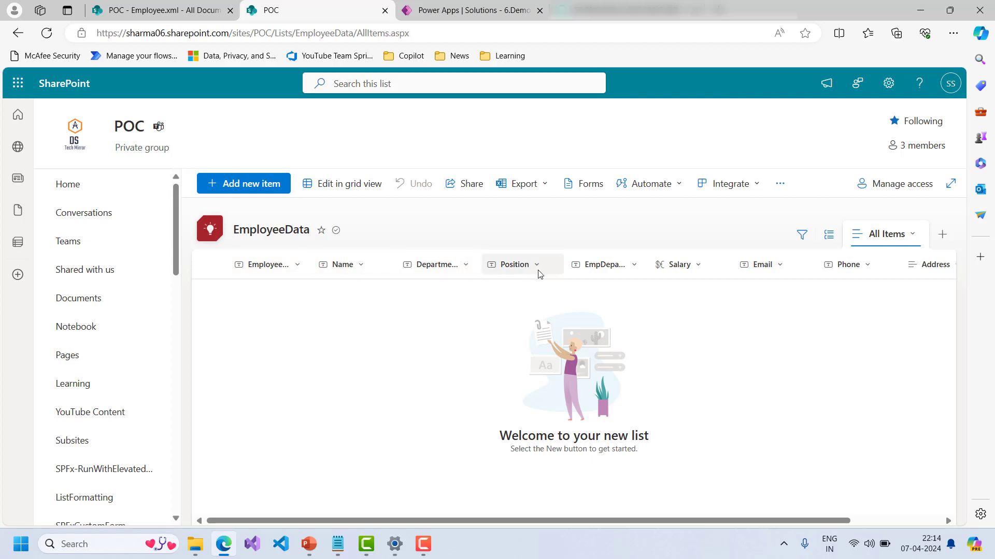
mouse_move(844, 265)
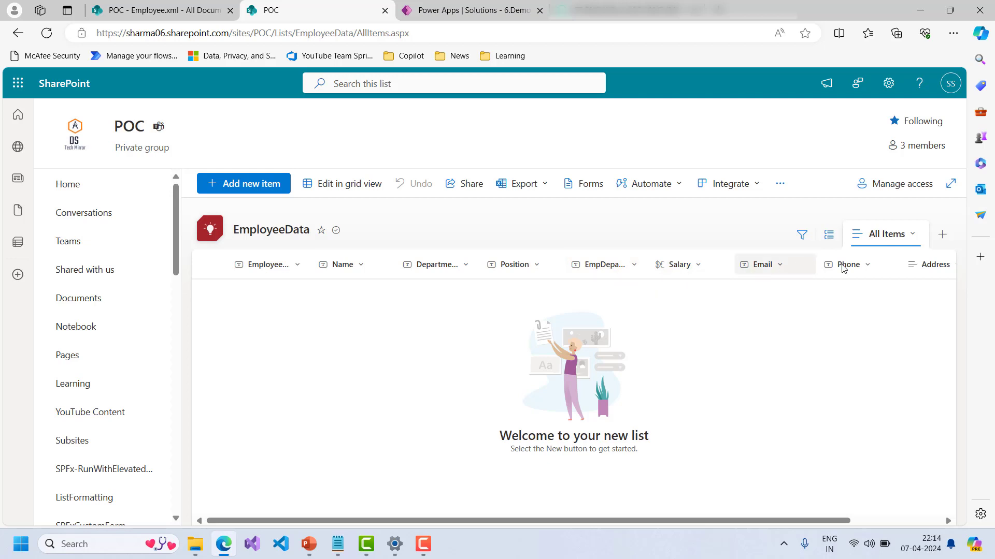
mouse_move(673, 210)
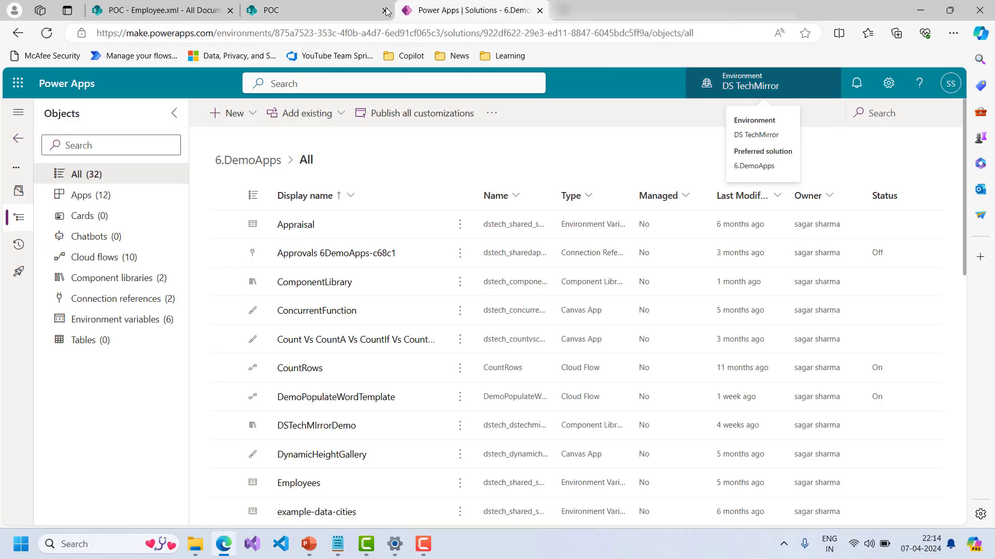
Step: Create an instant cloud flow named 'DemoParseXML' with a Manually trigger a flow trigger
left_click(228, 113)
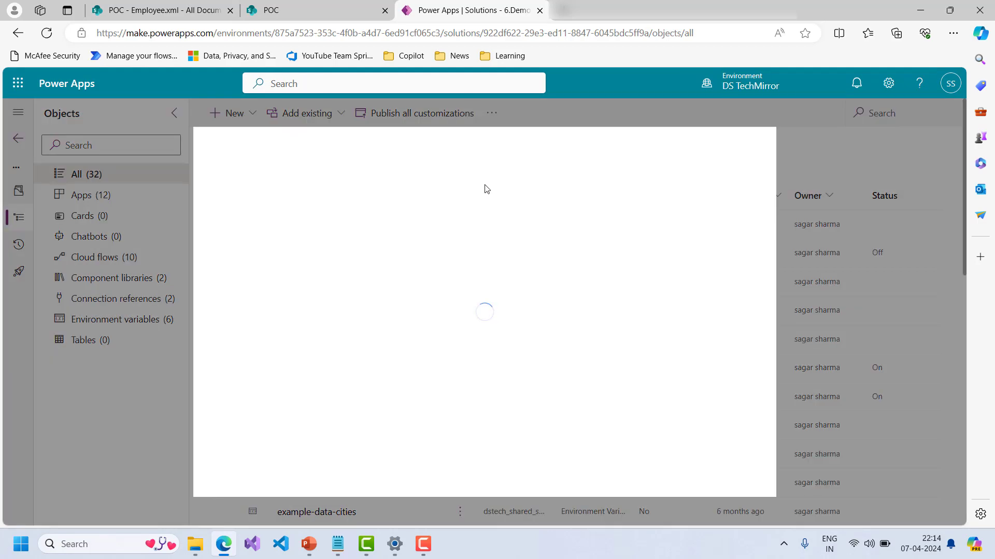
left_click(624, 195)
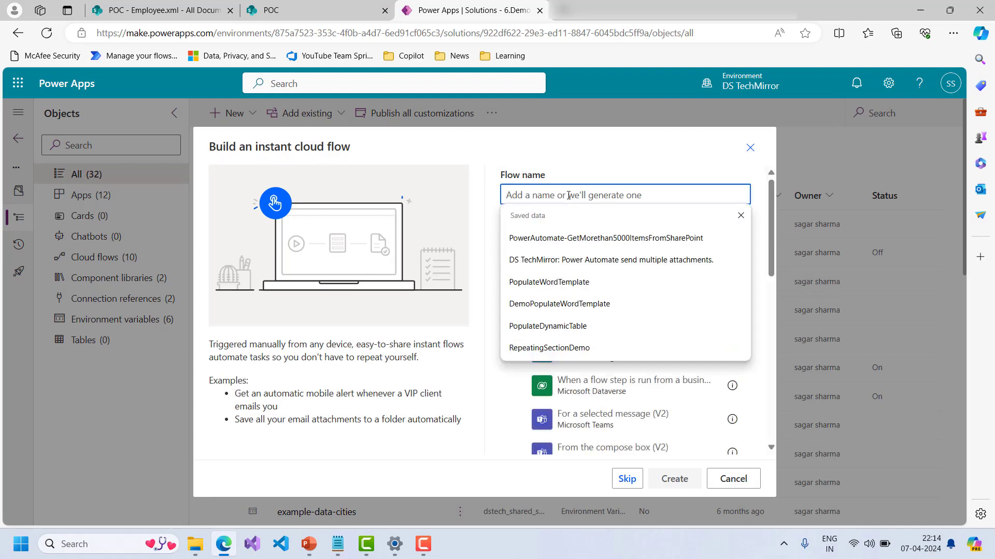
type("DemoPa")
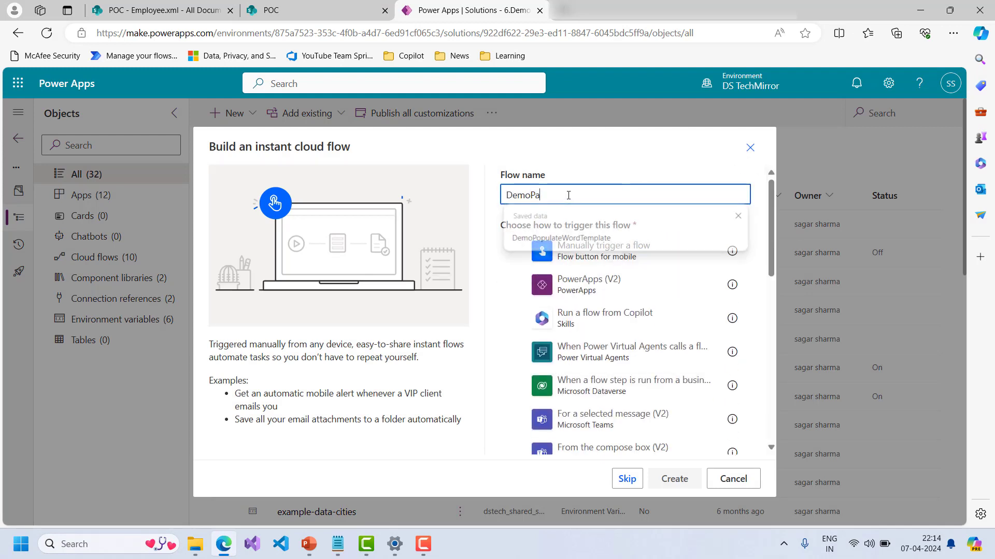
left_click(672, 478)
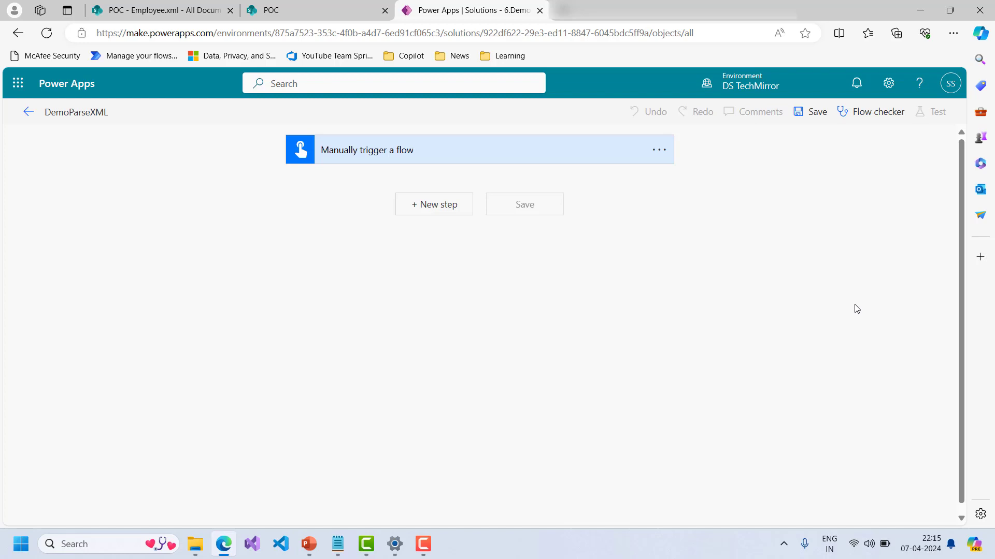
left_click(159, 10)
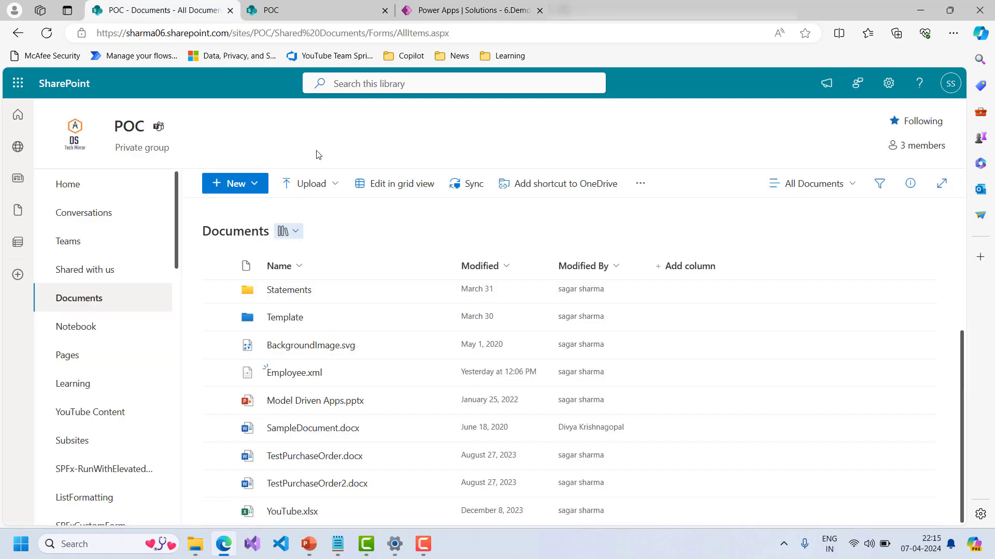
mouse_move(268, 232)
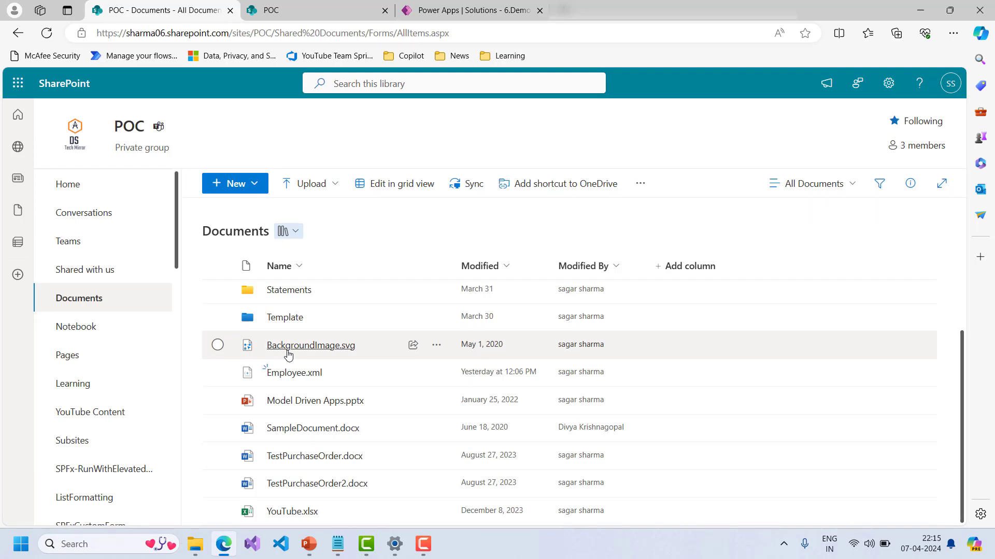
mouse_move(358, 73)
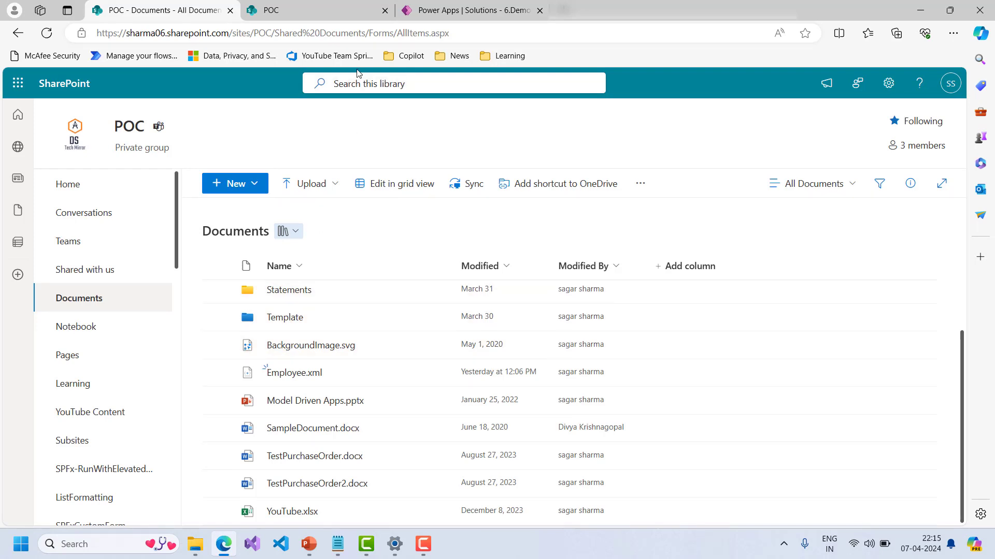
left_click(470, 11)
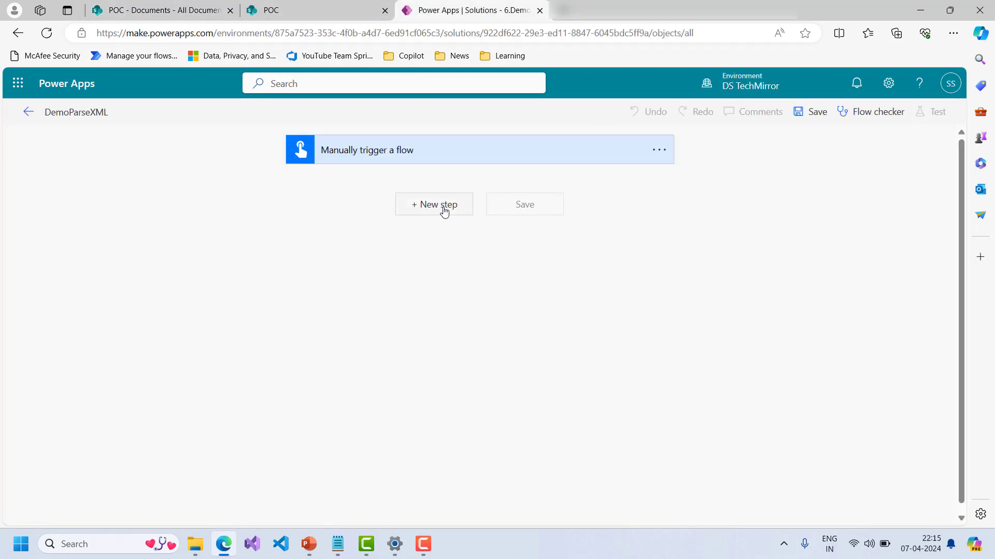
Step: Add SharePoint 'Get file content using path' for /Shared Documents/Employee.xml on the POC site
left_click(434, 204)
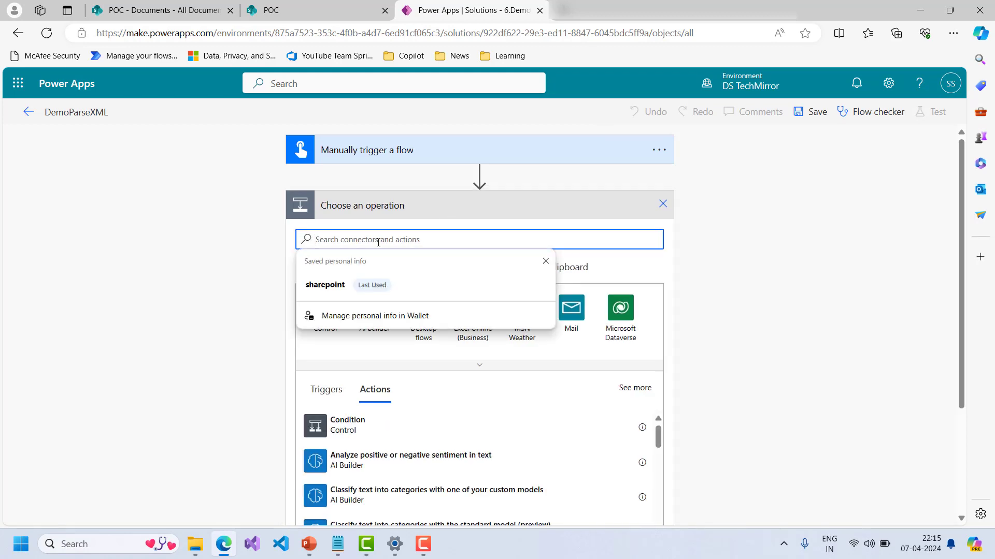
type("get file content")
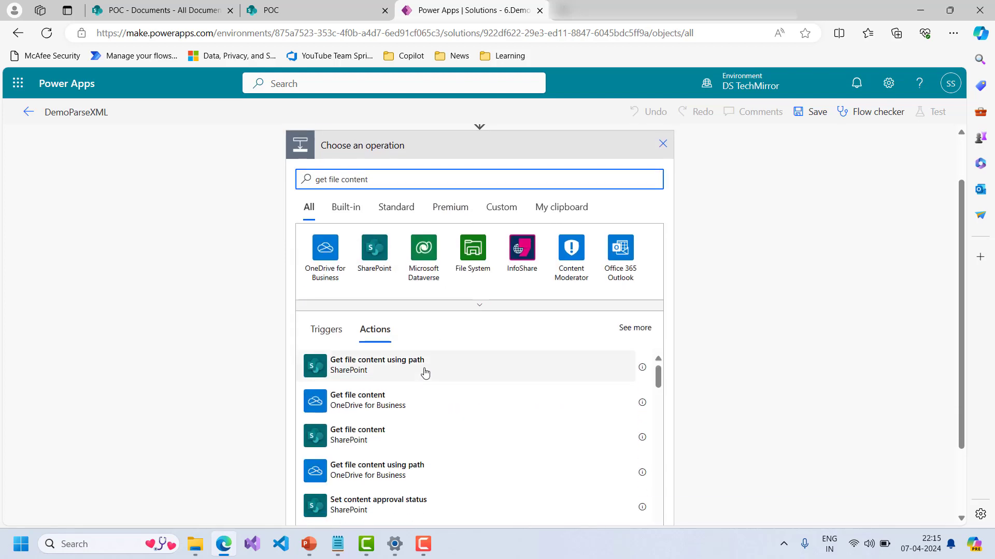
left_click(377, 365)
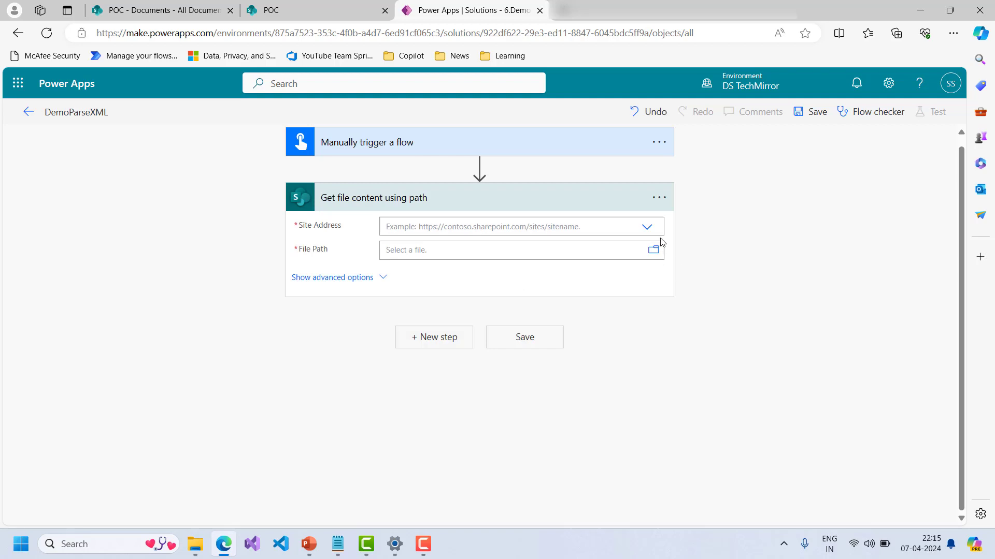
left_click(647, 226)
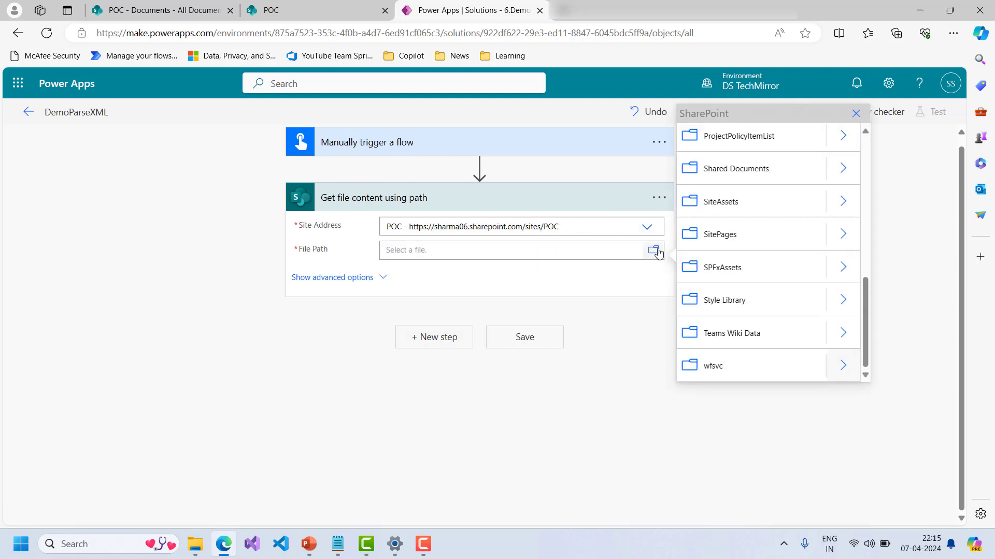
mouse_move(843, 169)
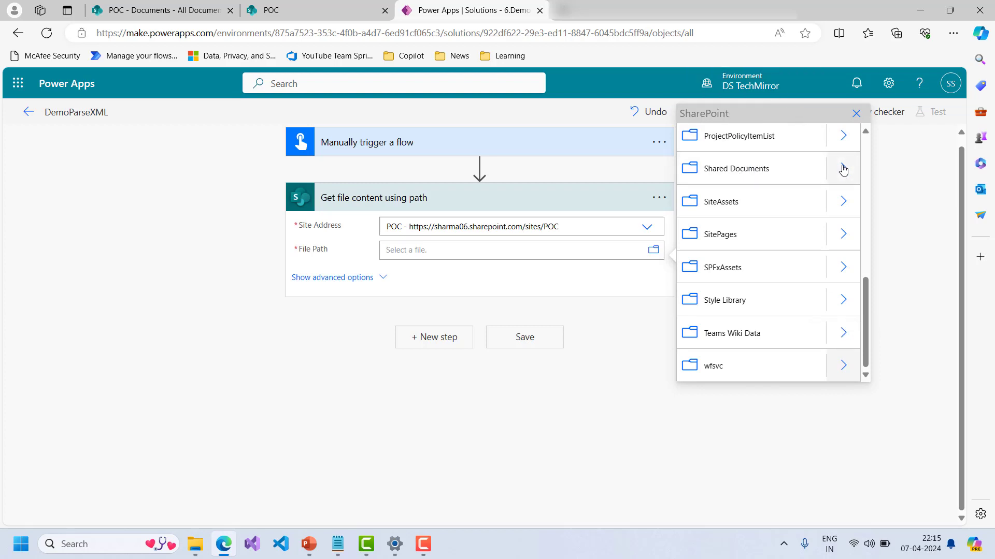
left_click(843, 168)
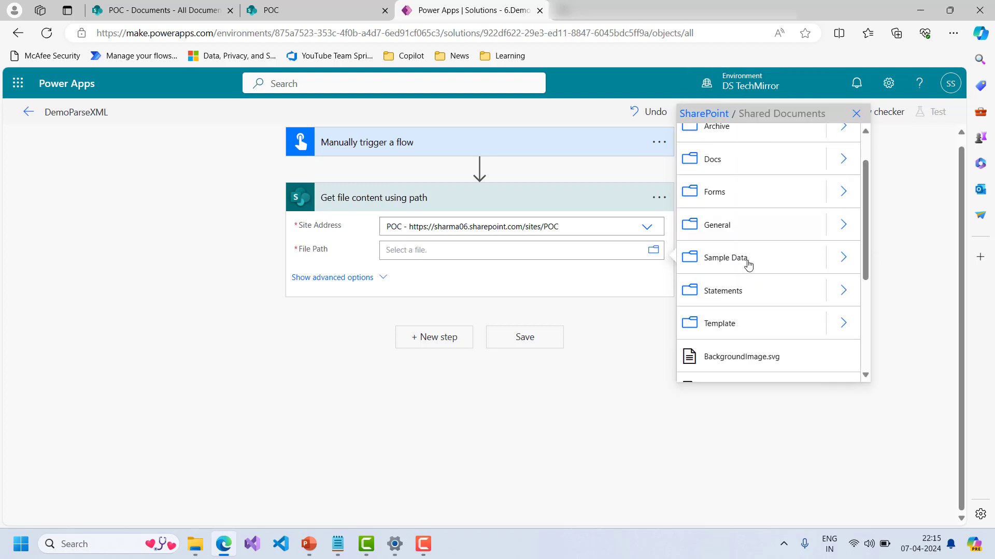
scroll("down", 3)
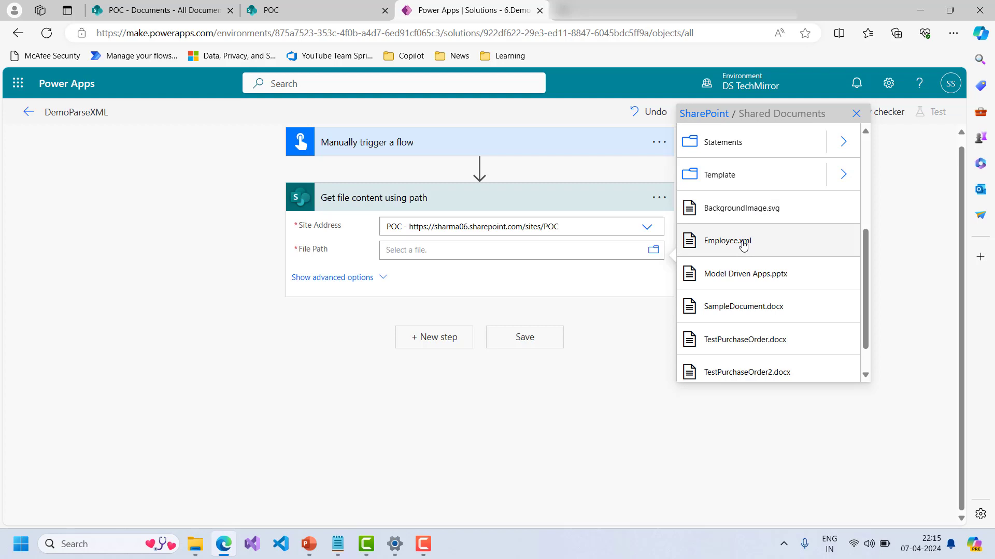
left_click(727, 241)
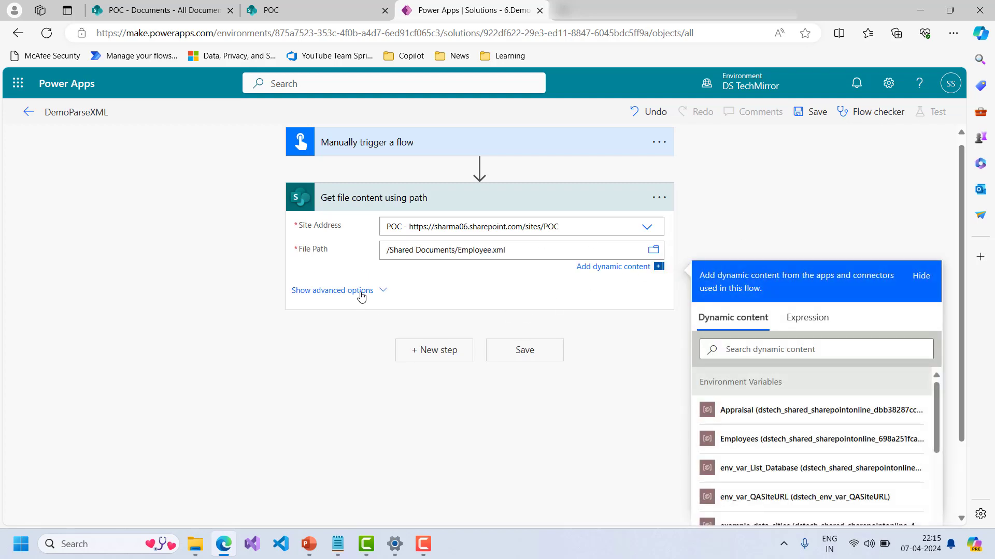
left_click(332, 290)
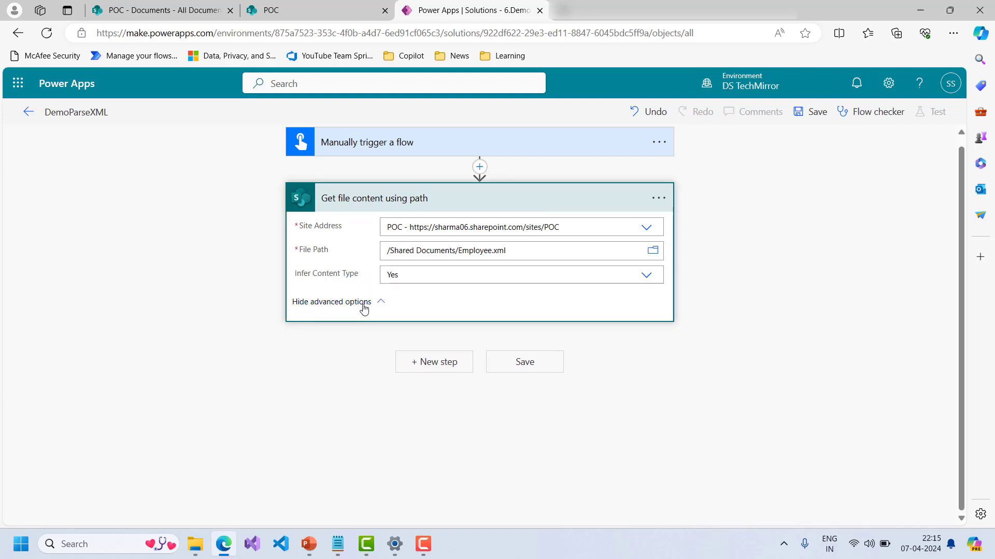
left_click(331, 301)
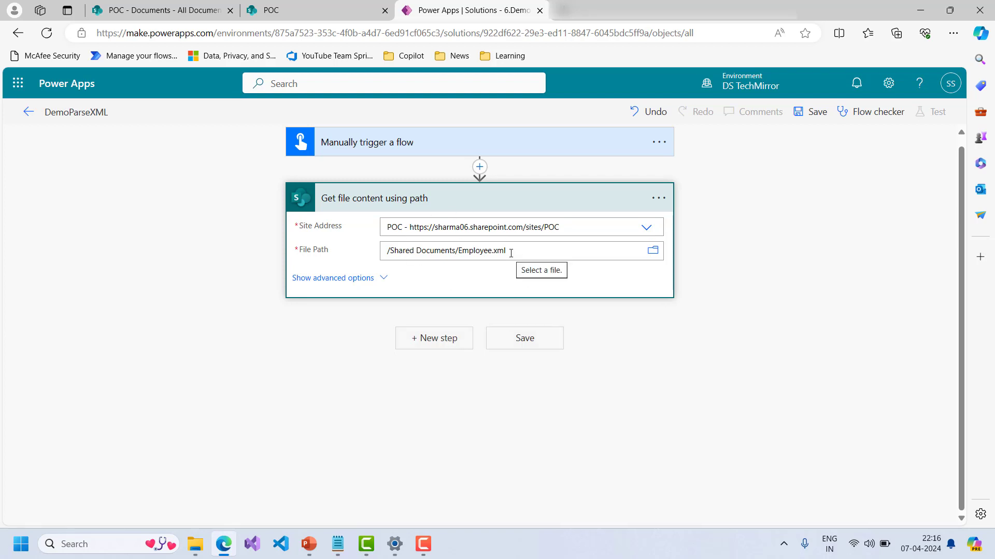
mouse_move(374, 380)
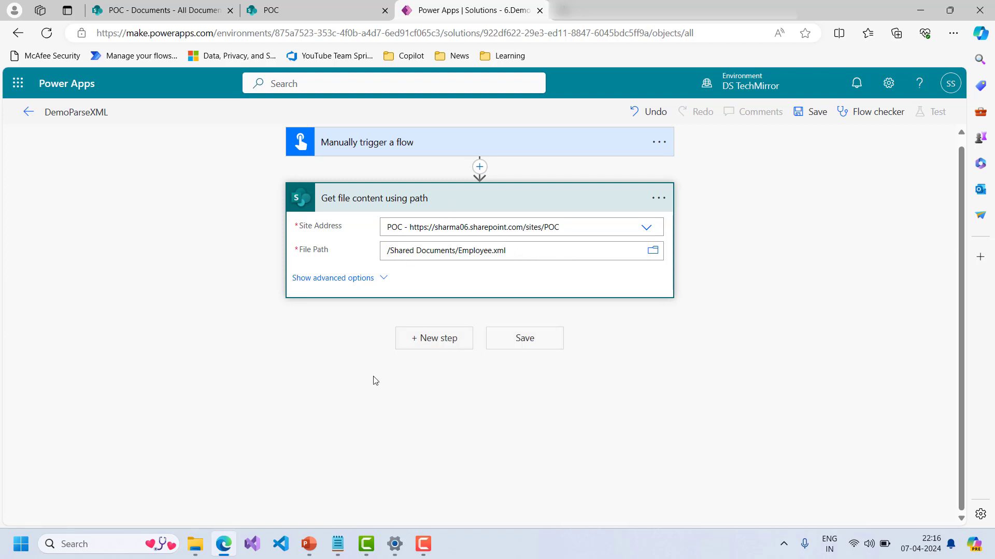
Step: Add an empty Parse JSON step after the file step and show the insert-step options
left_click(434, 338)
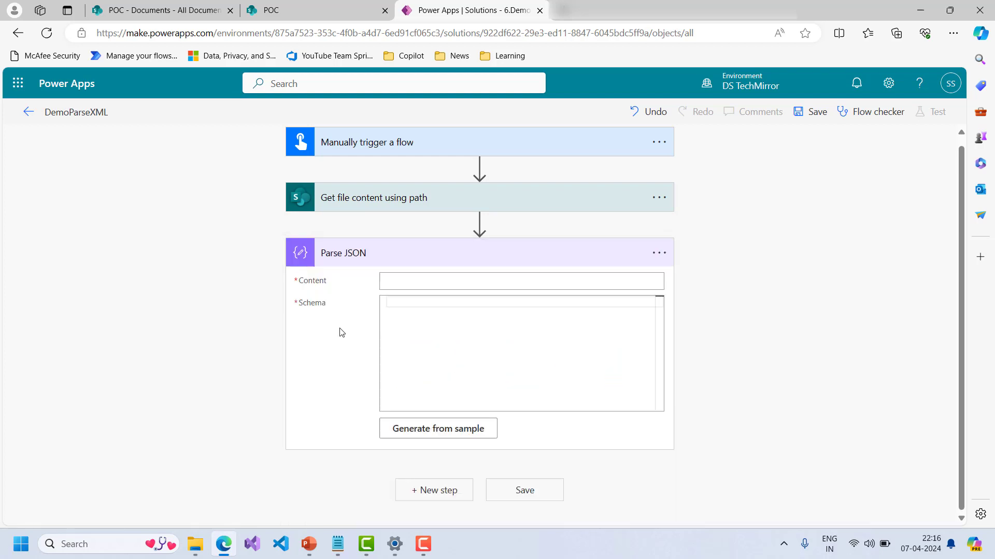
left_click(520, 280)
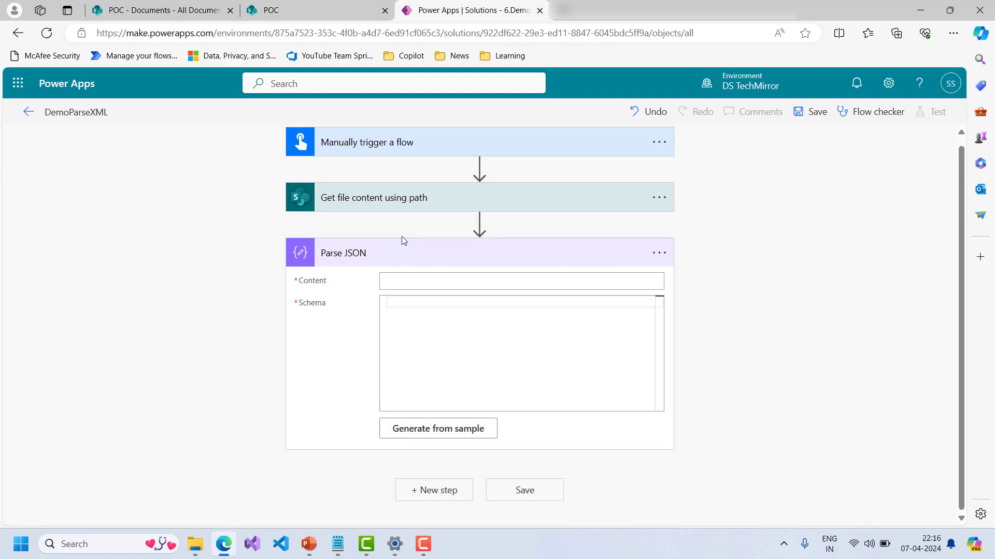
mouse_move(298, 202)
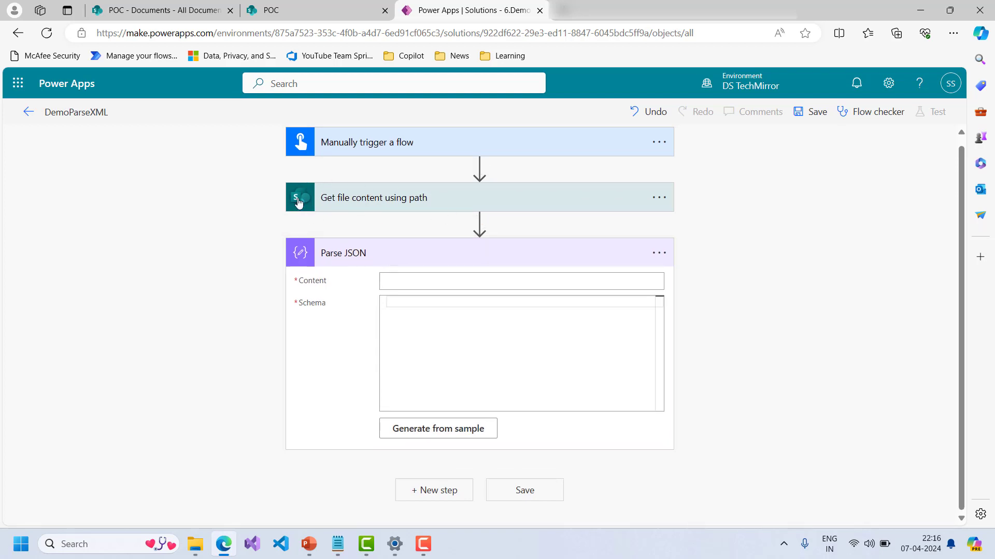
mouse_move(478, 221)
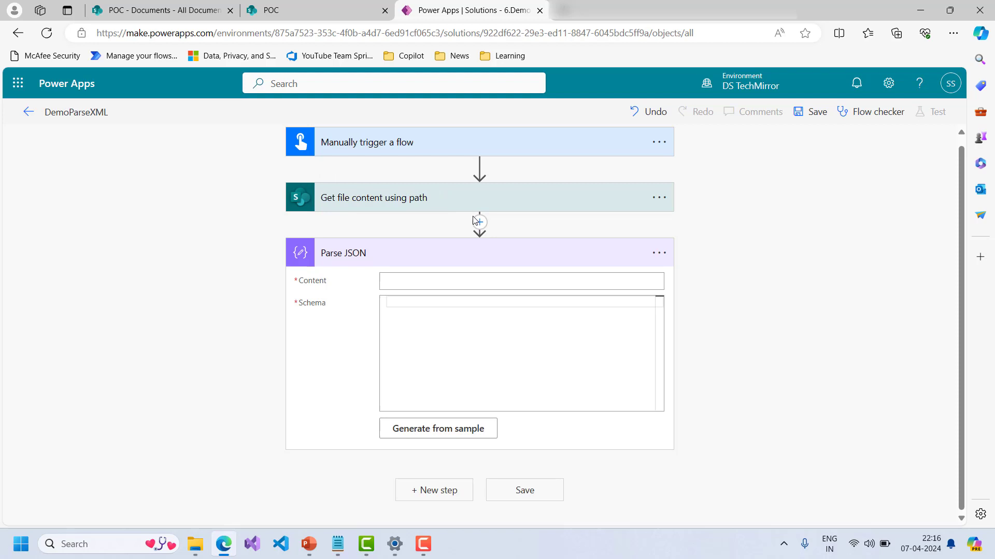
left_click(479, 222)
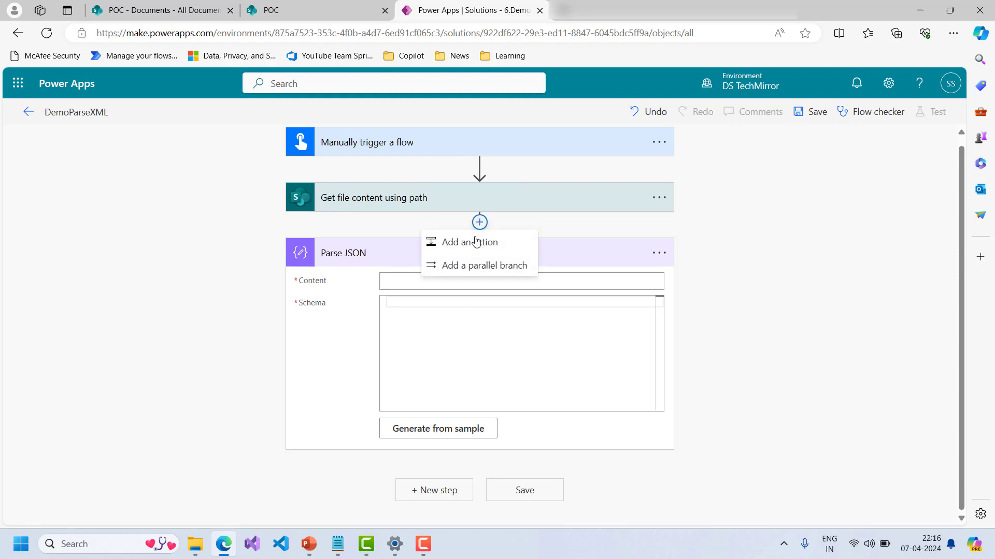
Step: Insert a Compose (Data Operation) action between the file step and Parse JSON
left_click(469, 242)
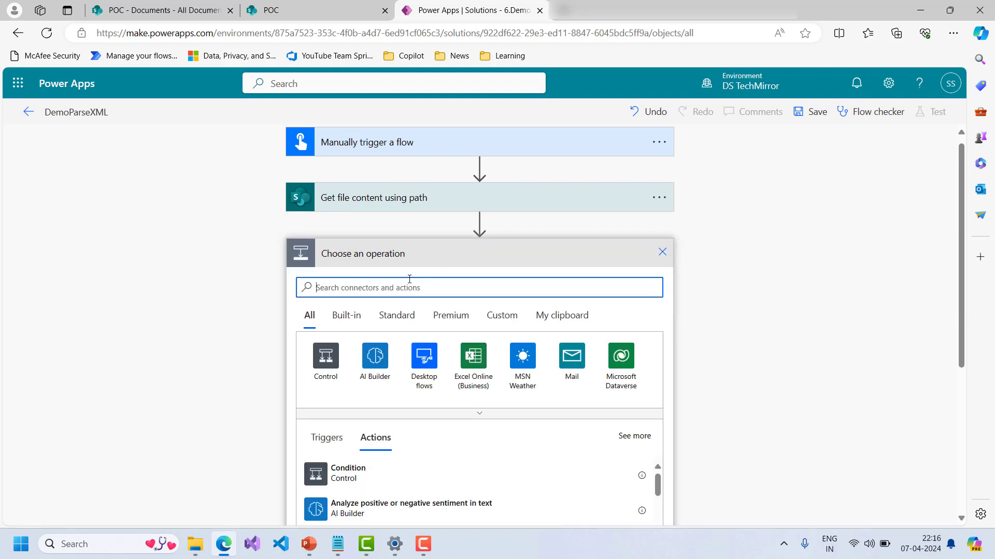
type("vp")
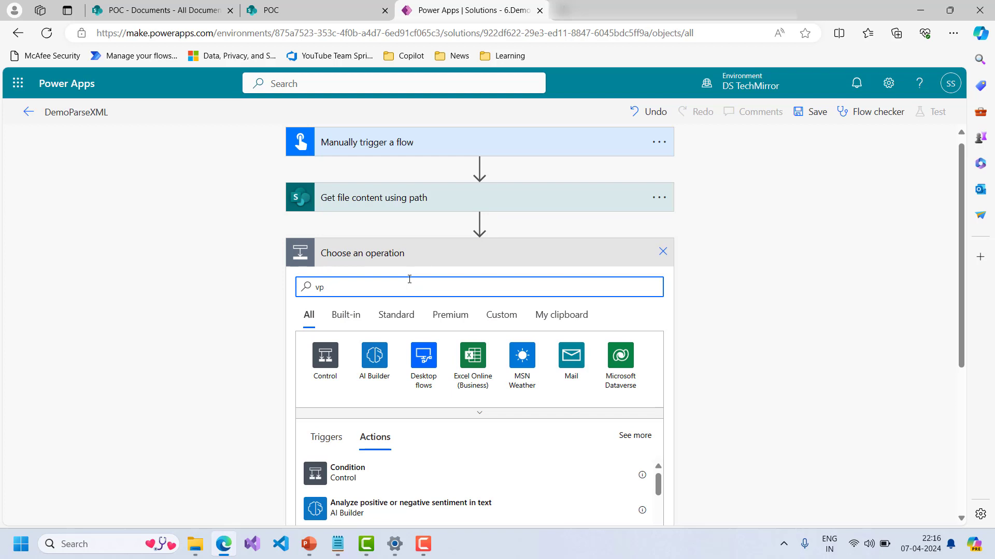
type("compose")
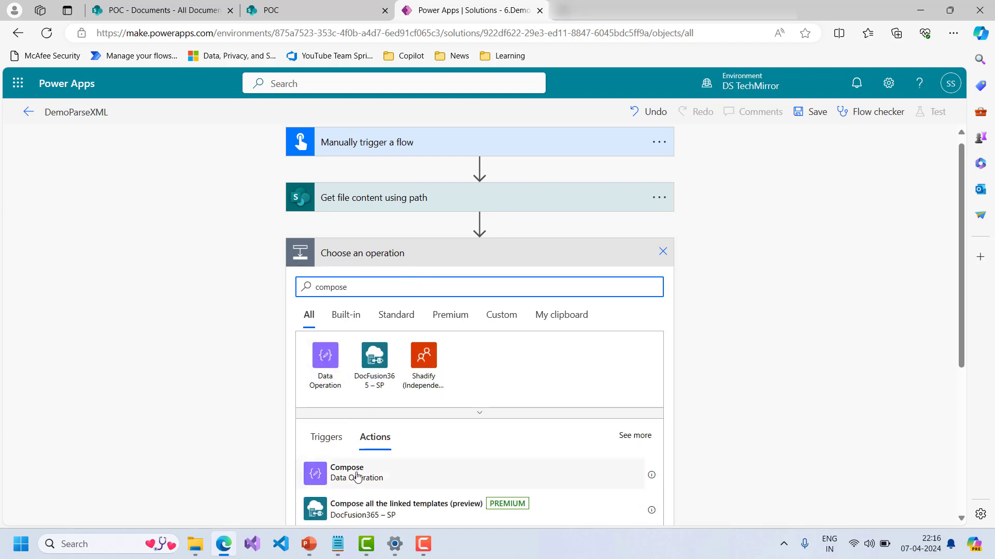
left_click(347, 473)
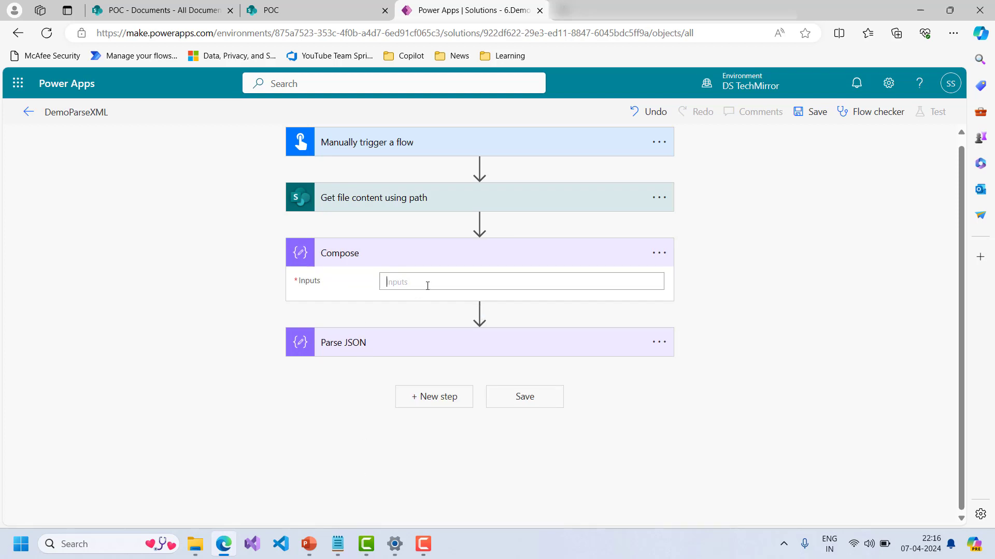
Step: Set Compose Inputs to the expression json(xml(outputs('Get_file_content_using_path')?['body']))
left_click(520, 281)
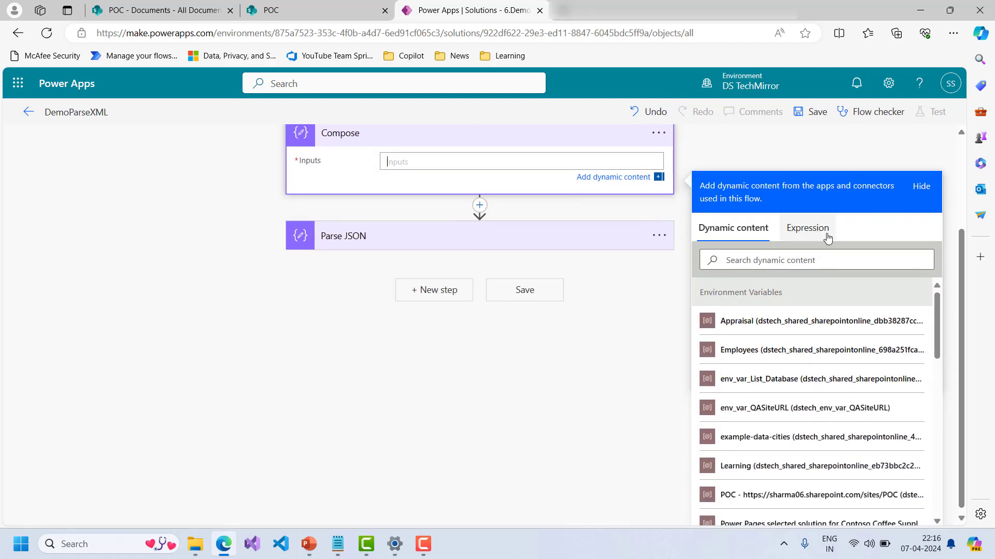
left_click(807, 228)
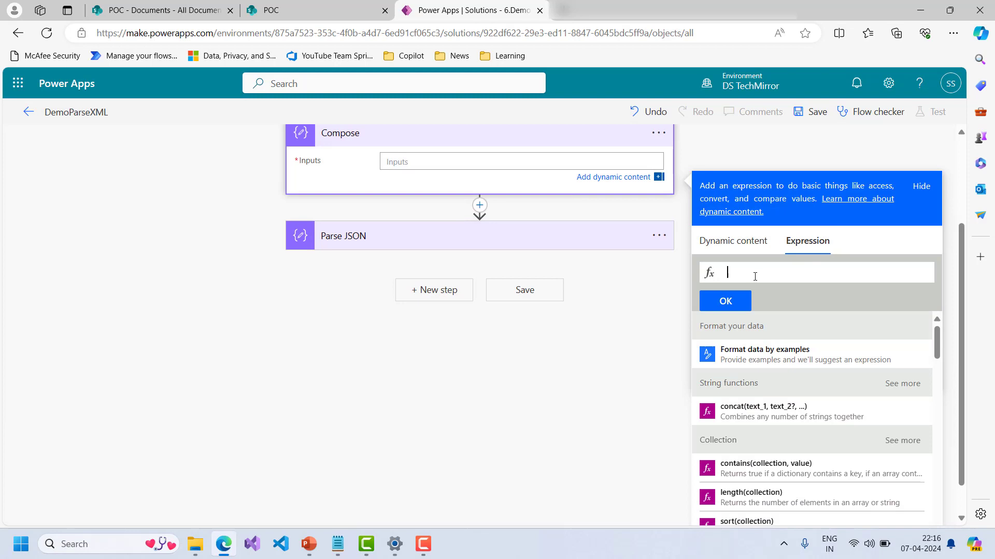
type("json(")
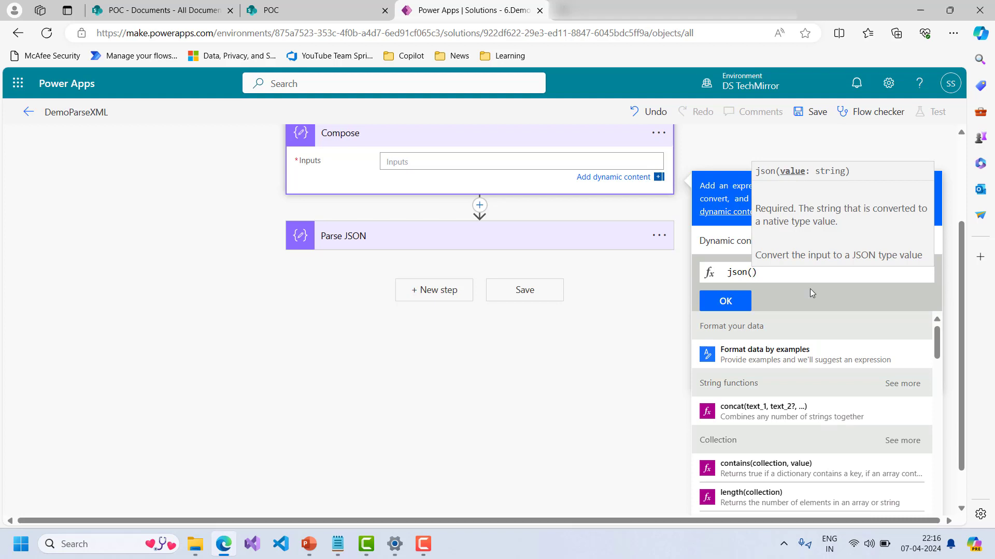
type("x")
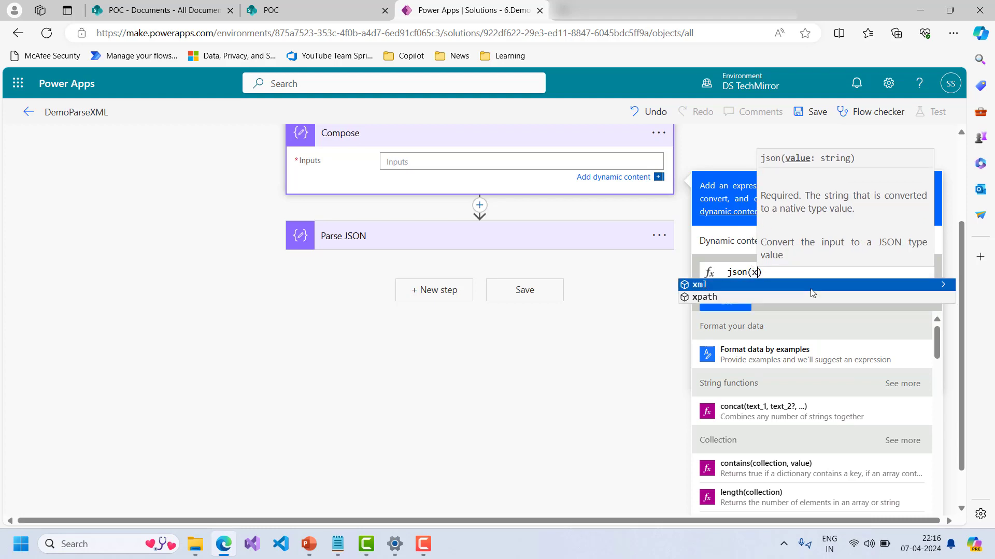
left_click(698, 284)
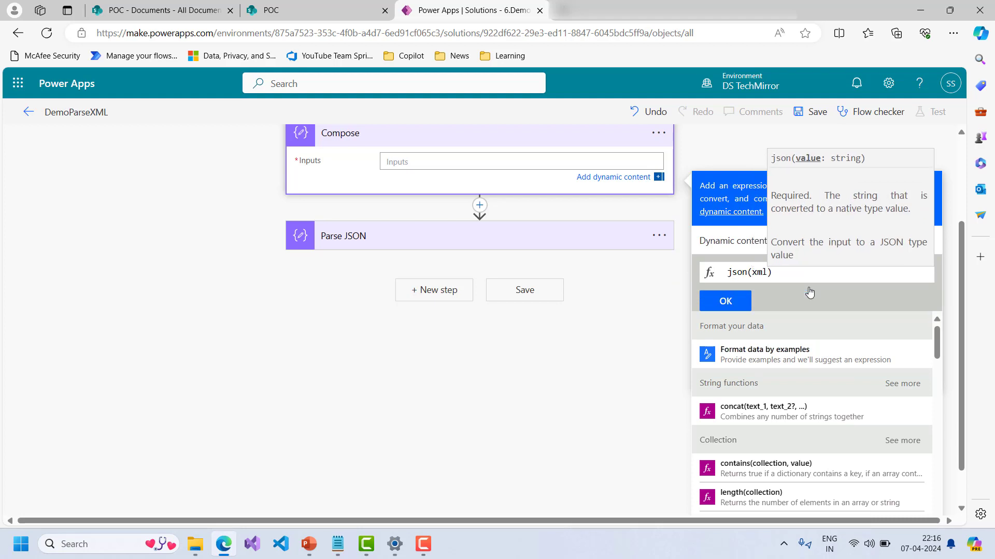
type("()")
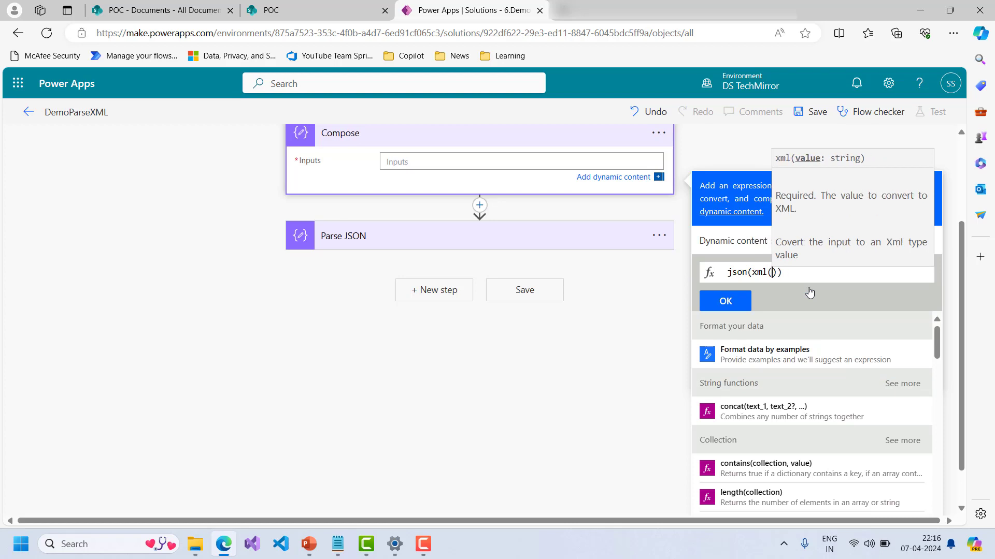
mouse_move(874, 155)
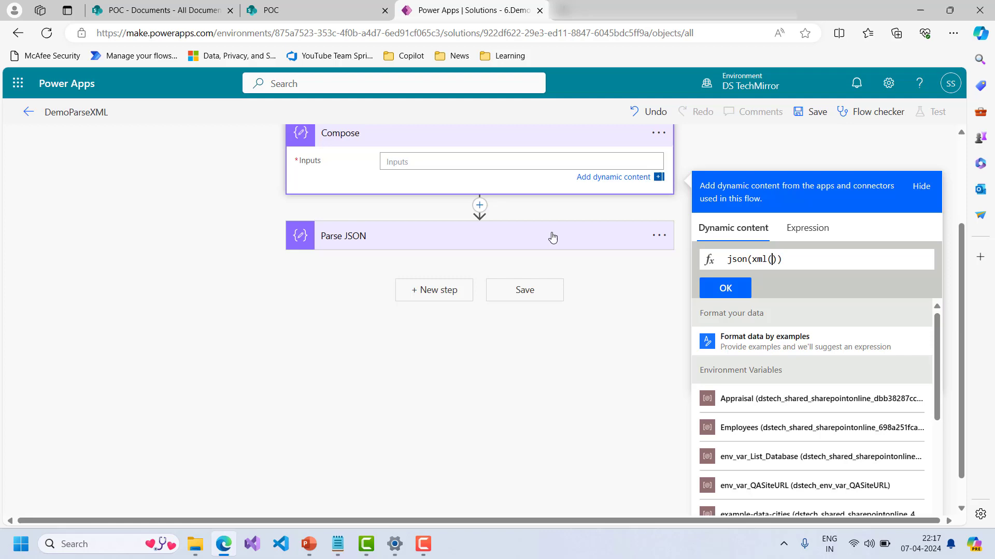
scroll("up", 3)
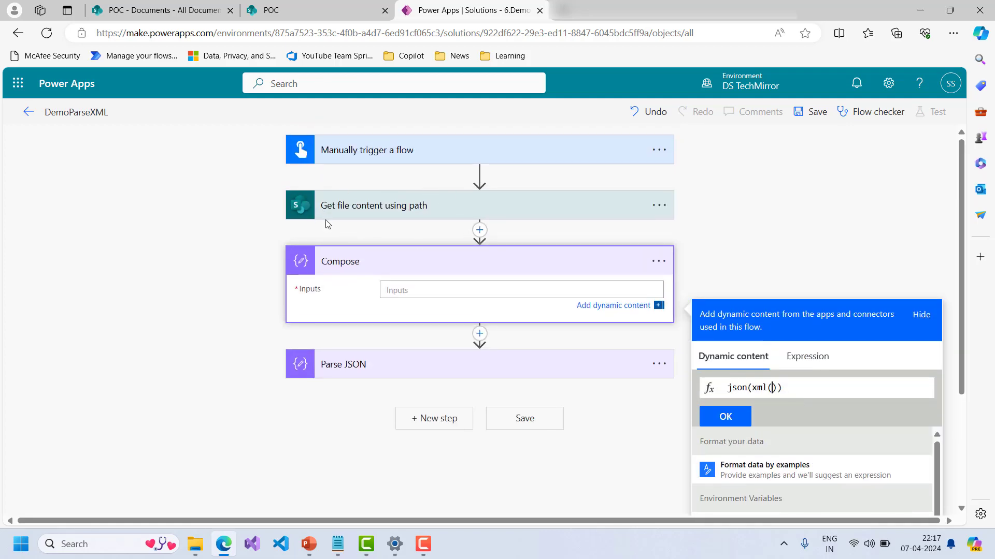
mouse_move(690, 256)
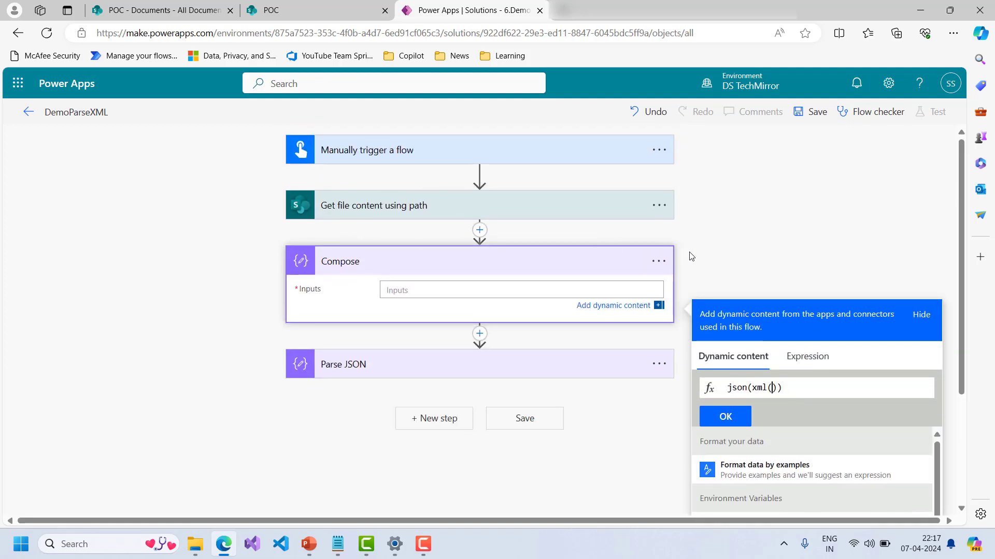
scroll("down", 3)
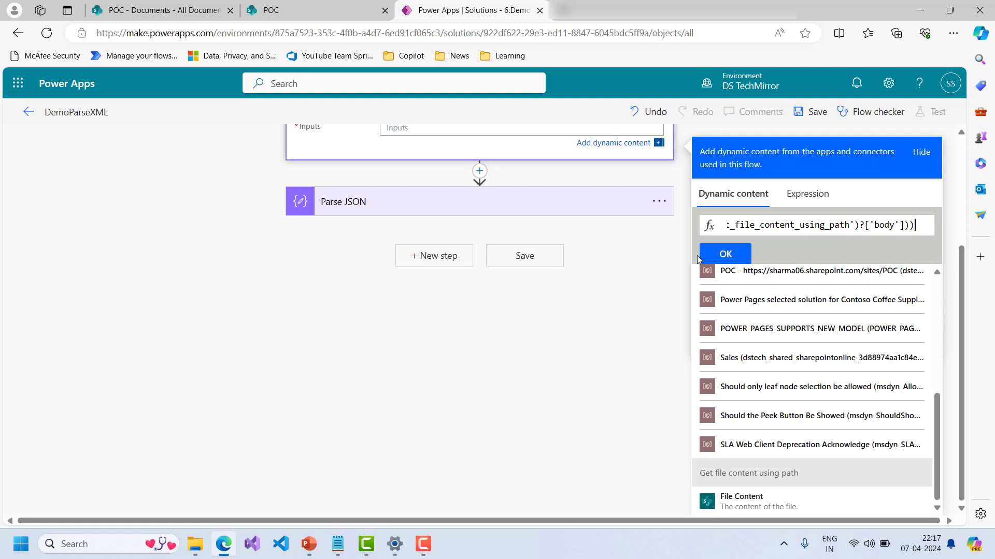
left_click(724, 253)
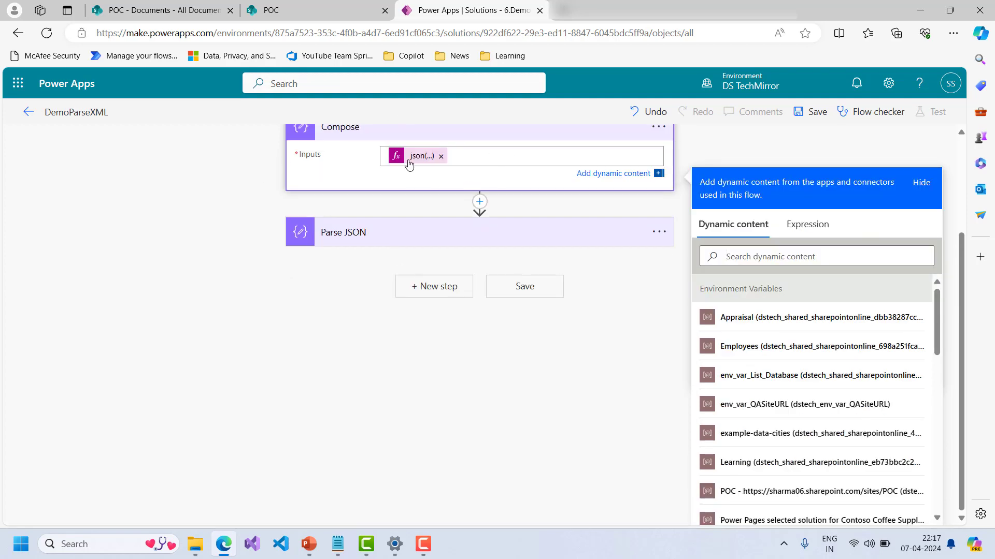
mouse_move(412, 161)
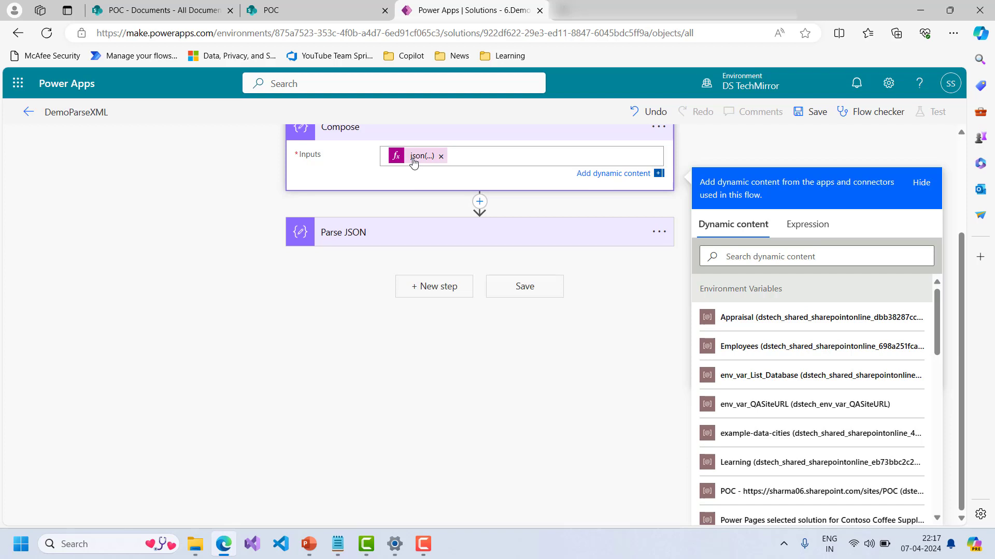
left_click(807, 224)
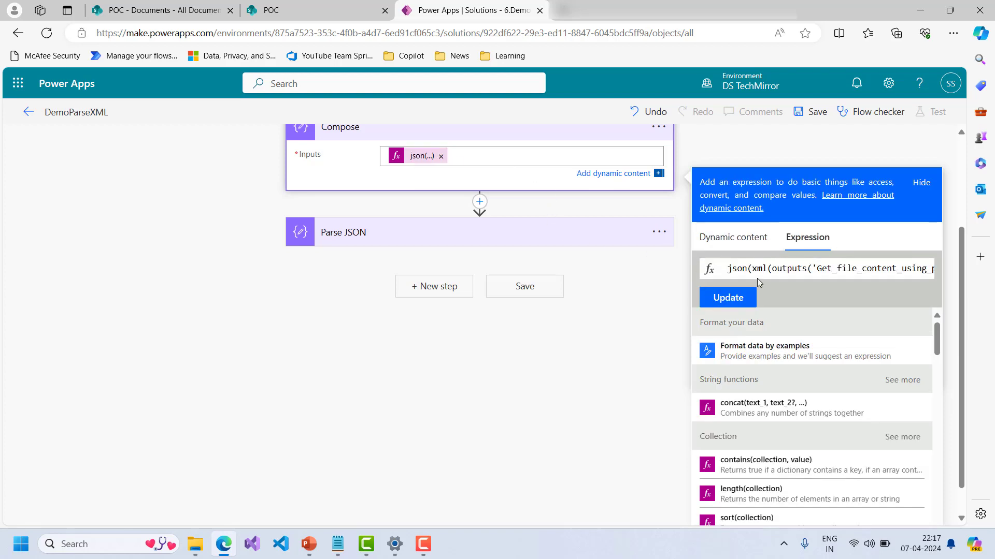
mouse_move(715, 381)
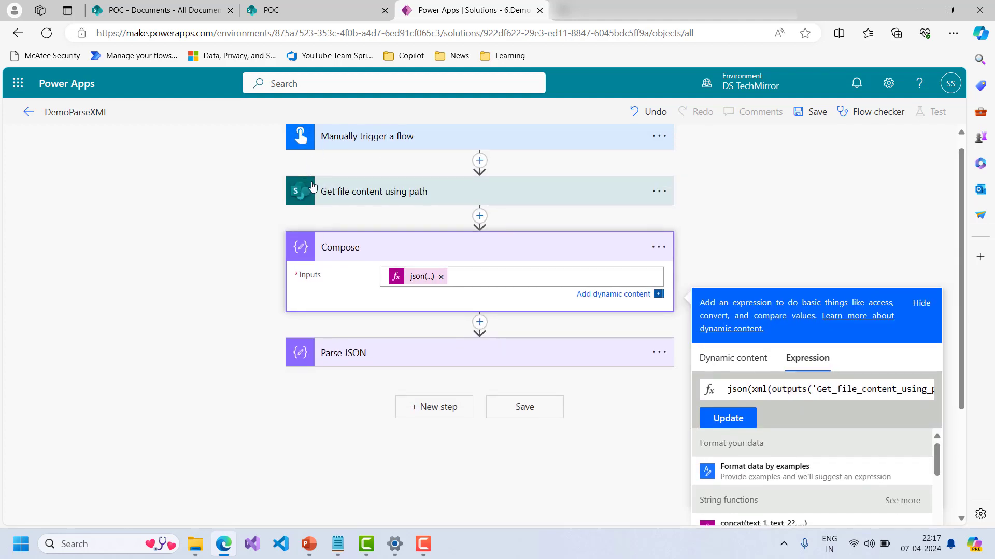
mouse_move(418, 203)
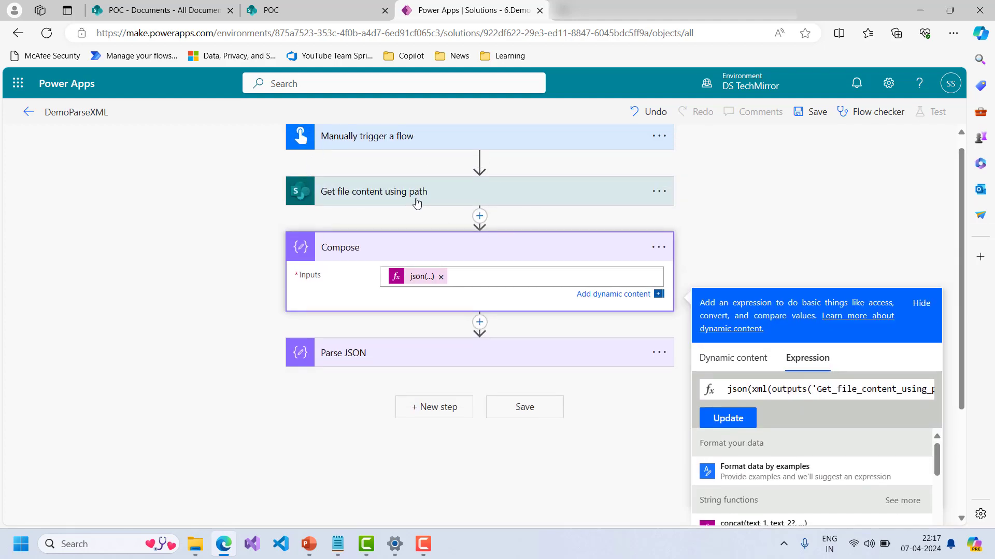
mouse_move(463, 233)
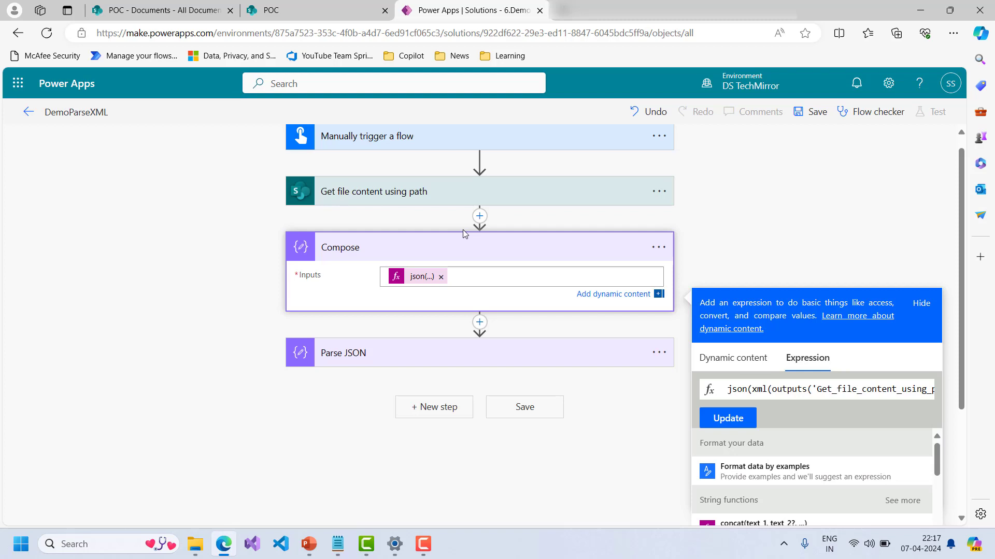
mouse_move(294, 218)
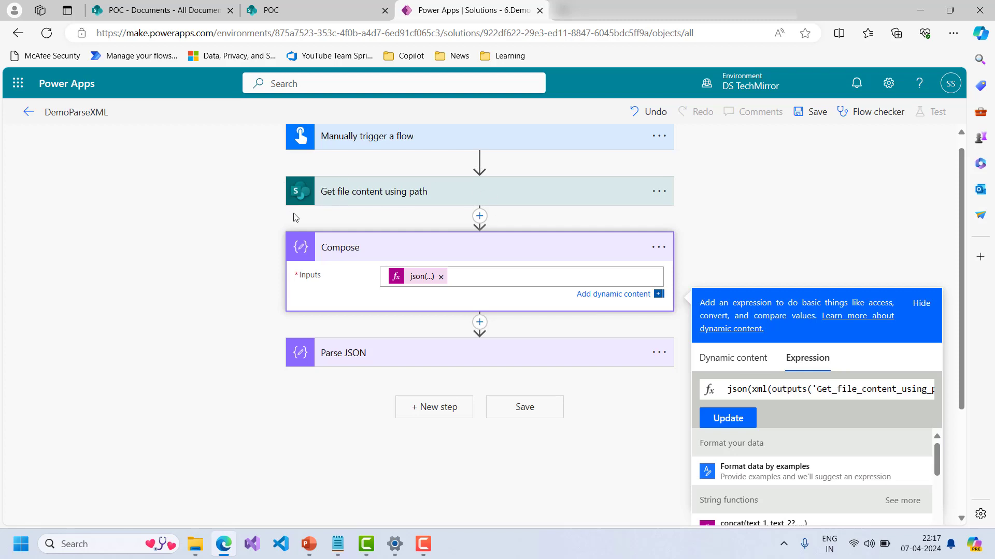
mouse_move(922, 278)
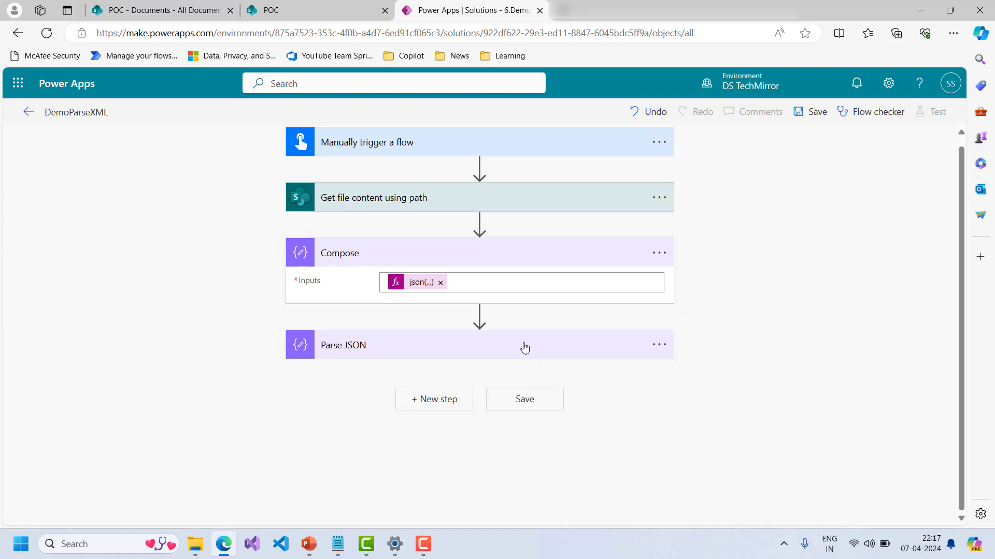
mouse_move(497, 355)
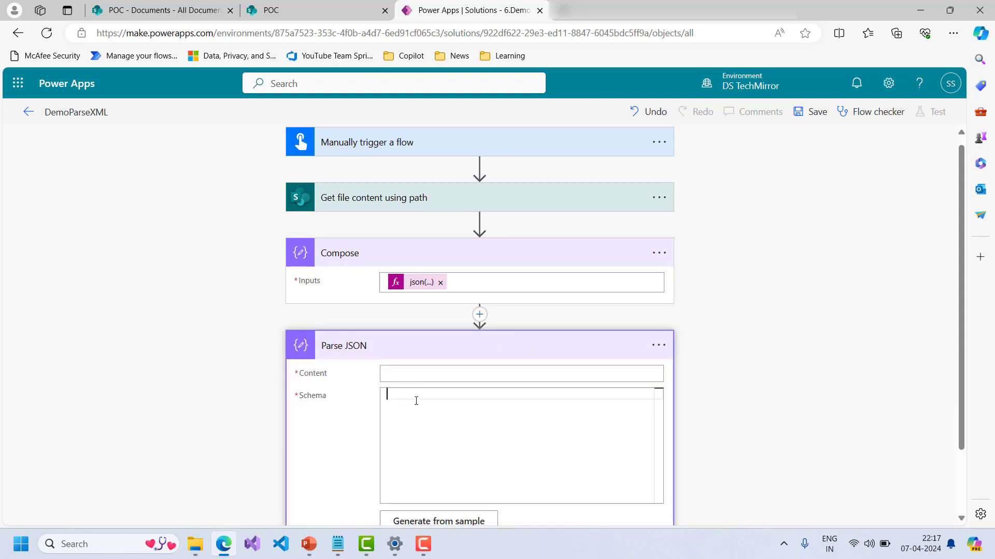
mouse_move(408, 255)
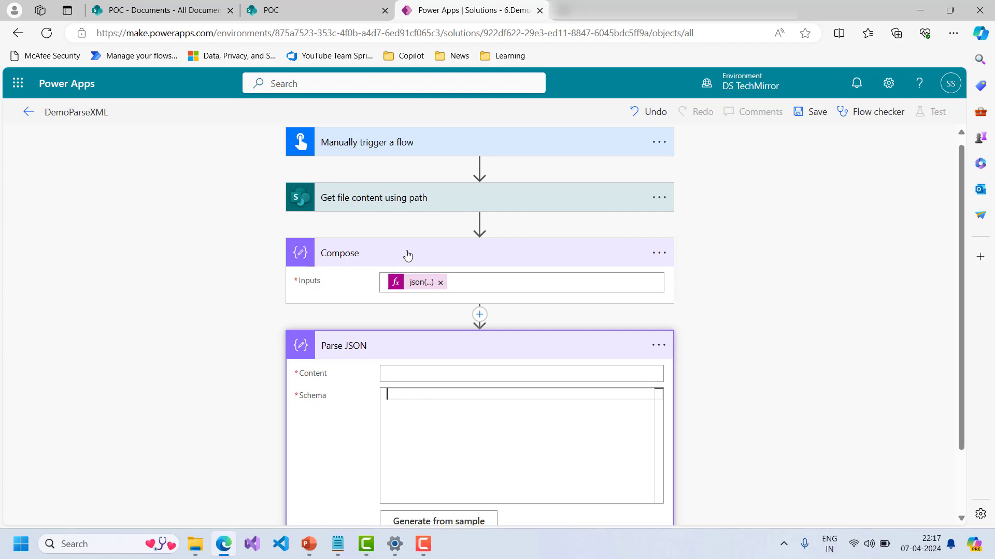
mouse_move(362, 290)
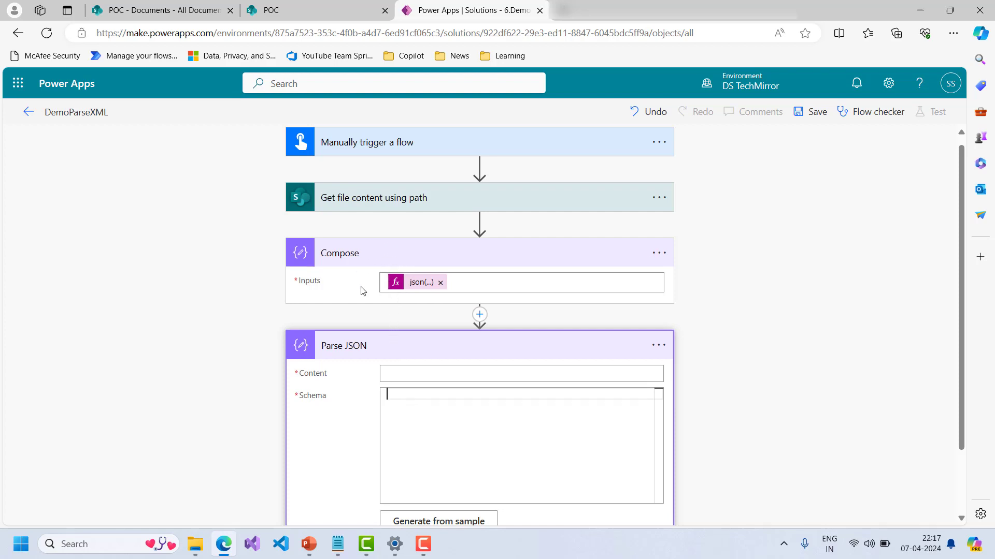
mouse_move(461, 460)
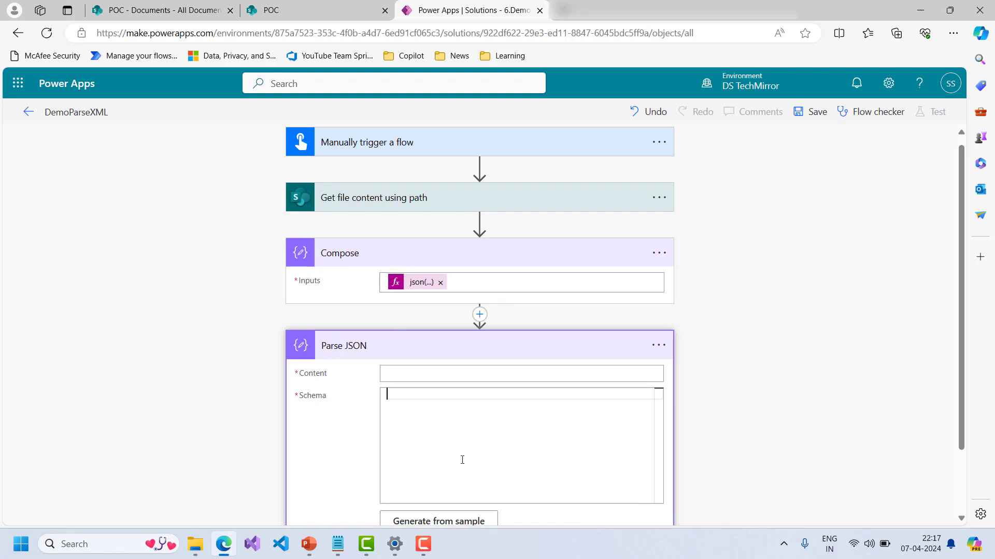
mouse_move(715, 379)
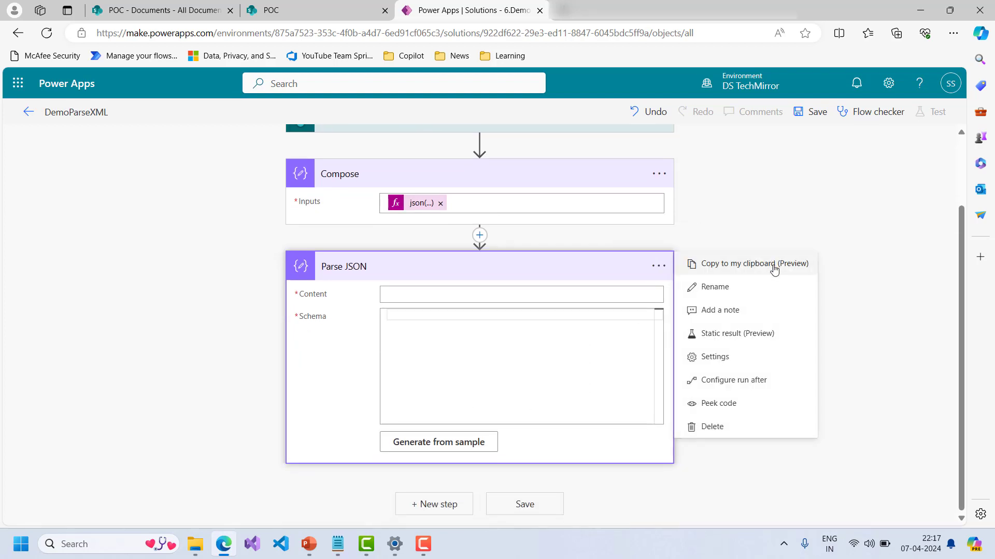
Step: Delete the empty Parse JSON step and confirm the deletion
left_click(711, 426)
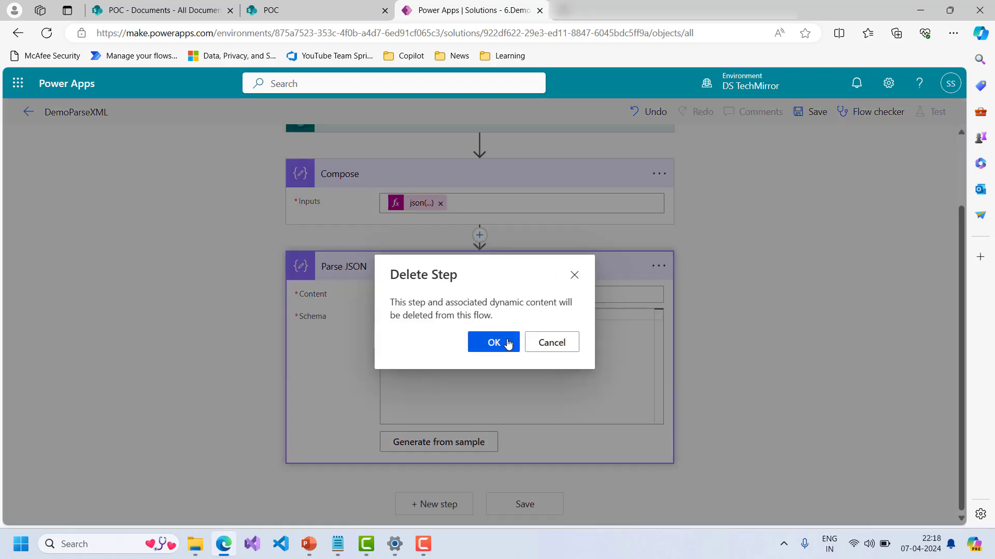
left_click(493, 342)
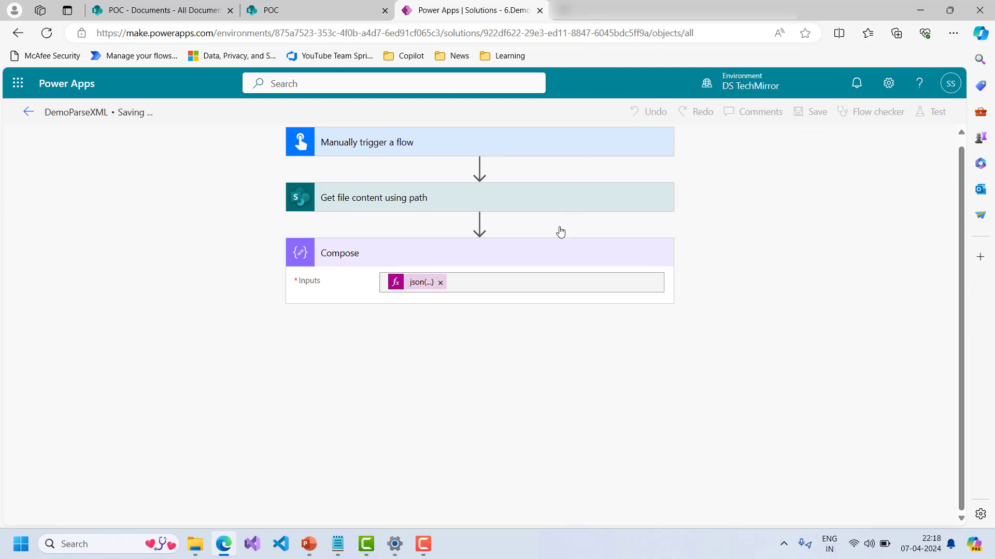
Step: Run a manual test of DemoParseXML and inspect Compose's JSON output
left_click(936, 112)
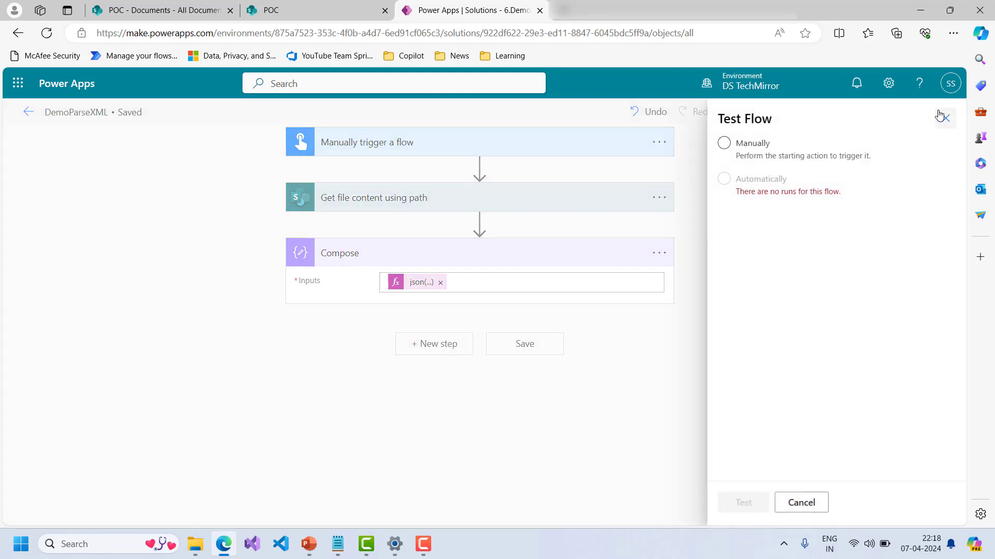
left_click(723, 143)
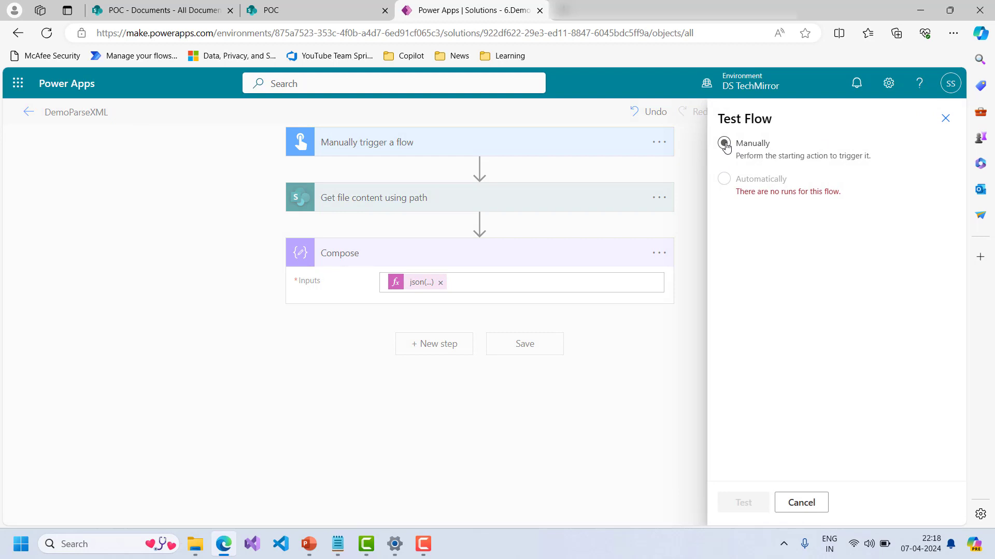
left_click(743, 502)
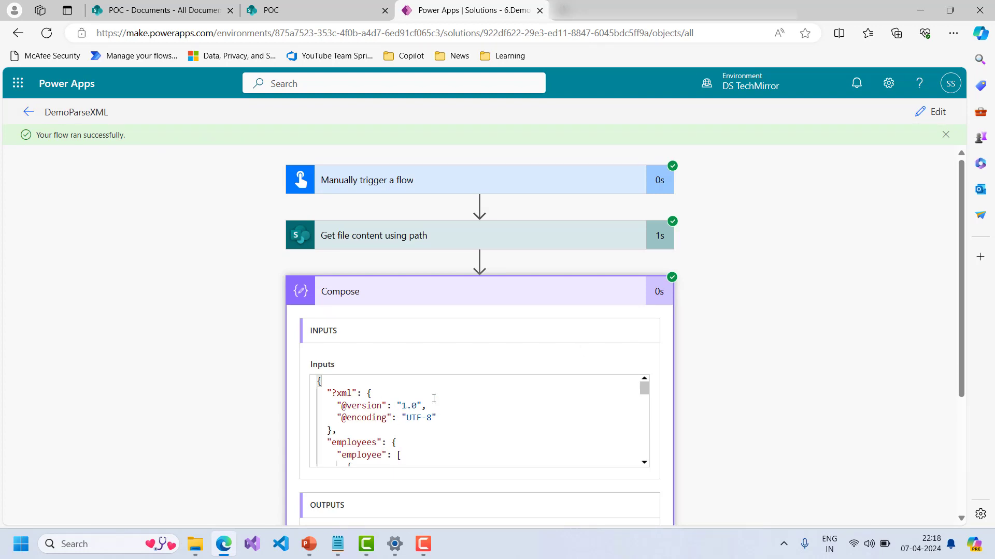
scroll("down", 3)
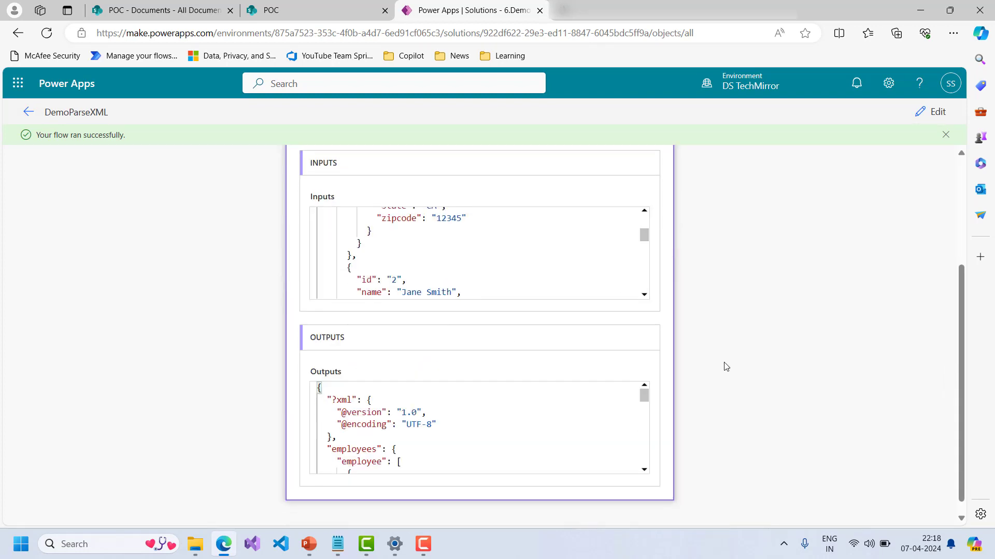
scroll("down", 3)
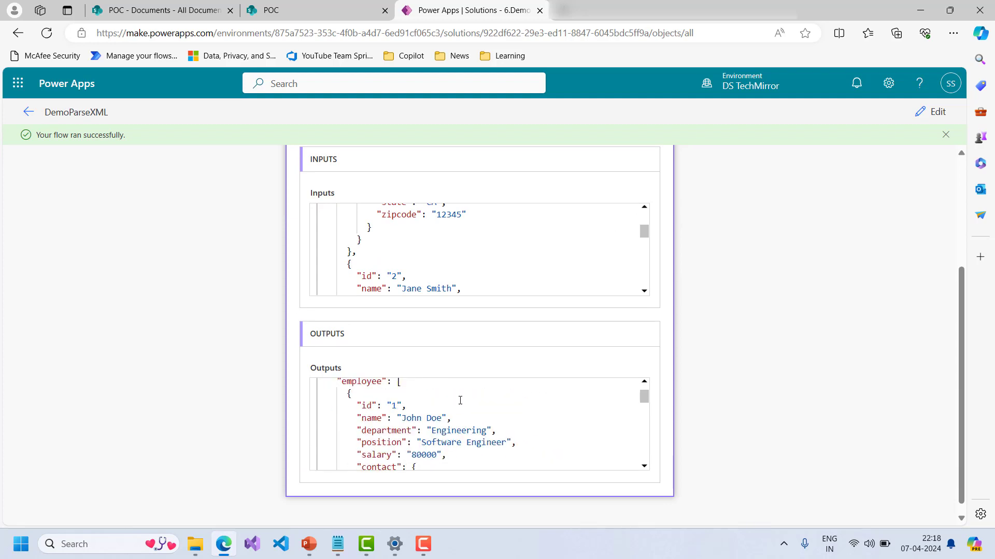
scroll("up", 3)
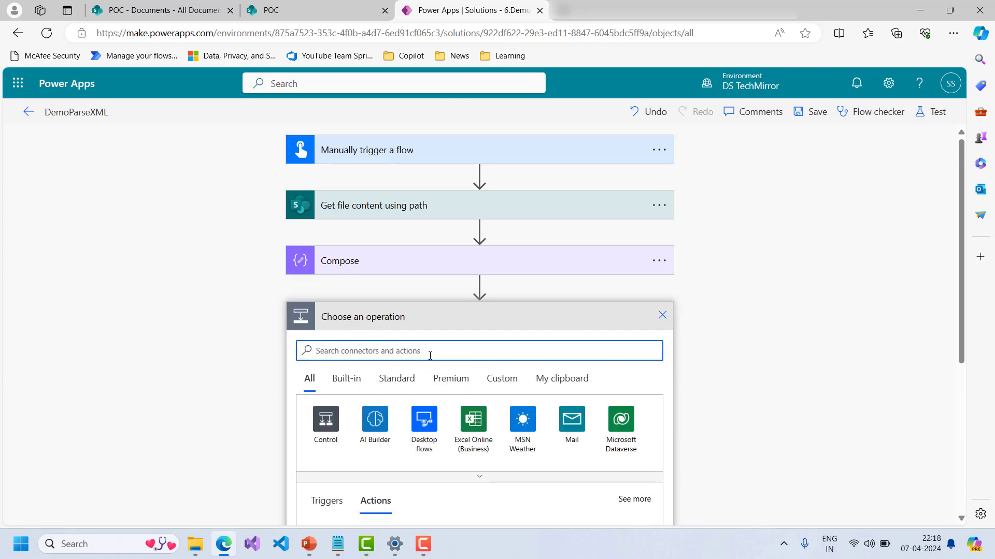
Step: Add a Parse JSON step after Compose with Content set to Compose Outputs
left_click(325, 419)
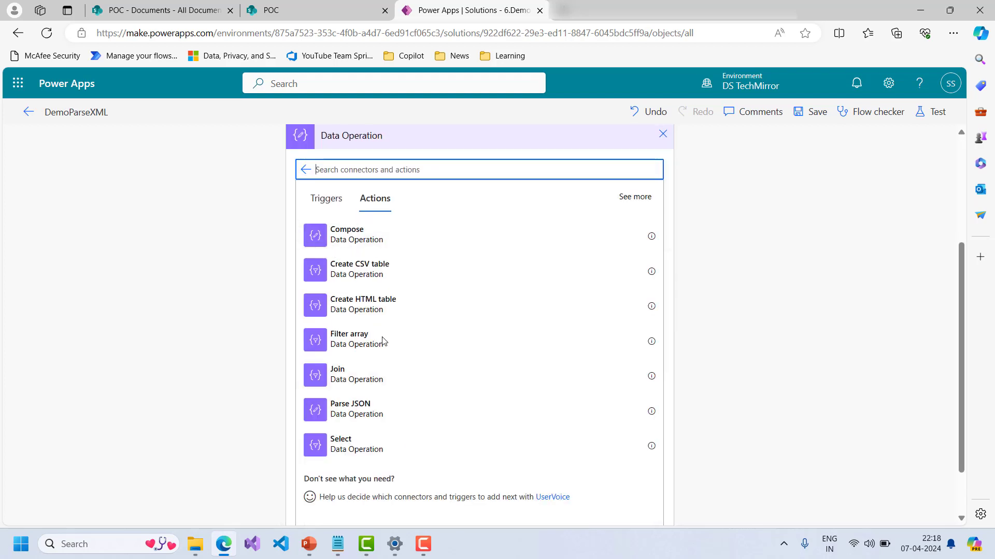
left_click(350, 408)
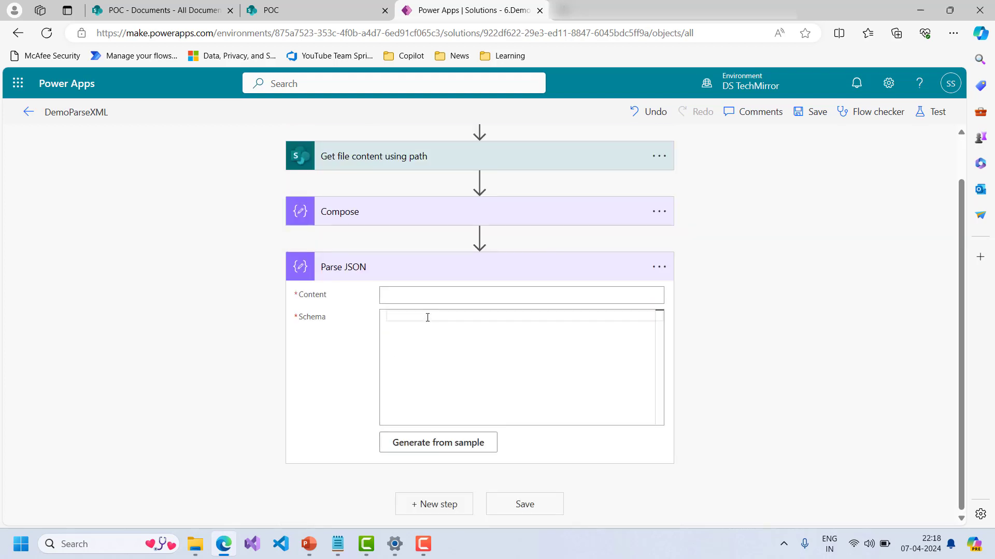
left_click(520, 294)
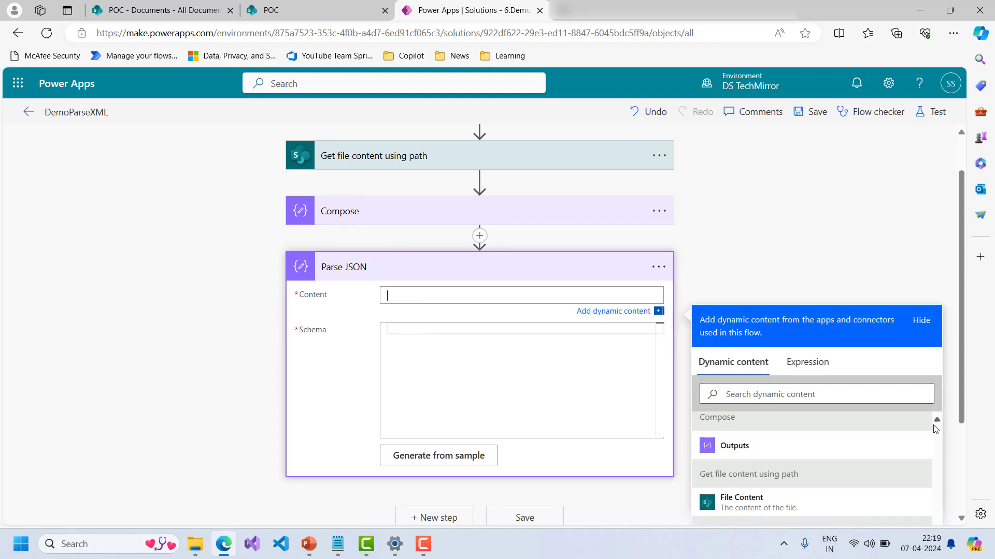
left_click(734, 445)
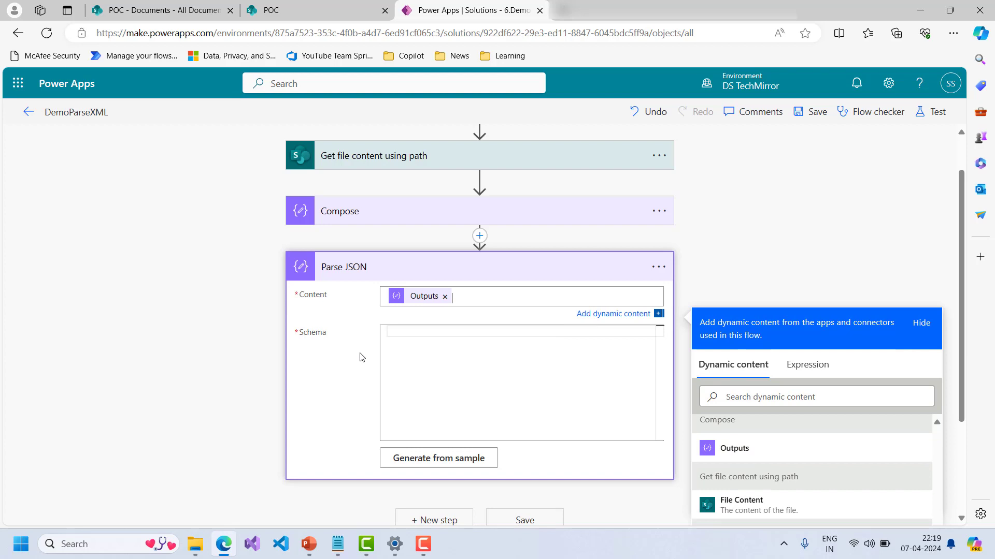
Step: Generate the Parse JSON schema from the sample employee JSON and collapse the card
left_click(437, 458)
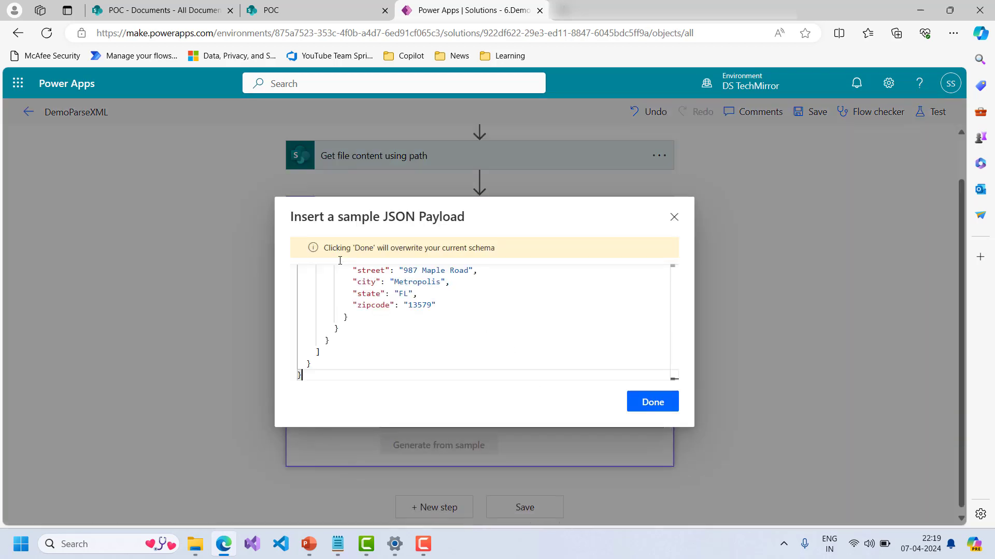
scroll("up", 3)
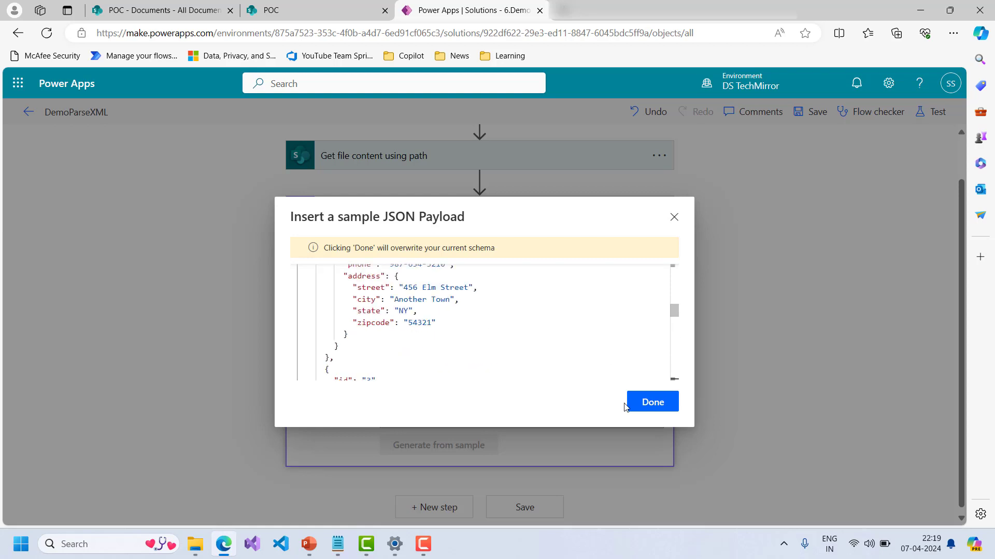
left_click(652, 402)
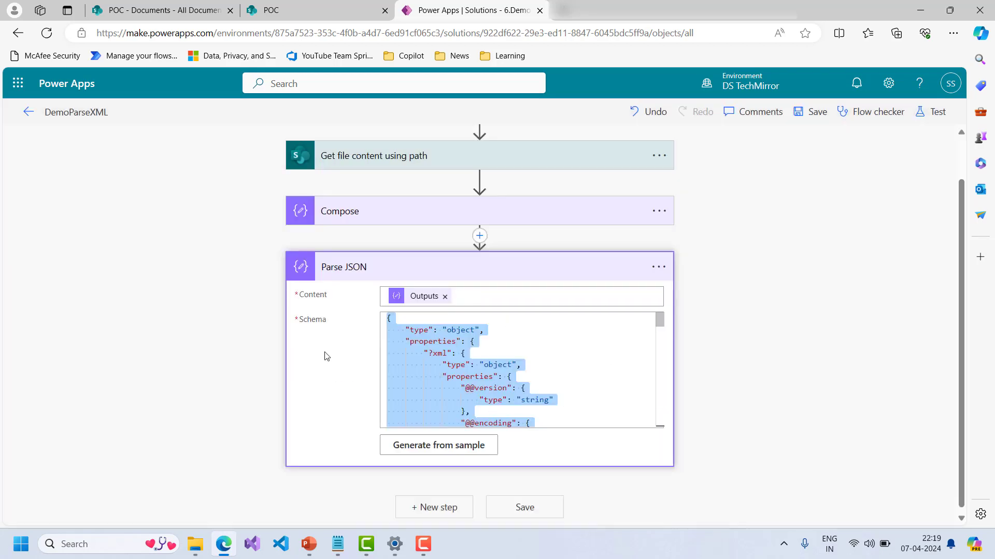
left_click(502, 266)
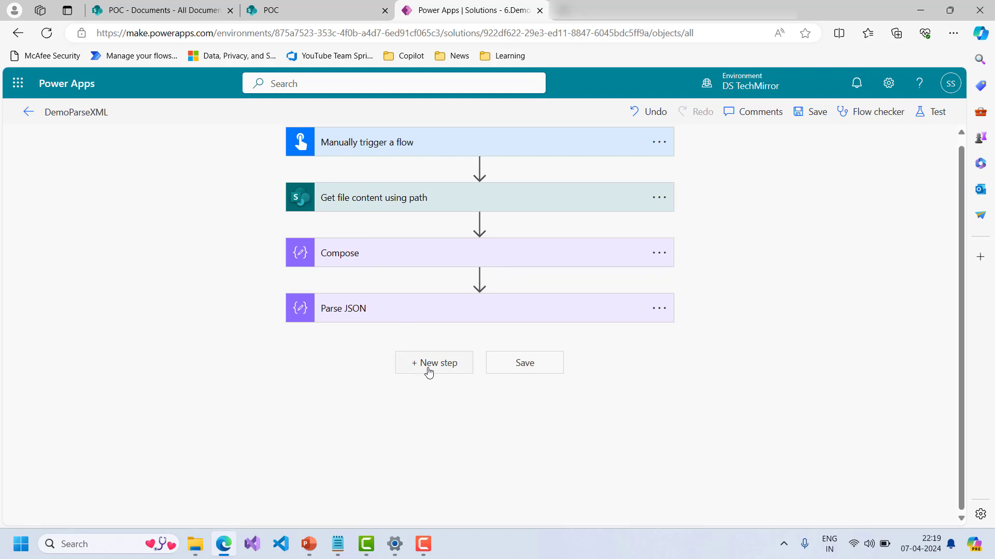
Step: Add a SharePoint Create item step after Parse JSON and return to the SharePoint tab
left_click(434, 362)
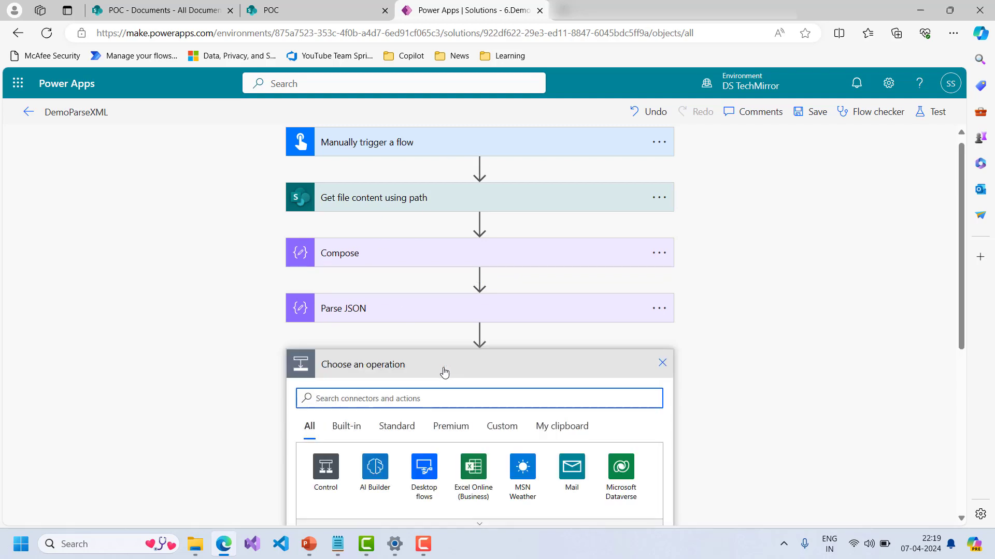
type("c")
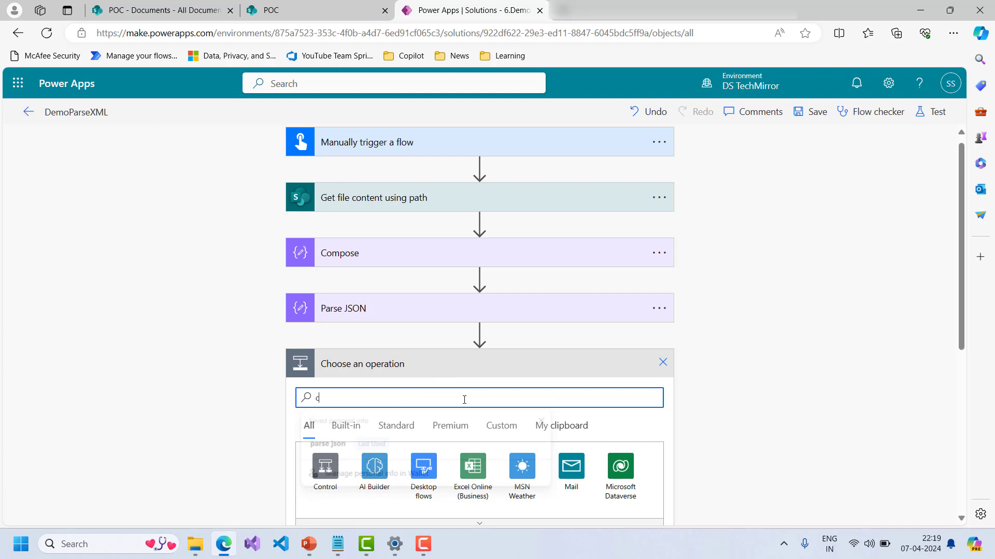
type("create item")
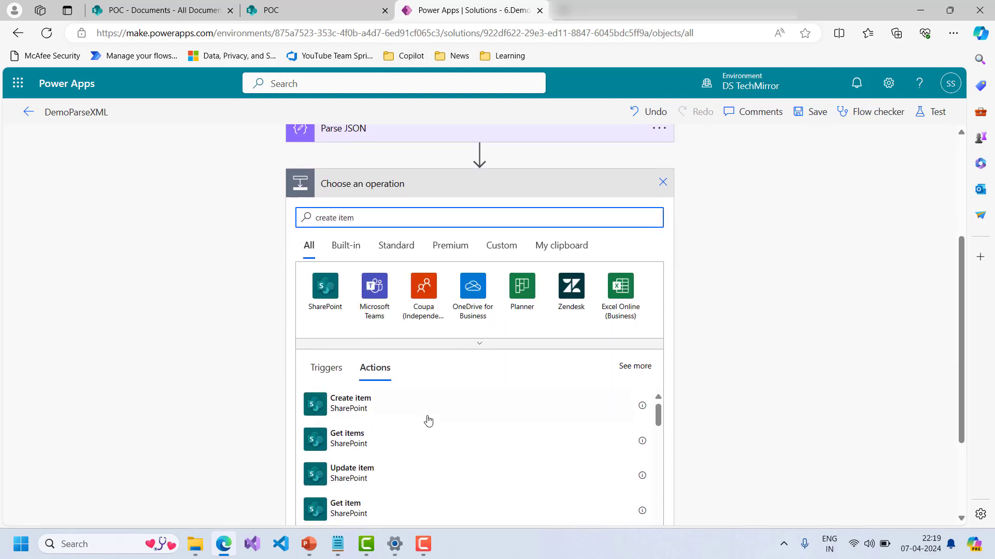
left_click(349, 402)
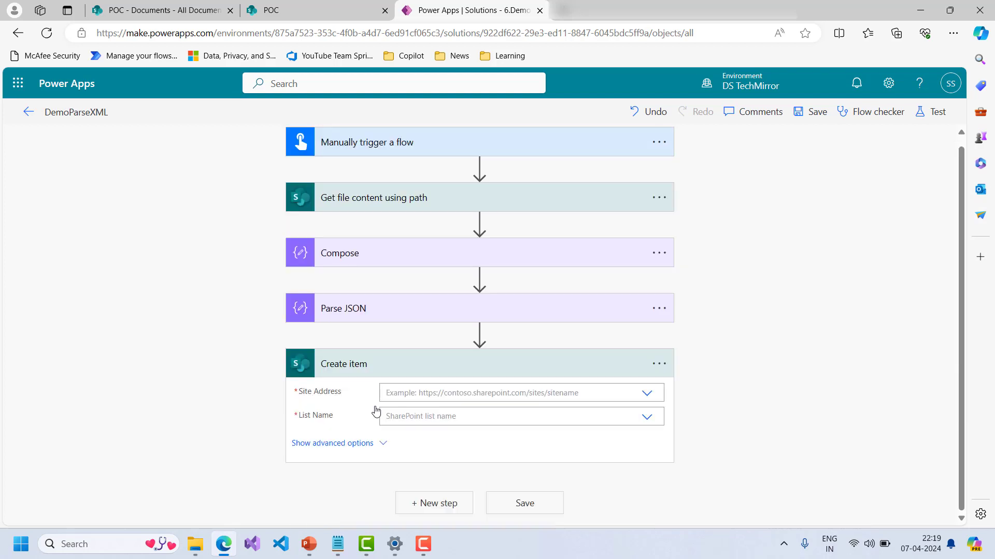
left_click(159, 11)
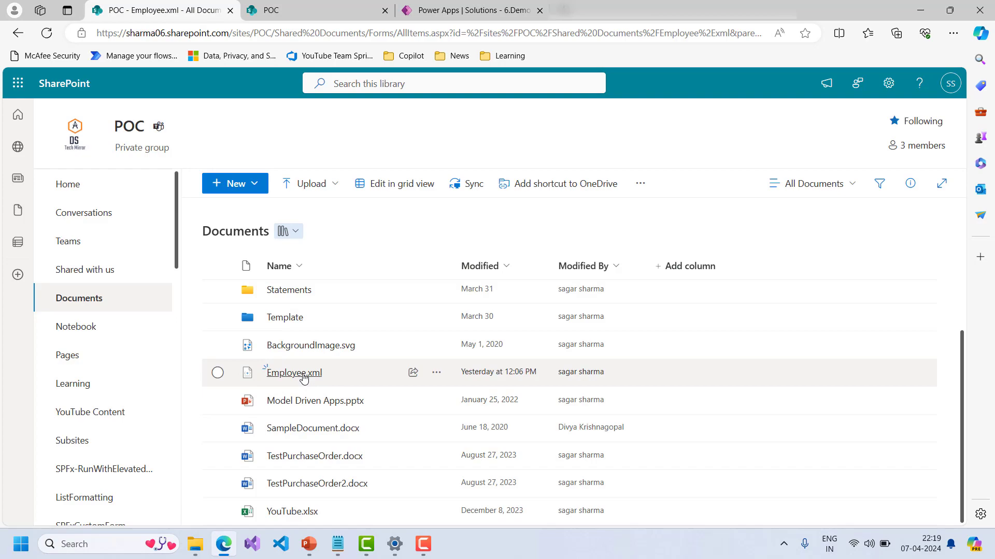
Step: Preview Employee.xml's records, then return to the flow's Create item step
left_click(293, 372)
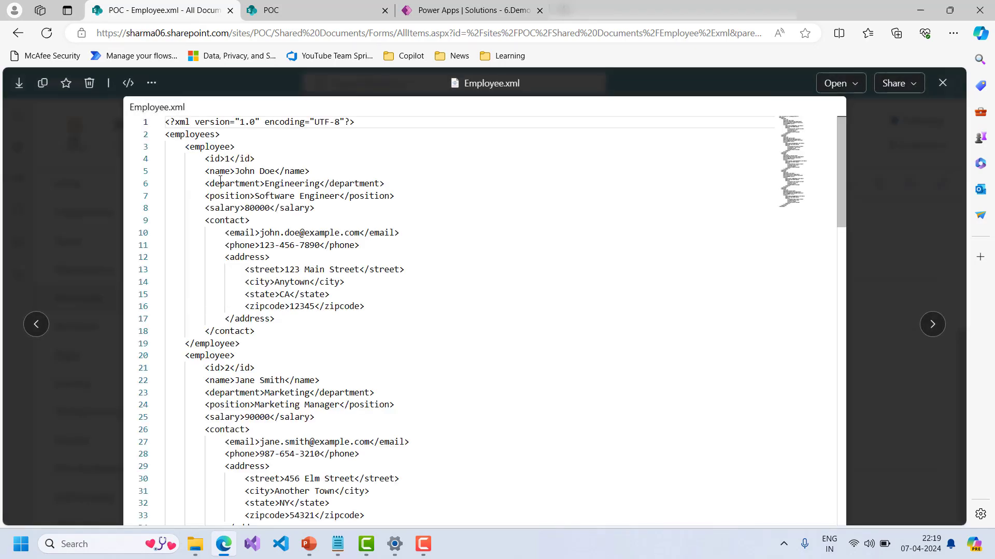
scroll("down", 3)
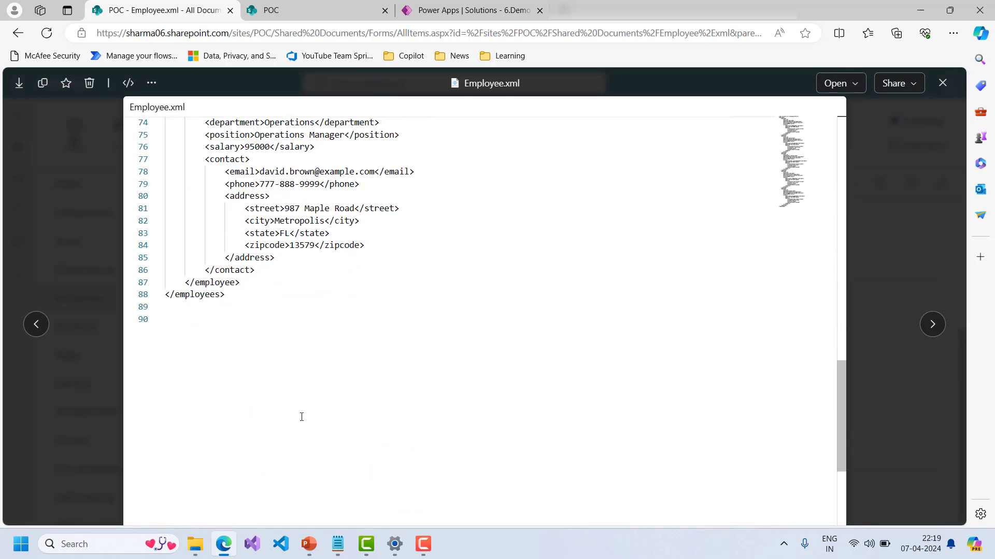
scroll("up", 3)
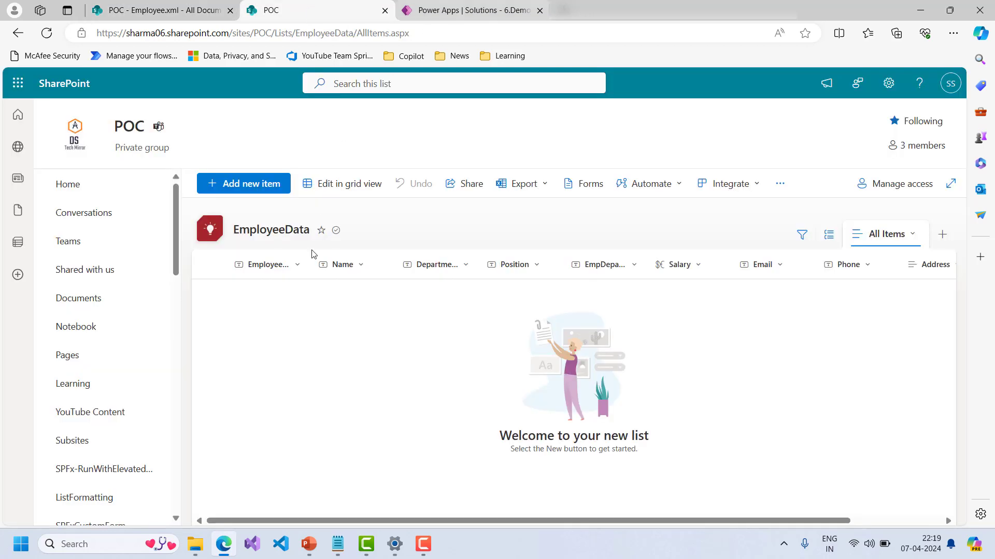
left_click(469, 10)
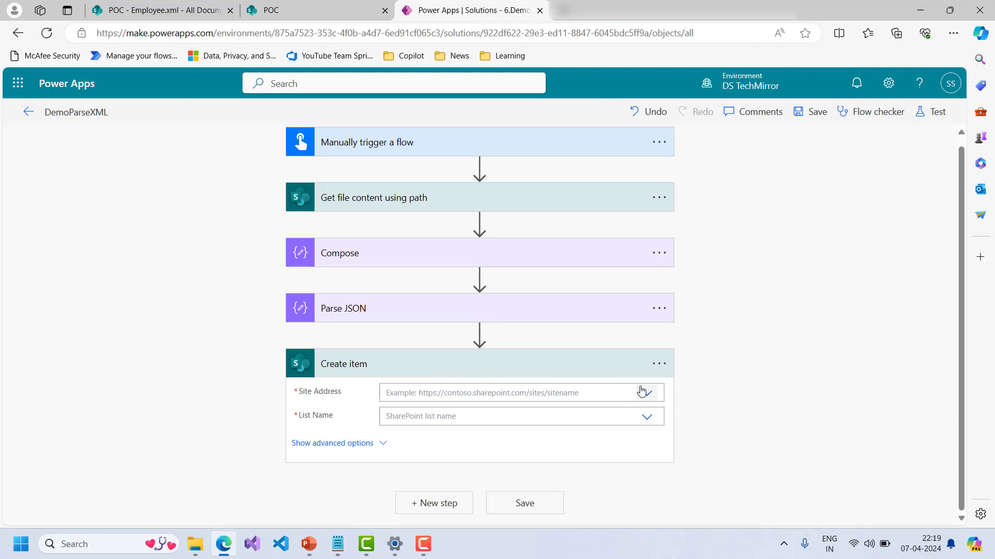
Step: Point Create item at the POC site's EmployeeData list and show advanced options
left_click(646, 392)
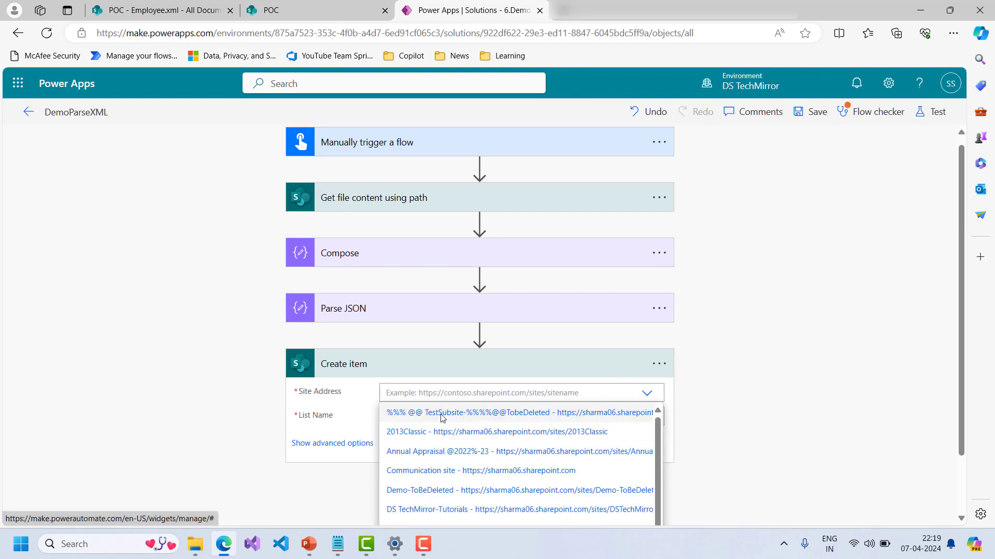
scroll("down", 3)
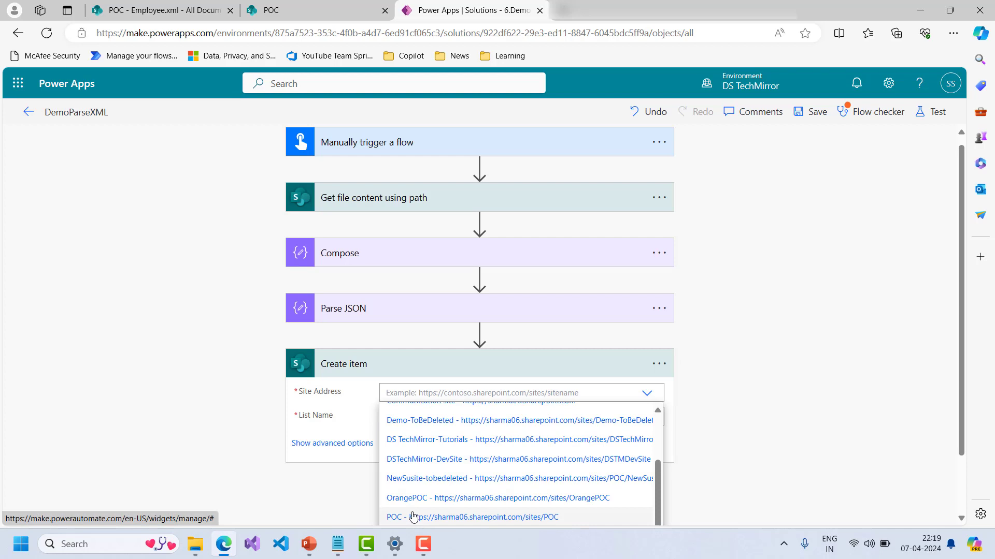
left_click(472, 517)
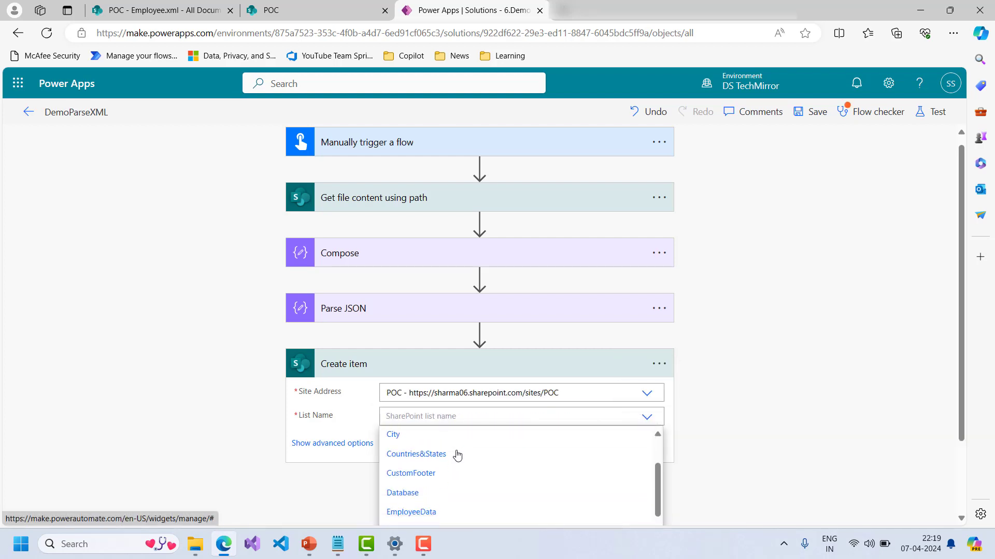
left_click(411, 512)
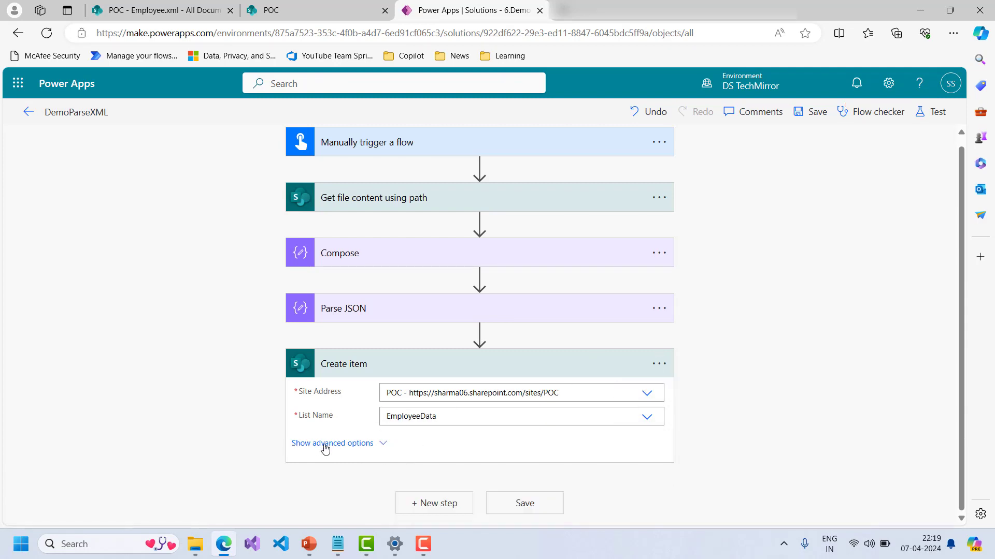
left_click(332, 443)
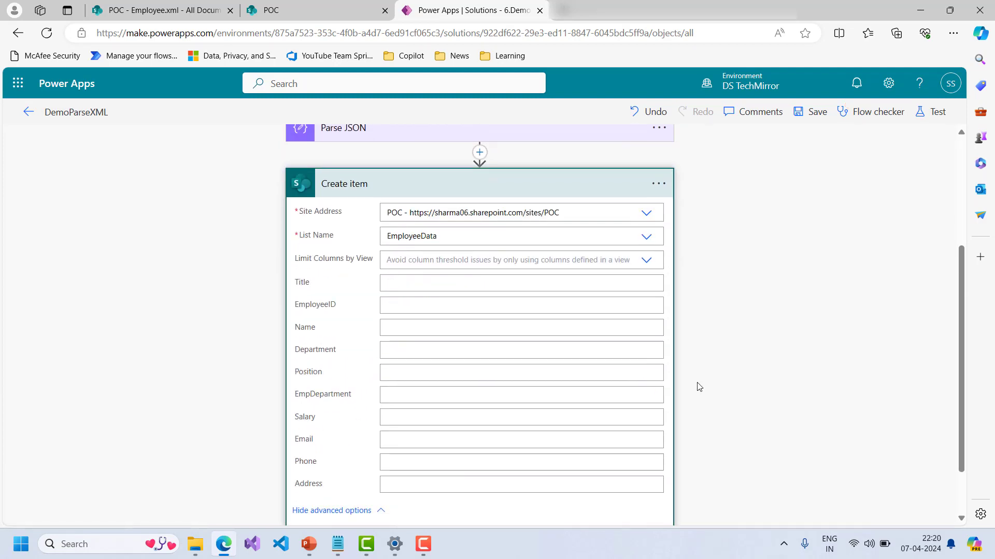
Step: Begin filling EmployeeID by searching dynamic content for 'r'
left_click(520, 305)
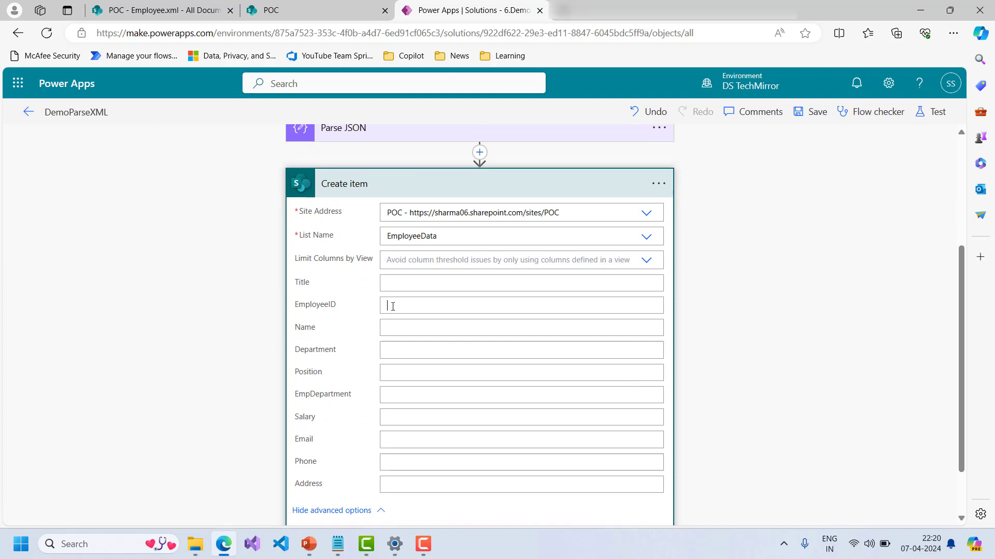
left_click(520, 305)
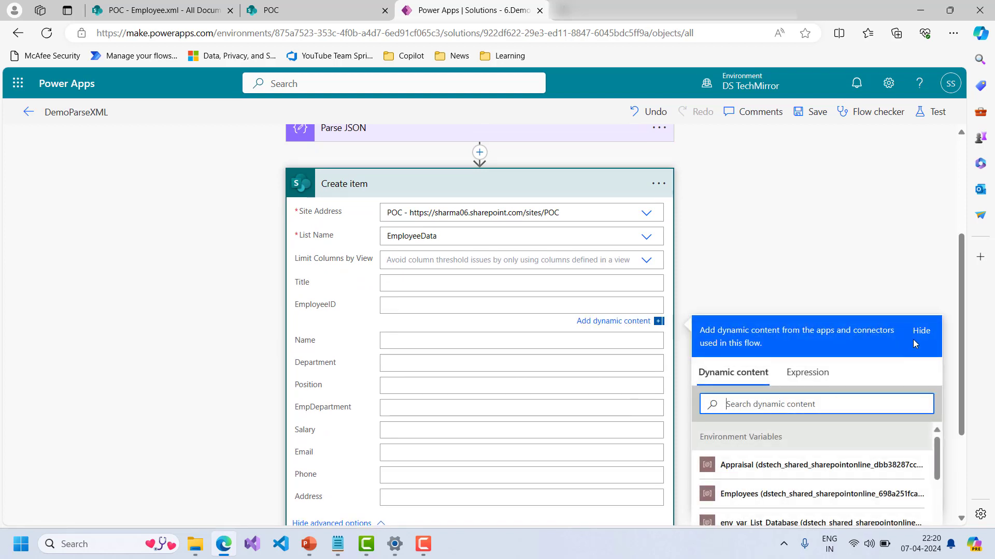
type("r")
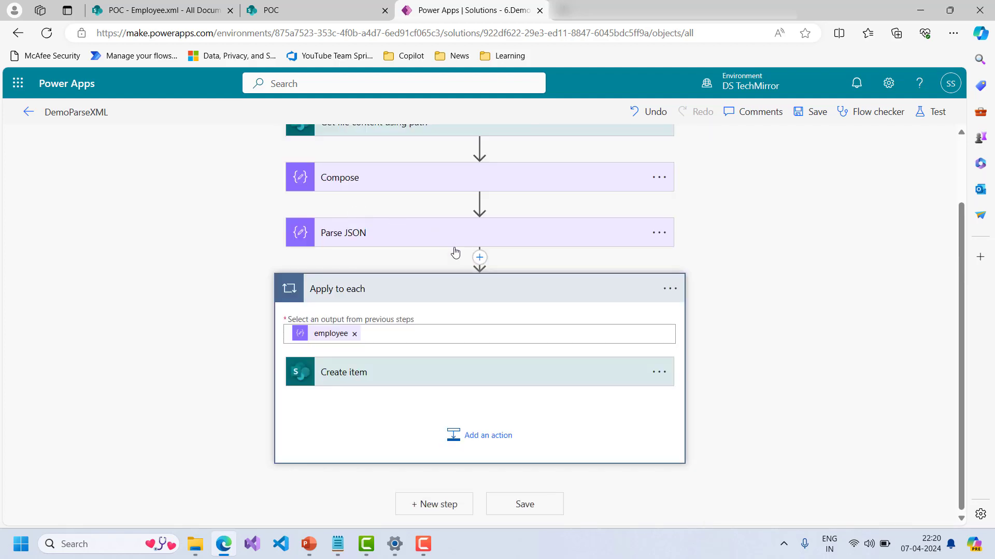
mouse_move(367, 356)
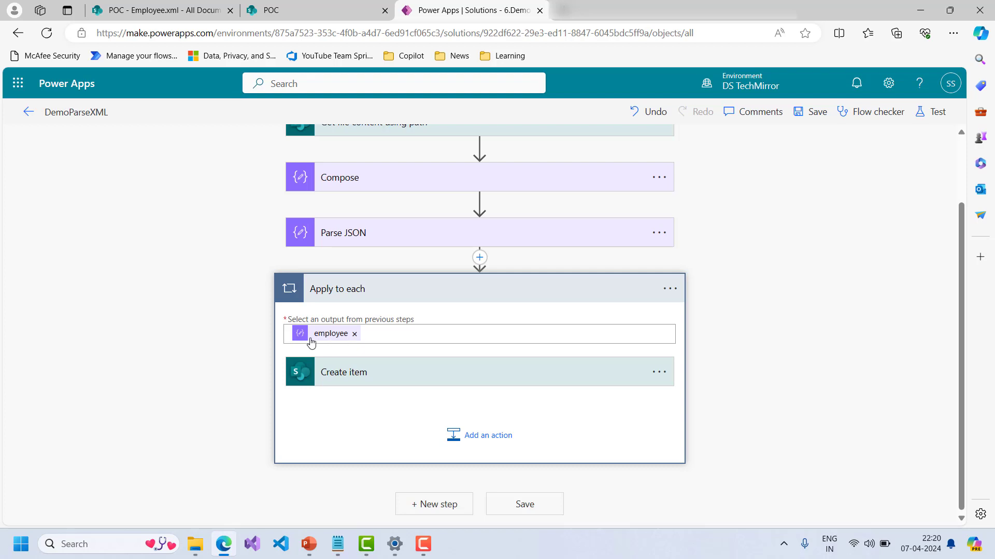
mouse_move(461, 384)
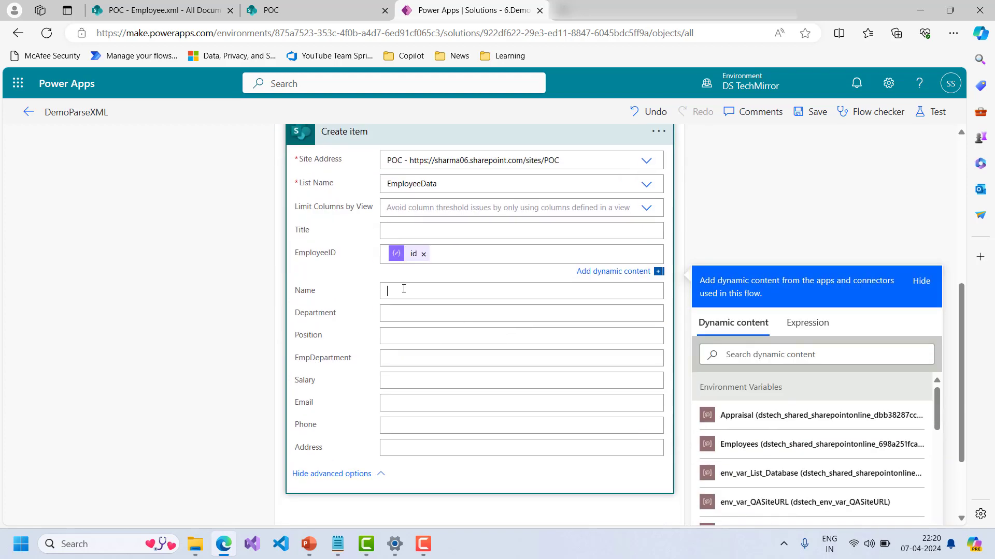
Step: Map the Name and Department fields to the parsed name and department values
scroll("down", 3)
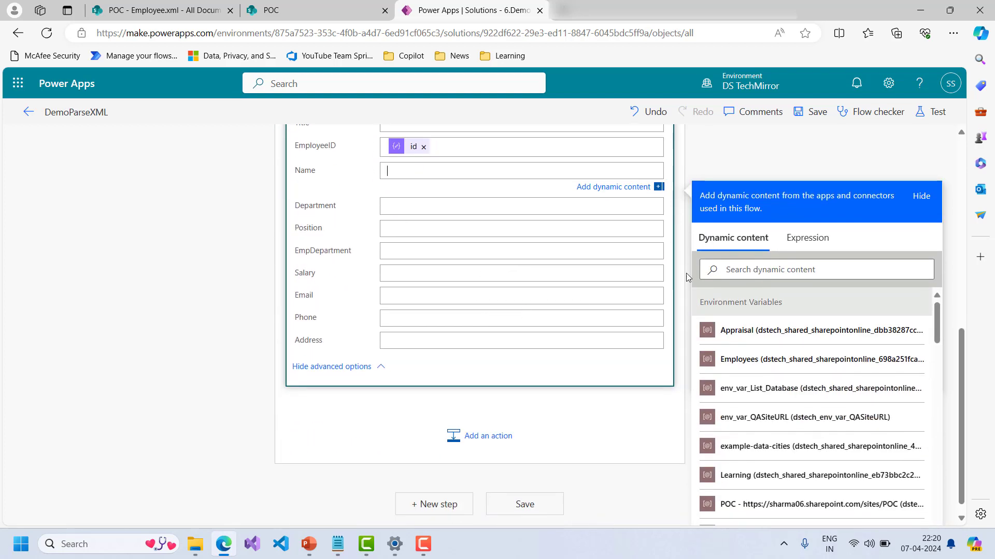
type("nam")
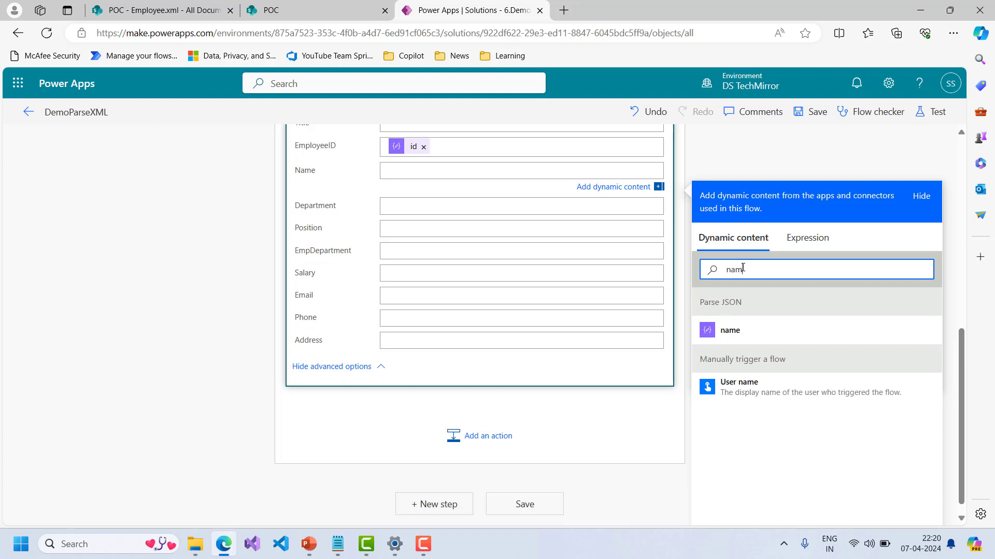
left_click(730, 330)
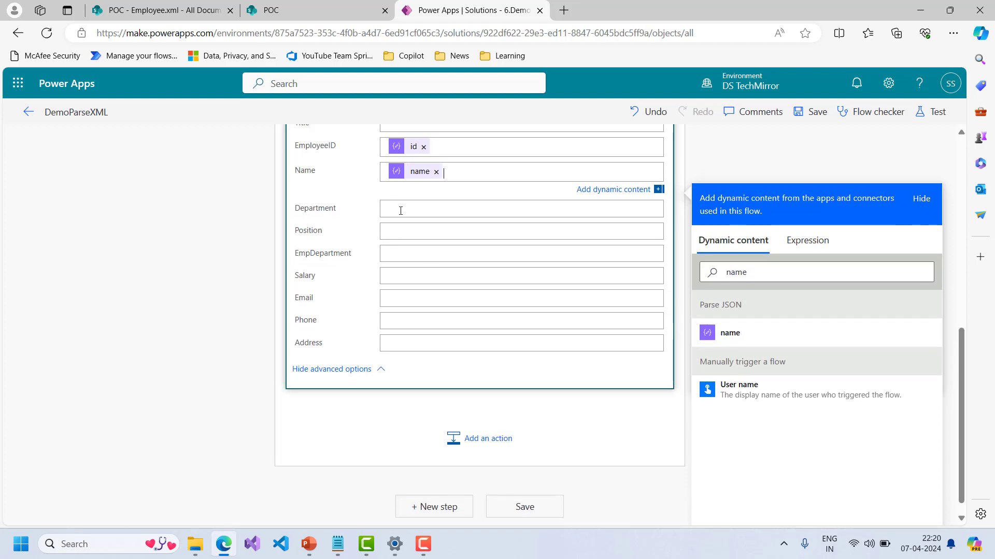
type("de")
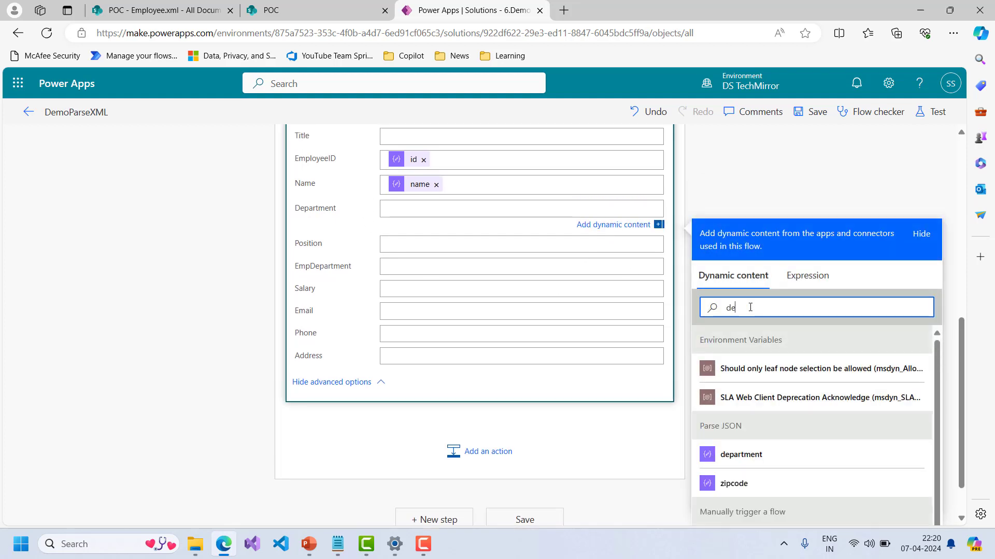
left_click(740, 454)
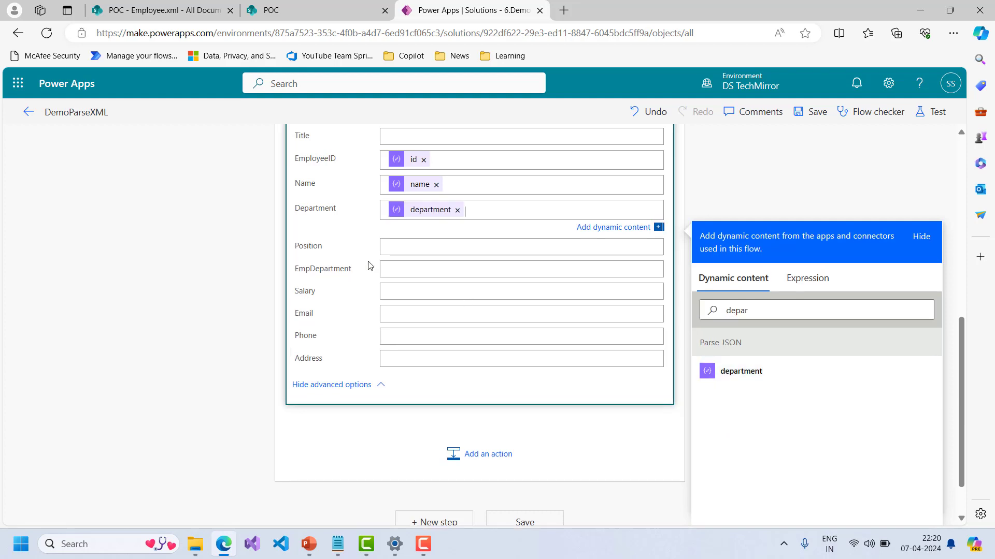
Step: Map Position, EmpDepartment, Salary and Email to their parsed Parse JSON values
left_click(521, 246)
type("pos")
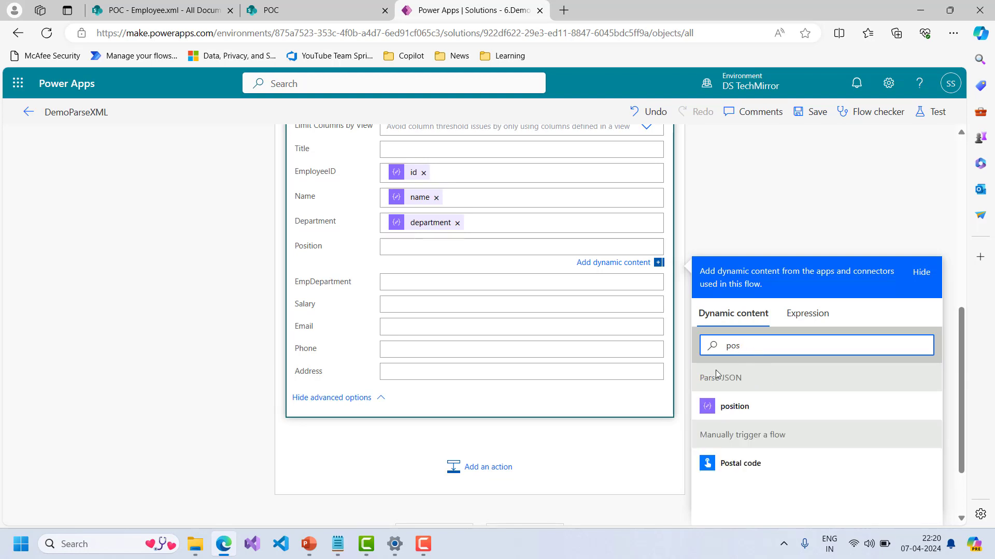
left_click(734, 407)
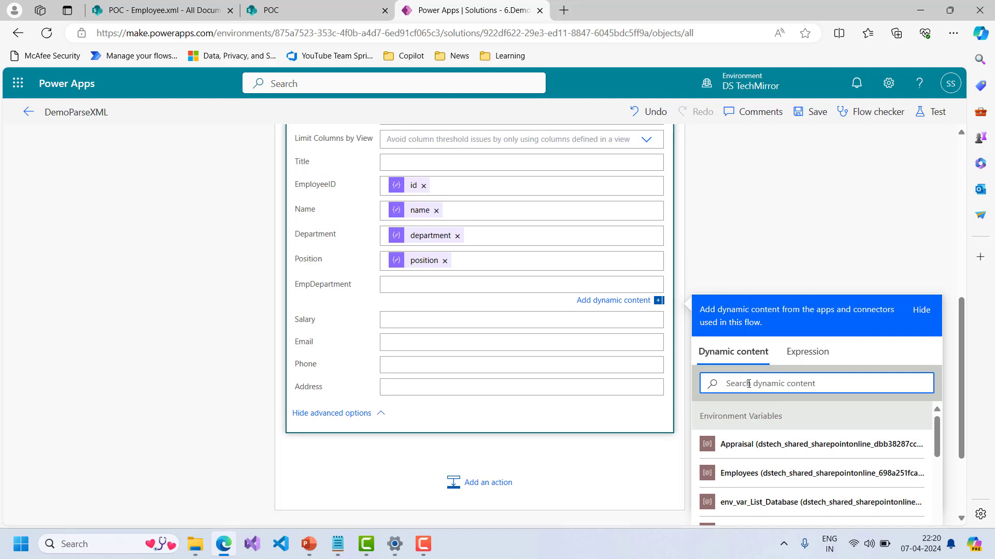
type("dep")
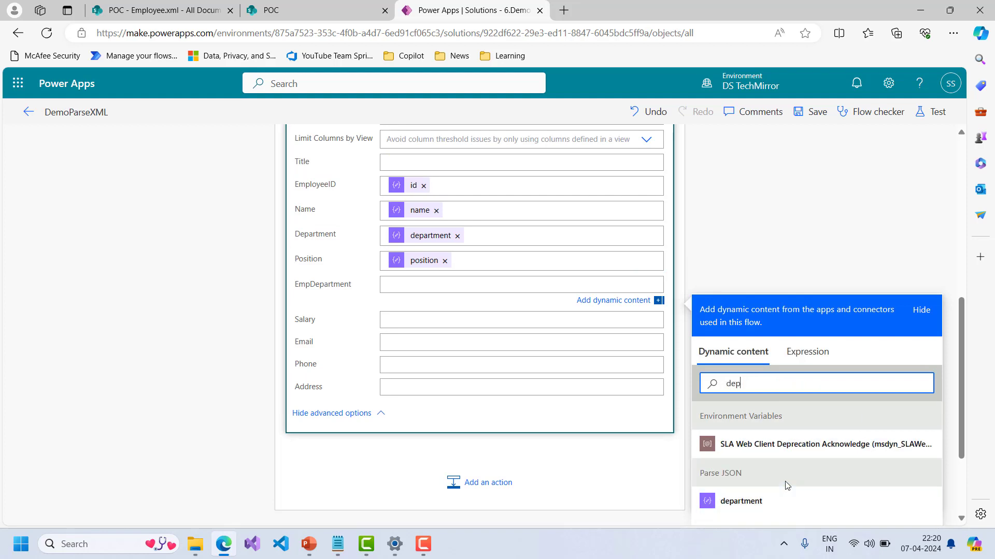
left_click(741, 501)
type("sa")
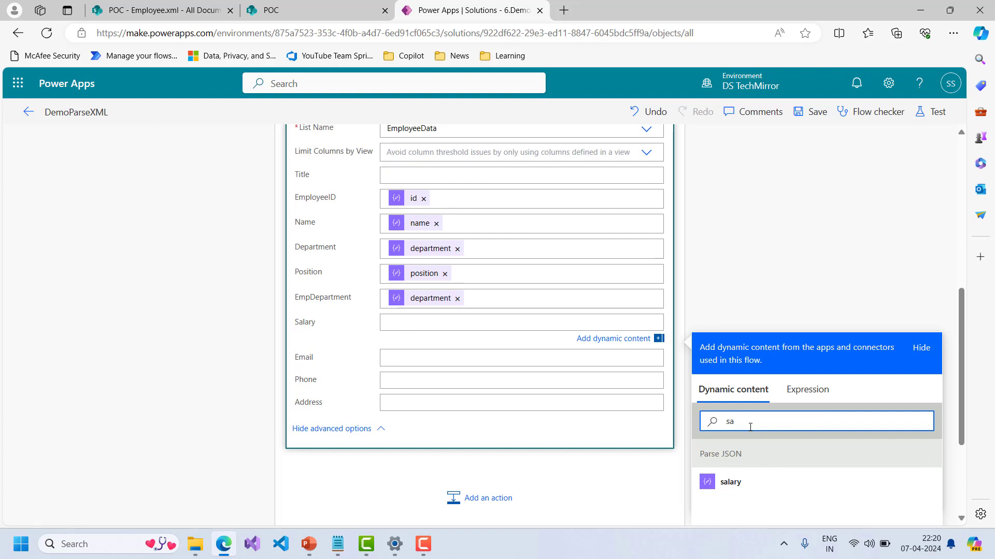
left_click(730, 481)
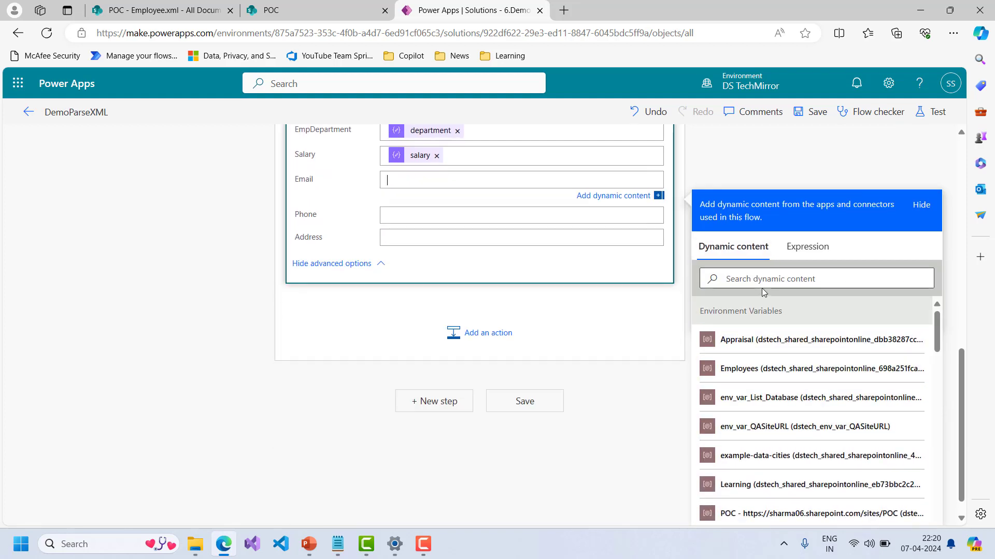
type("em")
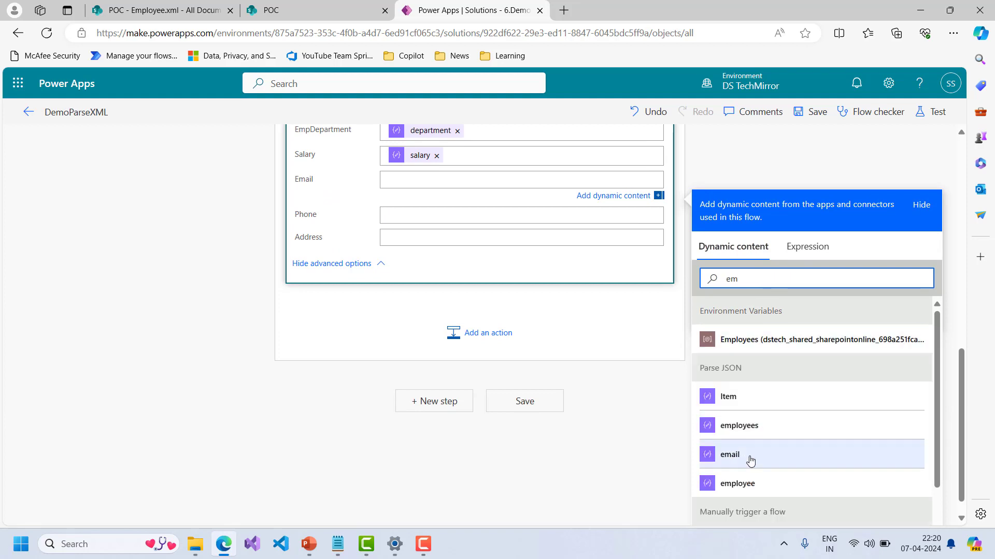
left_click(158, 10)
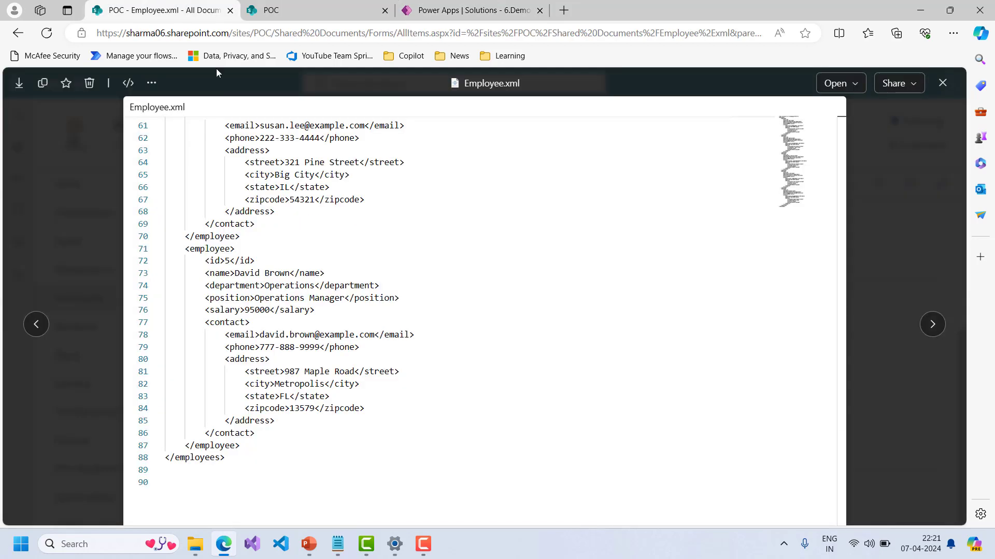
Step: Compare Employee.xml against the still-empty EmployeeData list across browser tabs
scroll("up", 3)
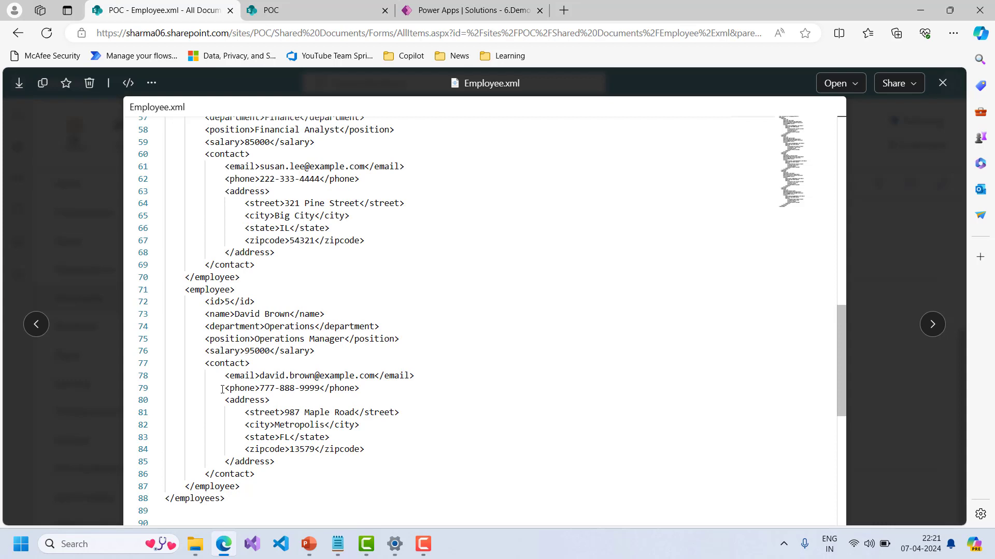
mouse_move(283, 376)
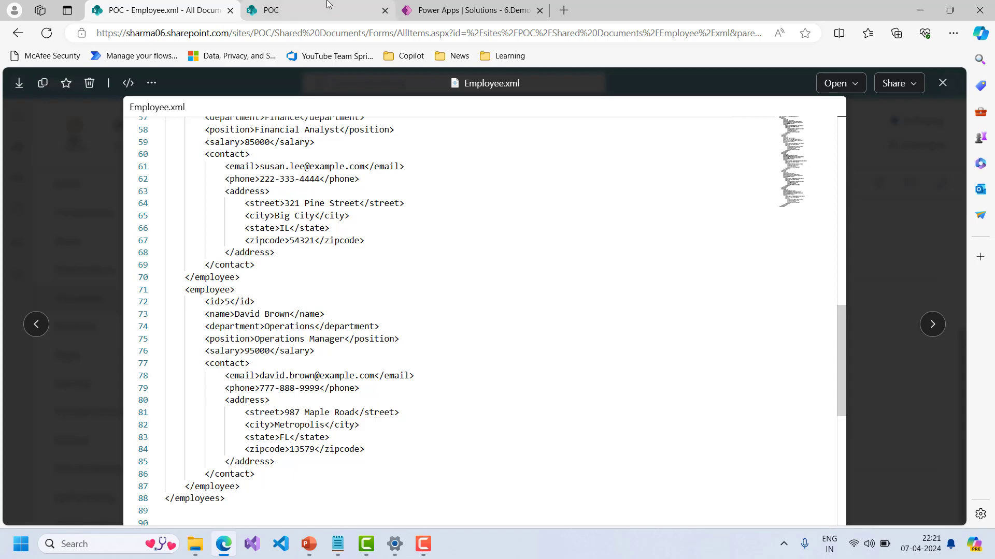
left_click(272, 11)
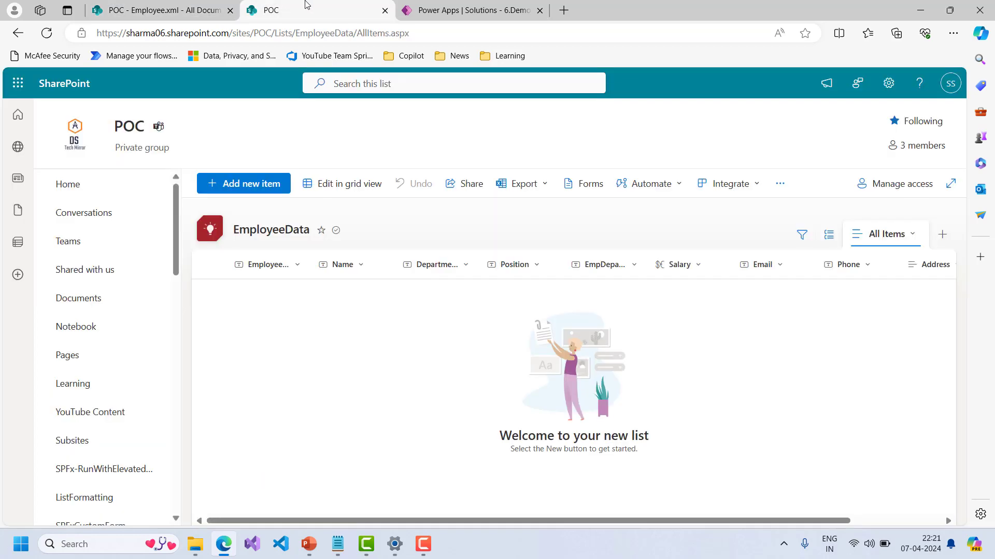
left_click(472, 10)
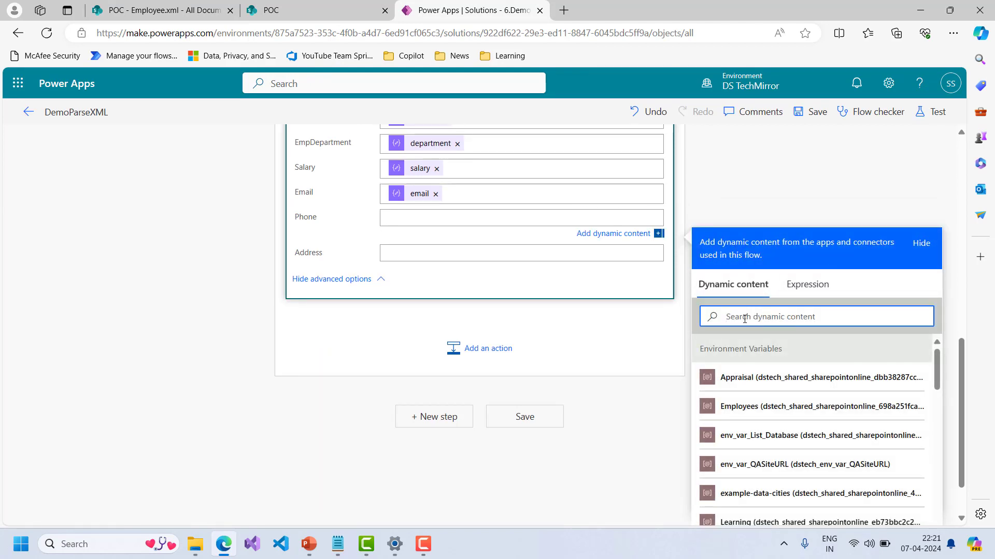
left_click(158, 11)
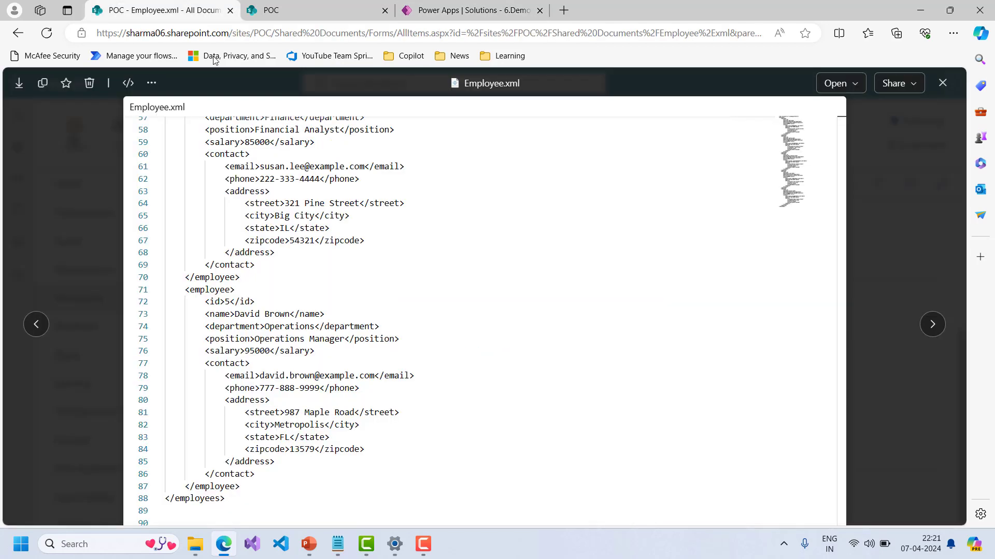
scroll("down", 3)
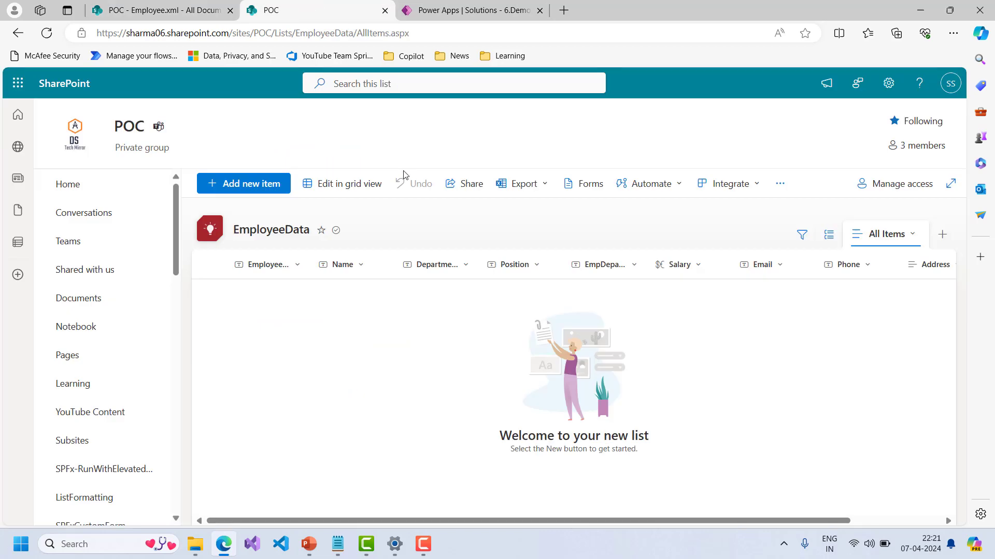
Step: After rechecking Employee.xml, insert parsed street through zipcode values into Address
left_click(471, 10)
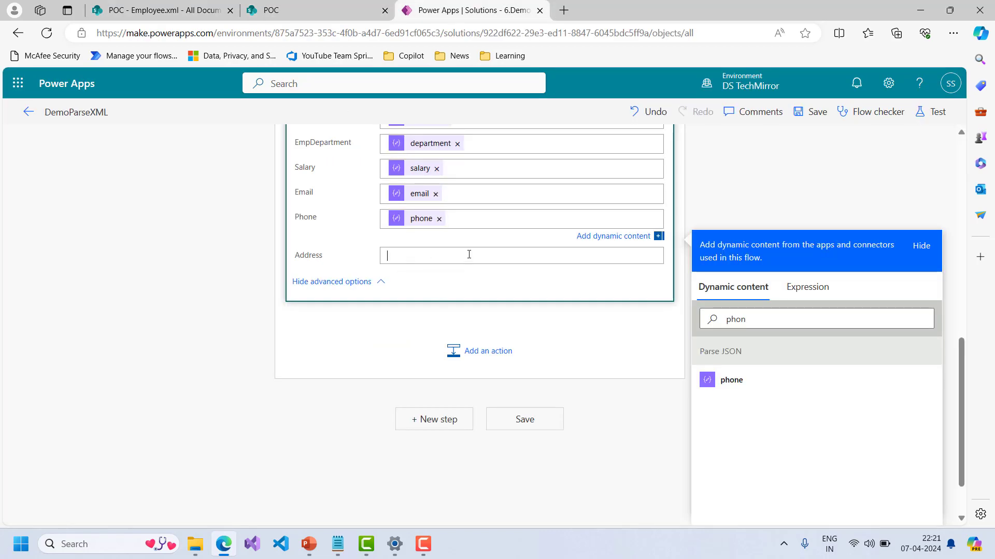
left_click(159, 10)
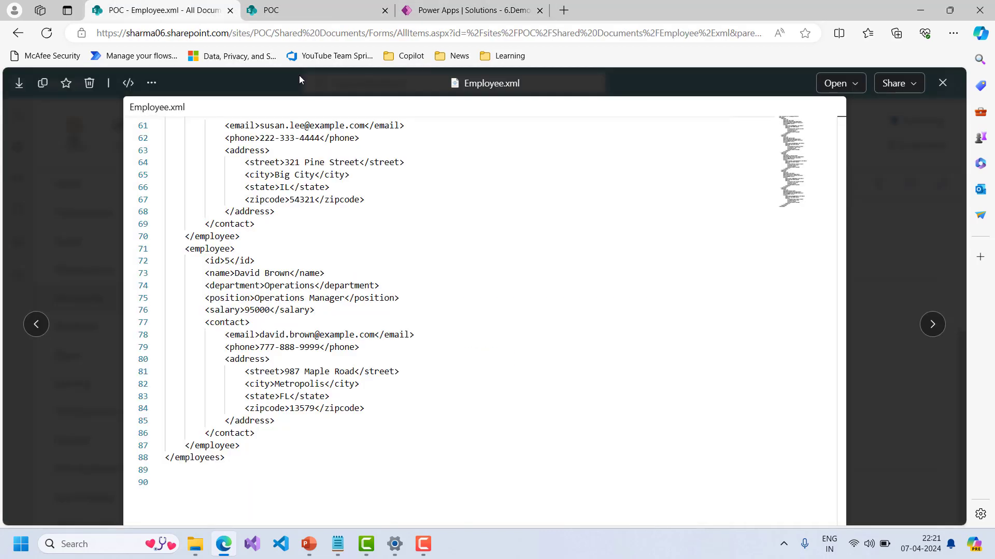
left_click(469, 11)
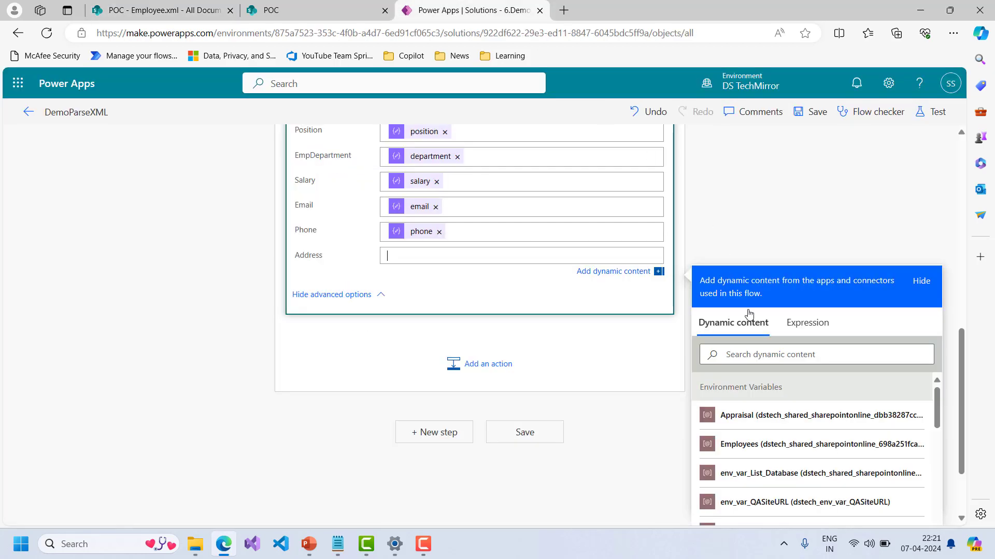
left_click(815, 354)
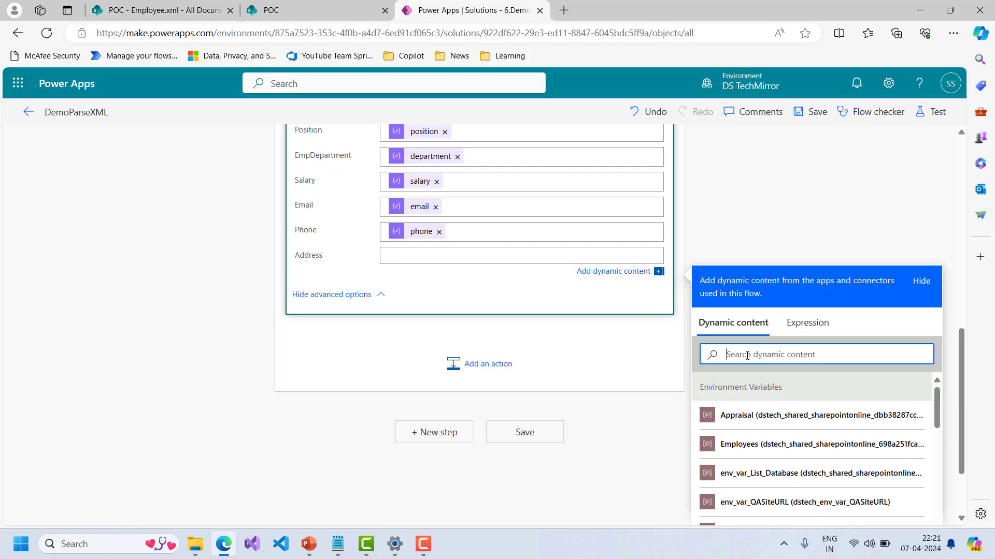
type("stre")
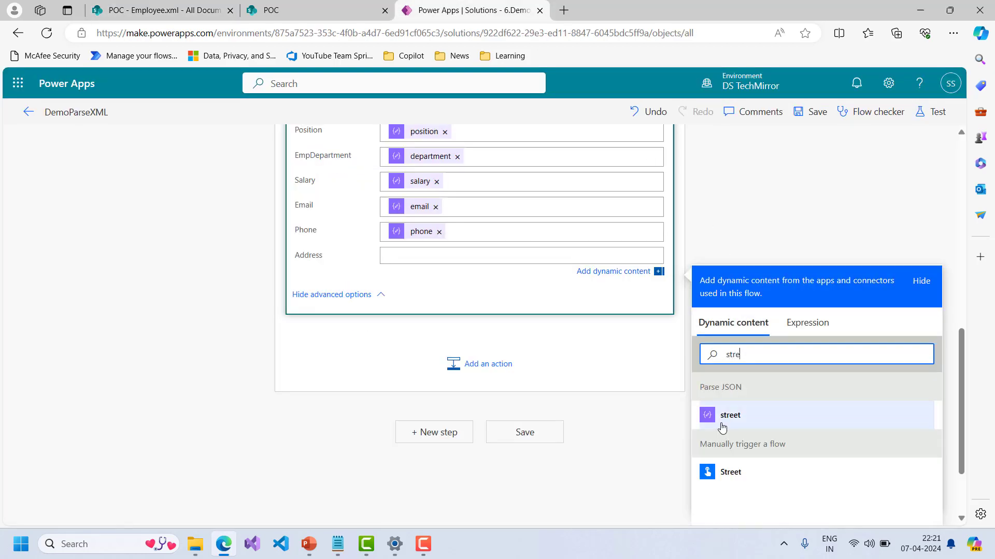
left_click(730, 415)
type("zip")
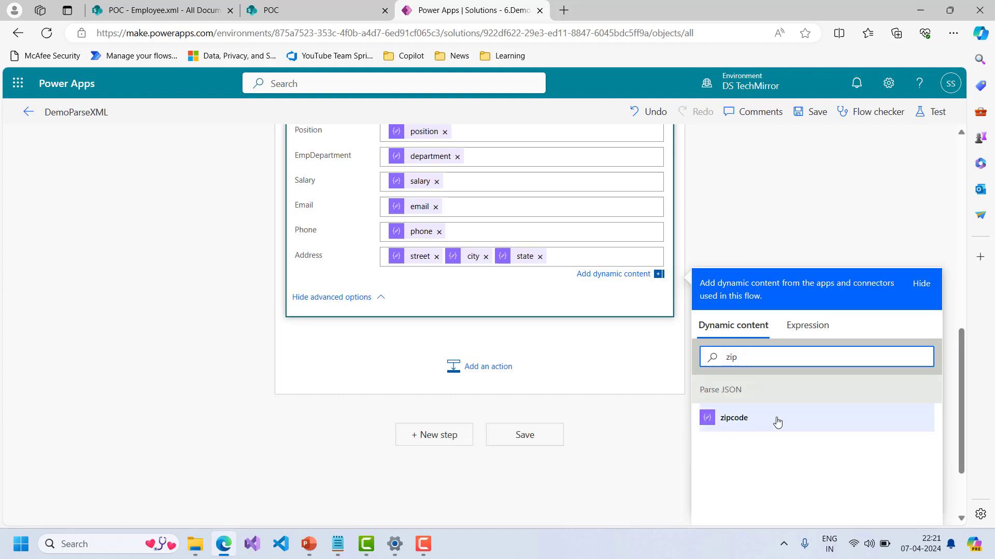
left_click(733, 418)
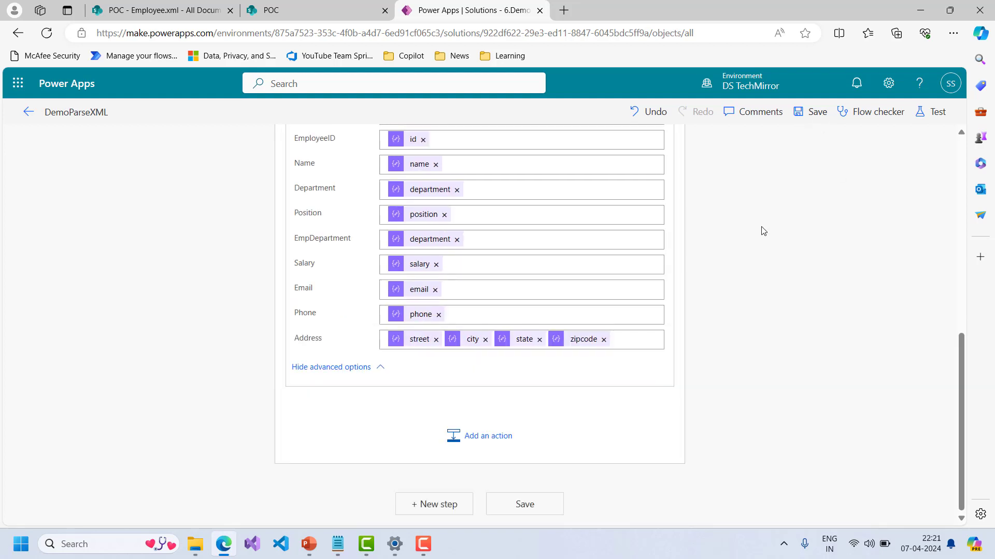
Step: Save the DemoParseXML flow, glancing at the EmployeeData list in between
left_click(816, 112)
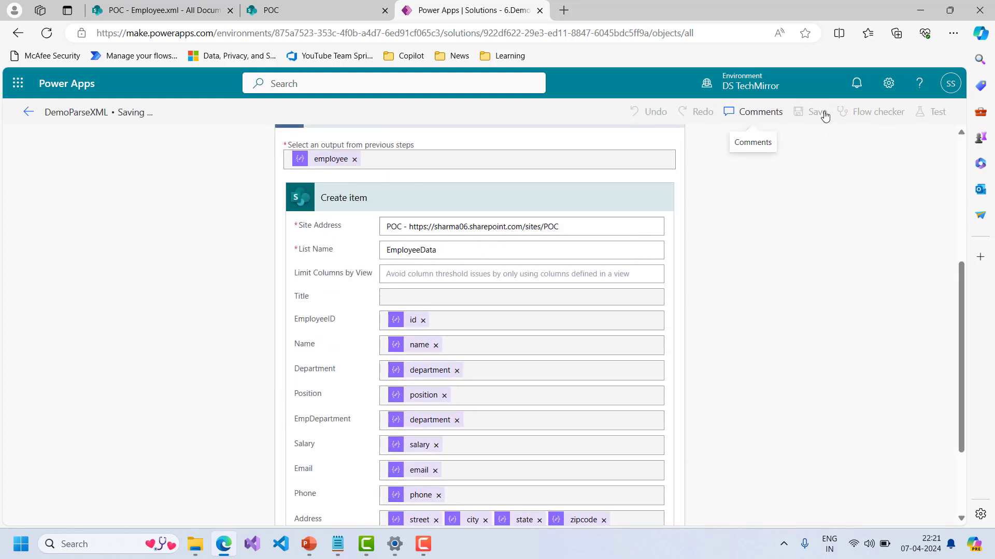
left_click(315, 10)
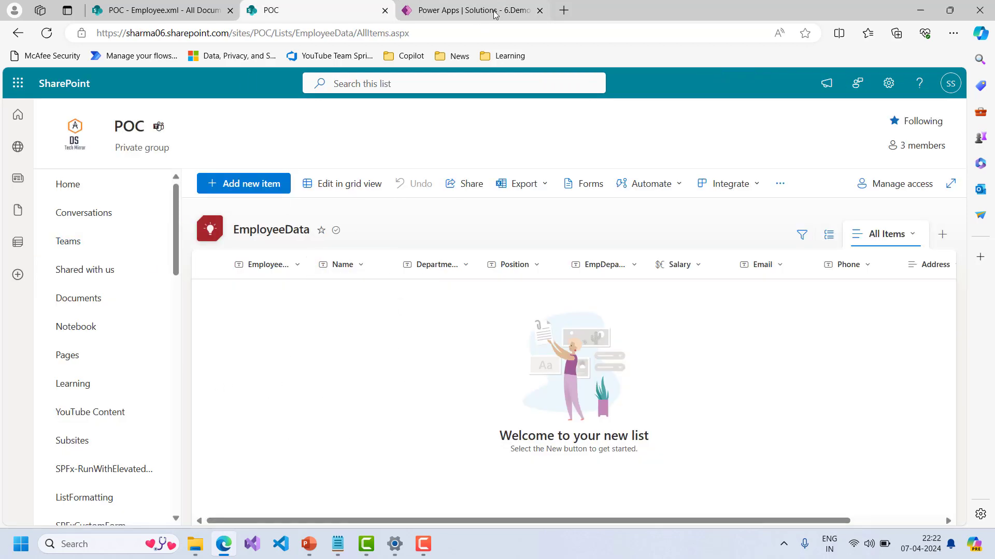
left_click(472, 11)
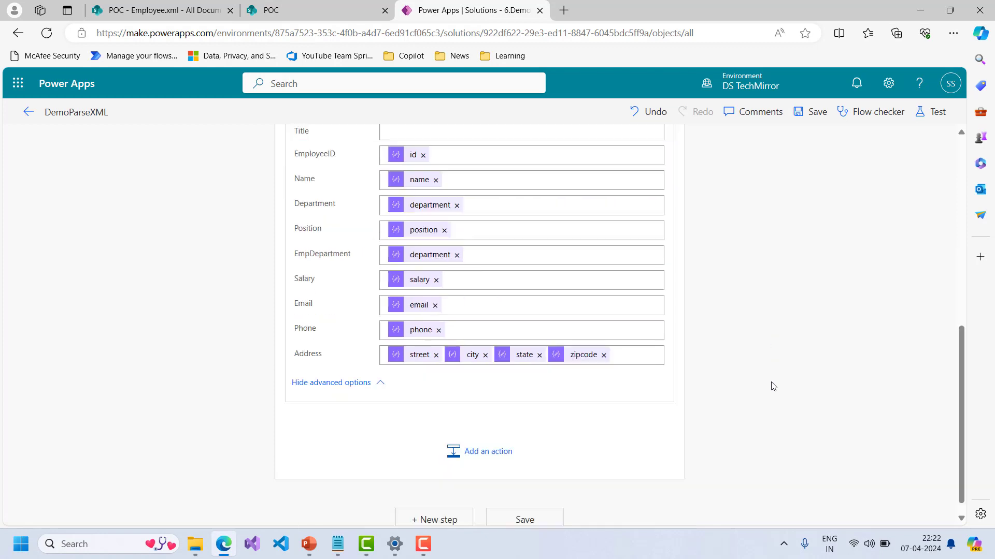
left_click(816, 112)
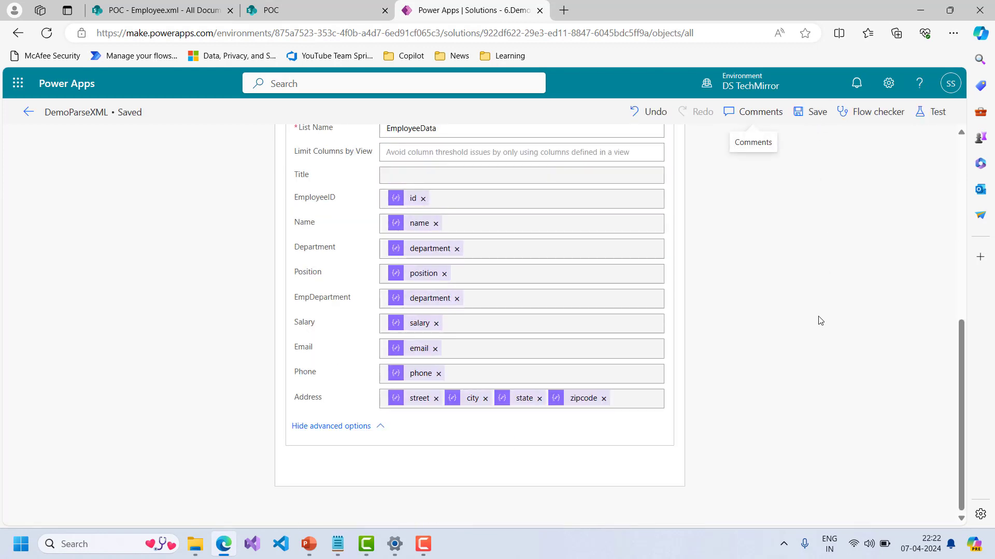
Step: Run a test reusing the earlier successful run's trigger
left_click(936, 112)
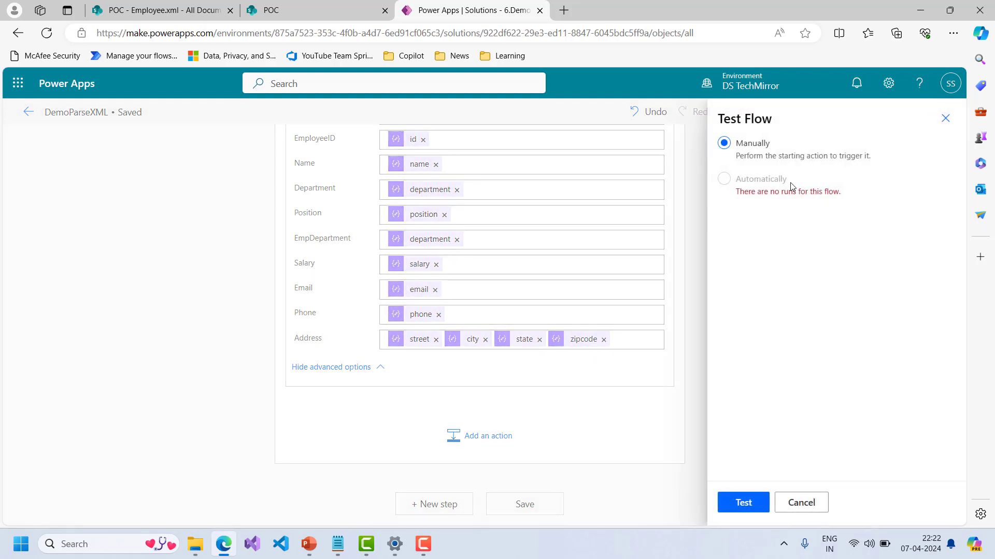
left_click(723, 179)
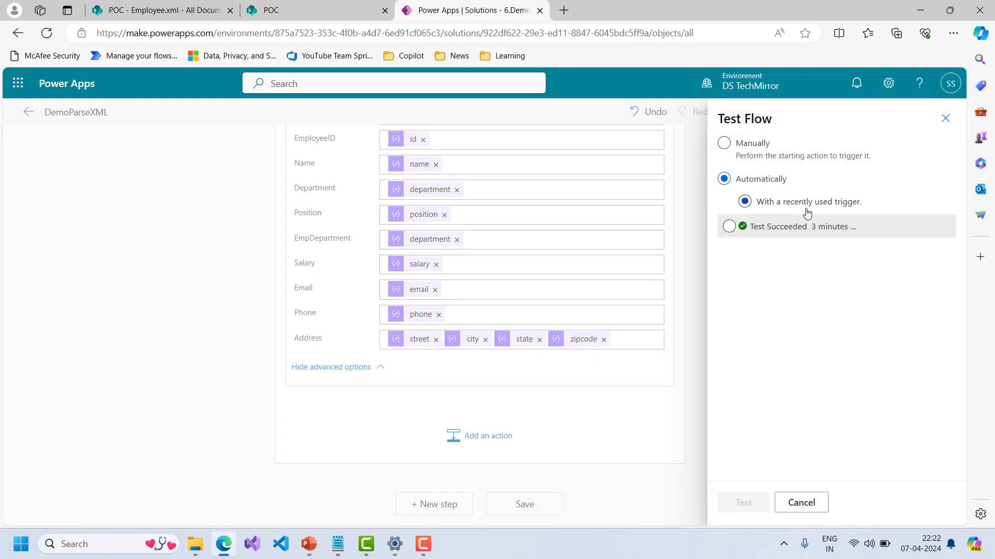
left_click(729, 227)
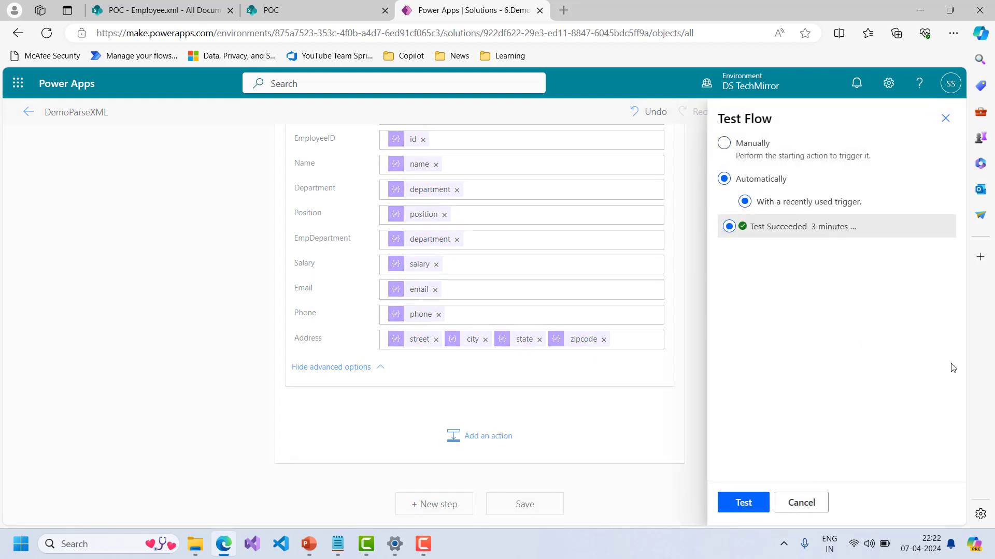
left_click(742, 503)
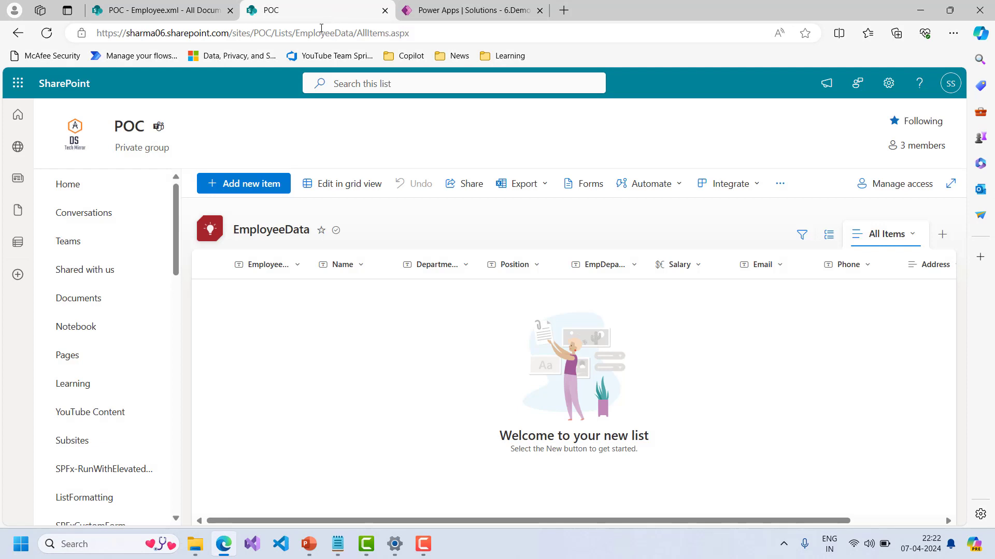
Step: Refresh EmployeeData and verify the five employees and addresses against Employee.xml
left_click(254, 33)
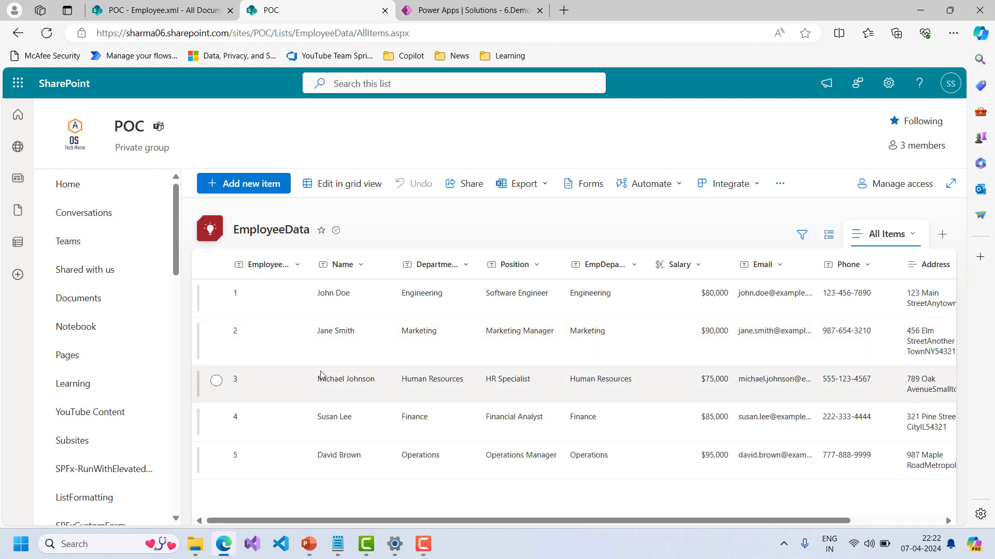
mouse_move(267, 265)
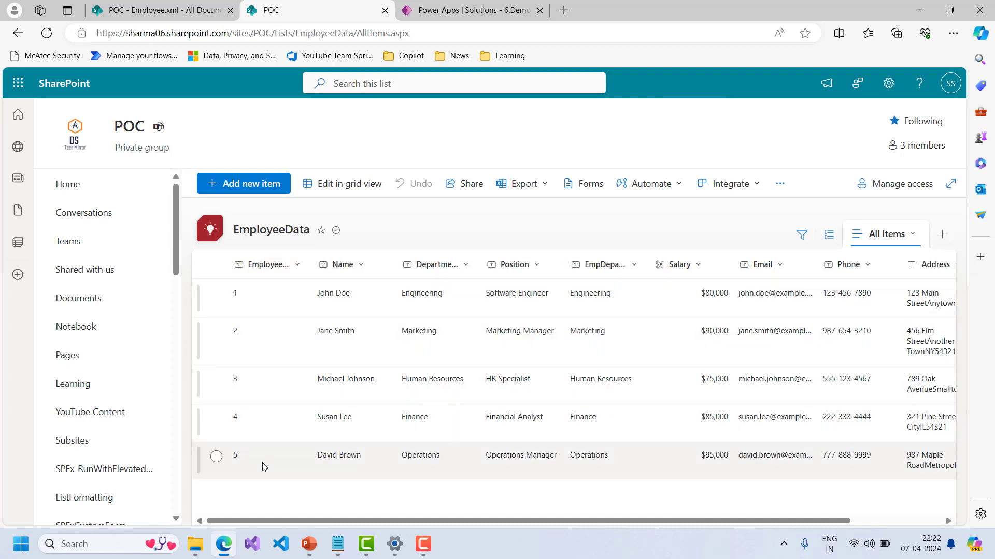
left_click(159, 11)
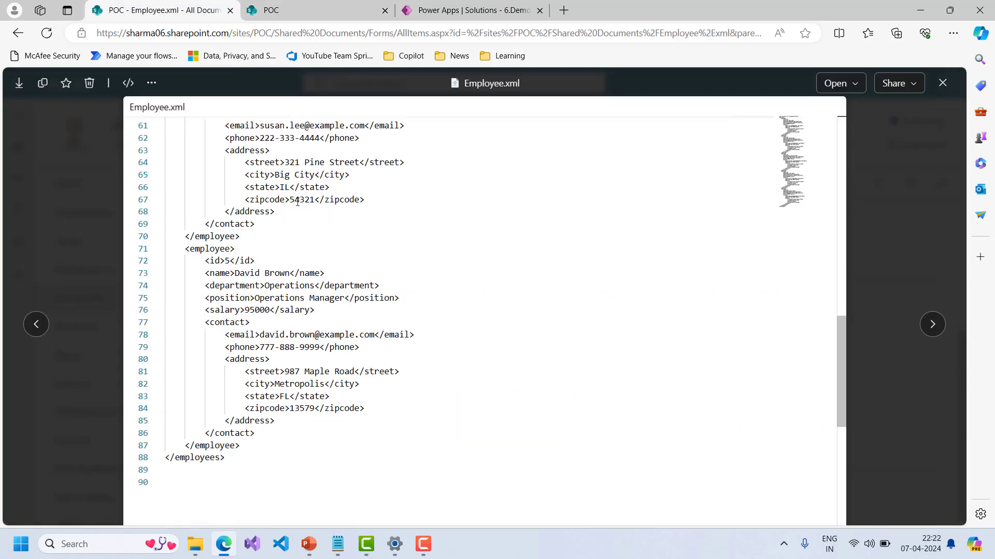
scroll("up", 3)
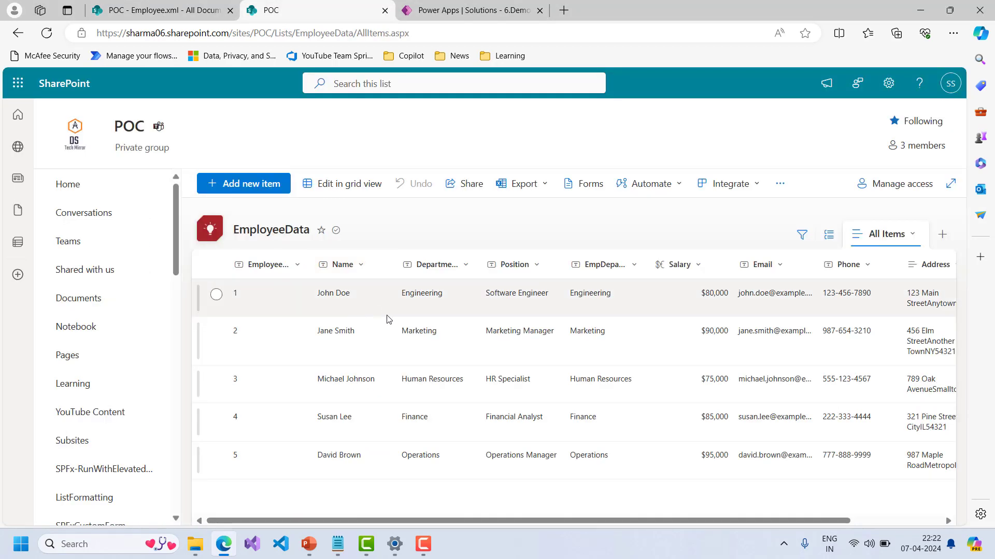
left_click(159, 11)
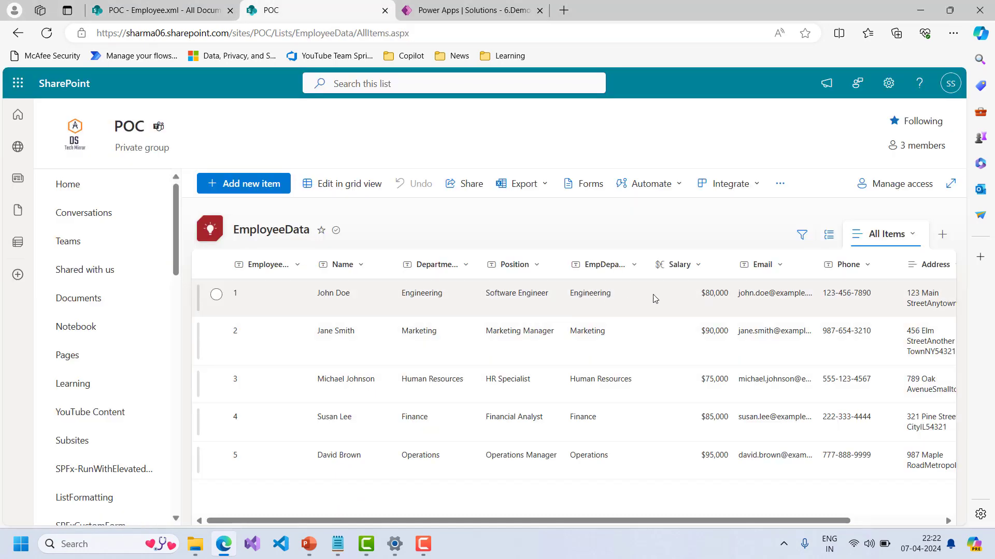
left_click(158, 10)
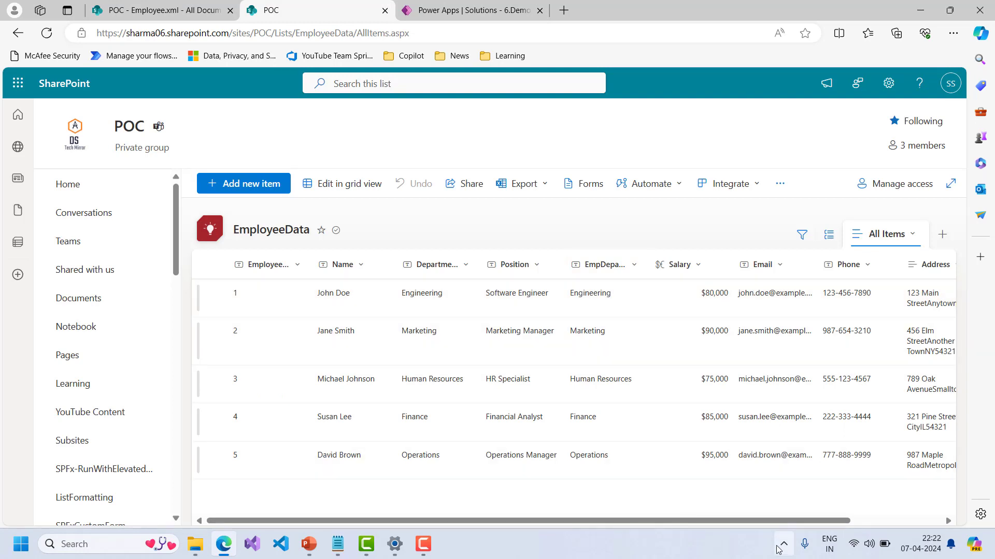
scroll("right", 3)
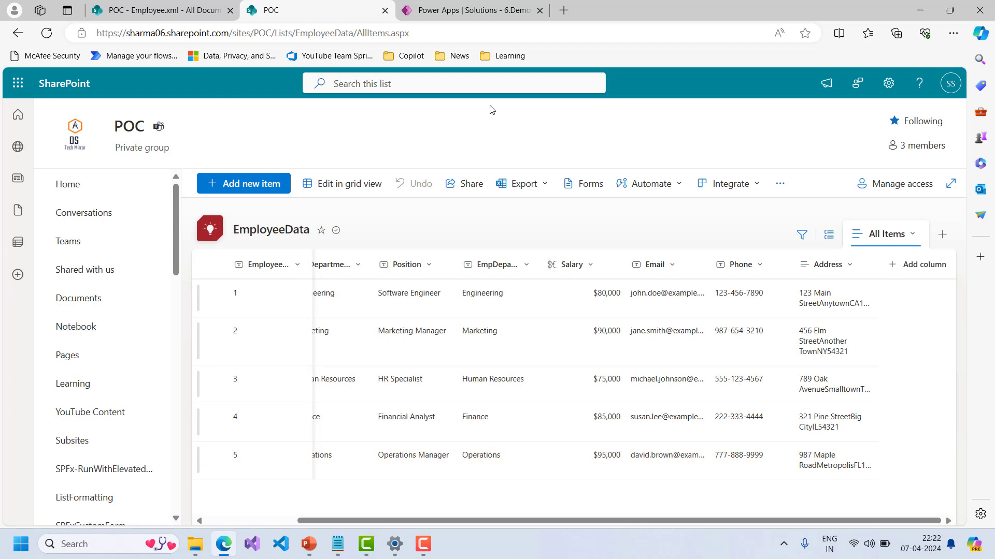
mouse_move(479, 232)
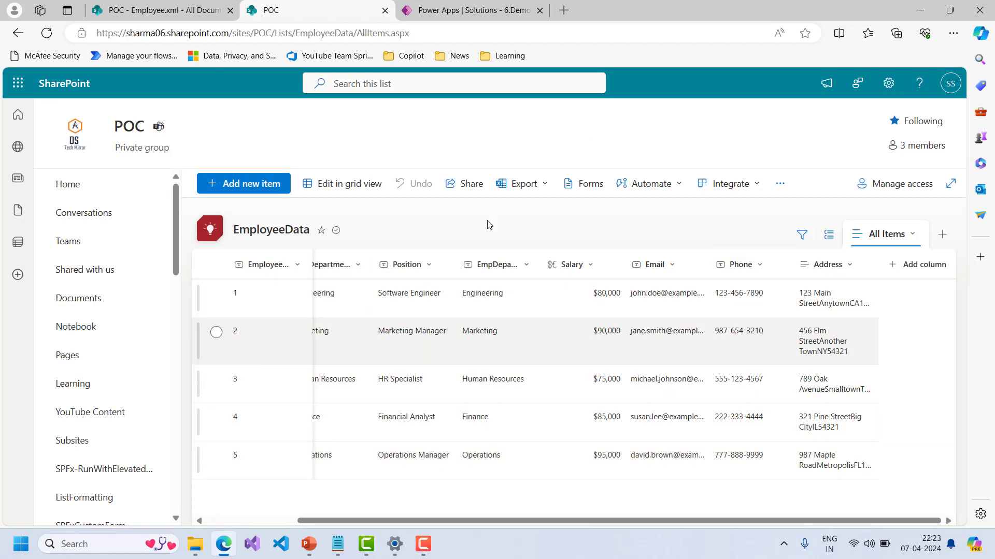
Step: Open the successful run and inspect Parse JSON's content, schema and output body
left_click(472, 11)
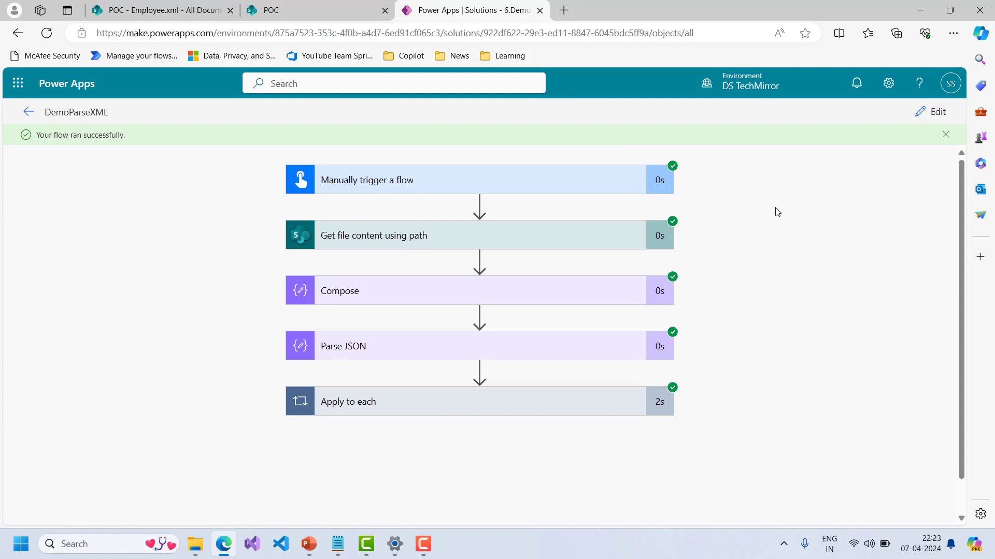
mouse_move(325, 242)
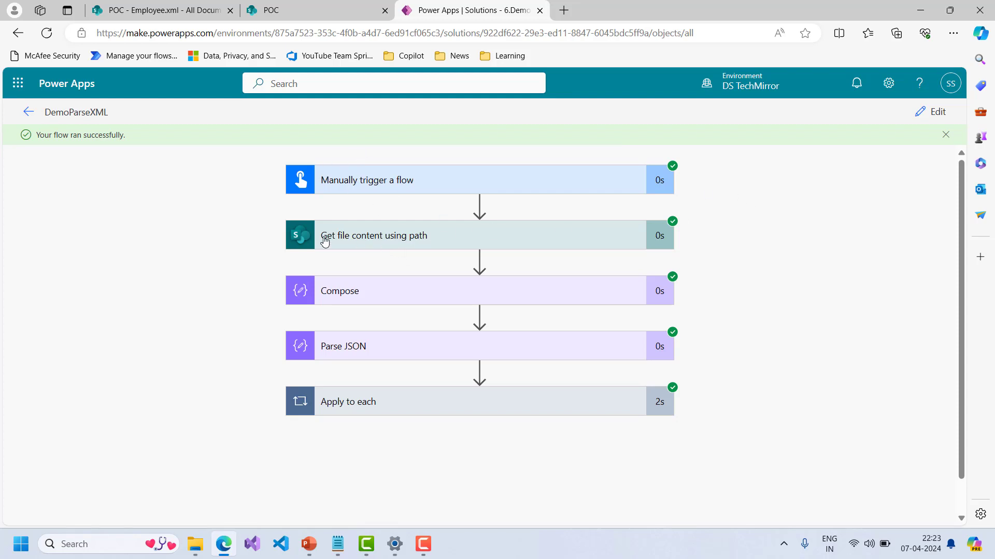
mouse_move(362, 246)
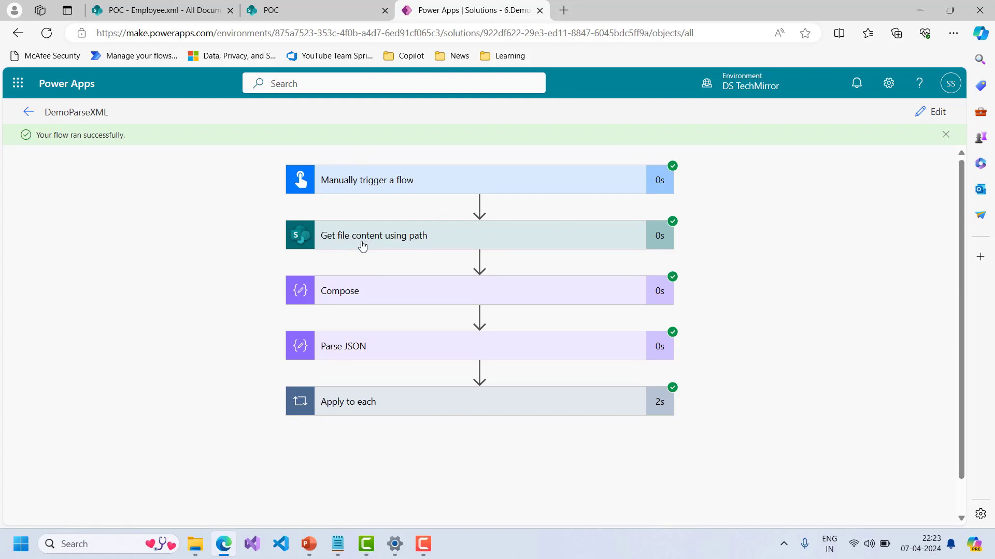
mouse_move(375, 293)
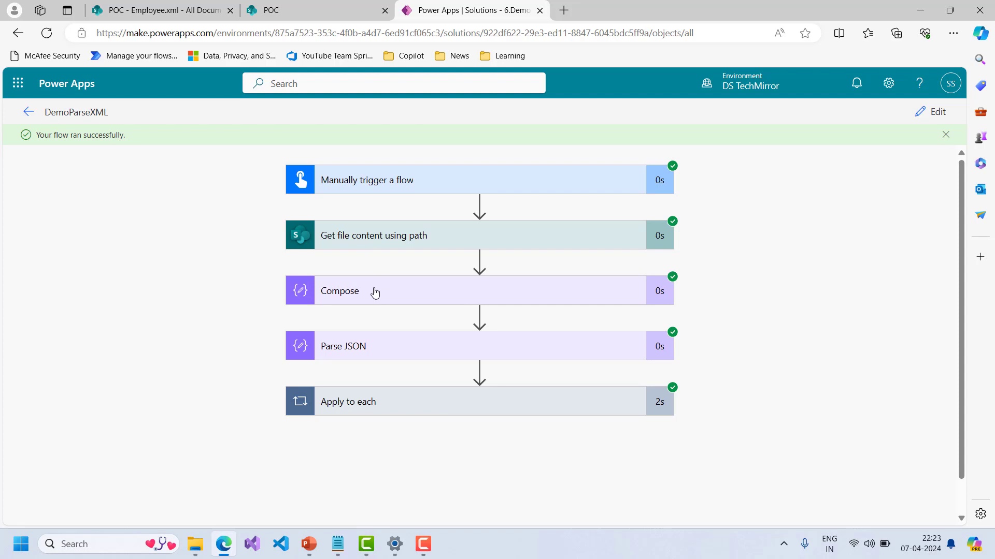
left_click(340, 290)
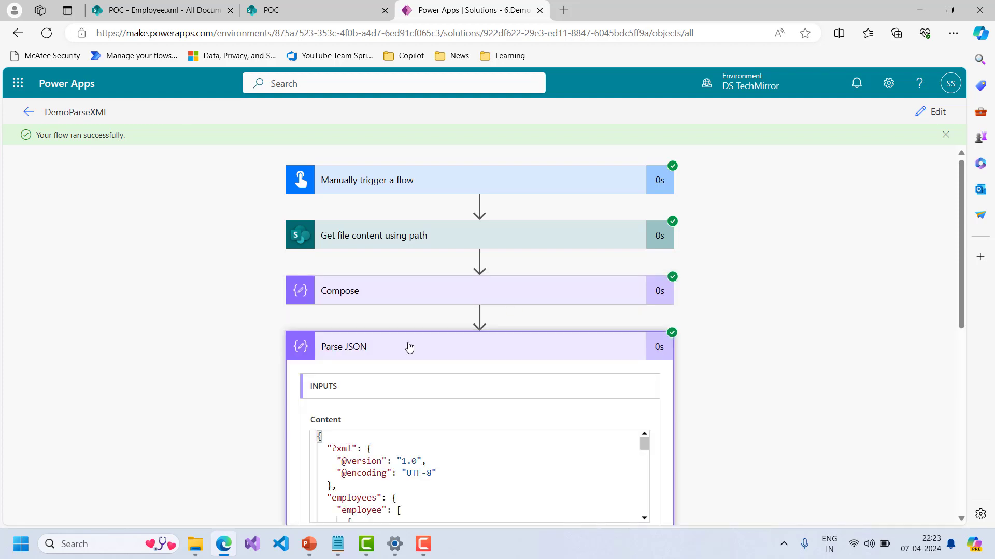
scroll("down", 3)
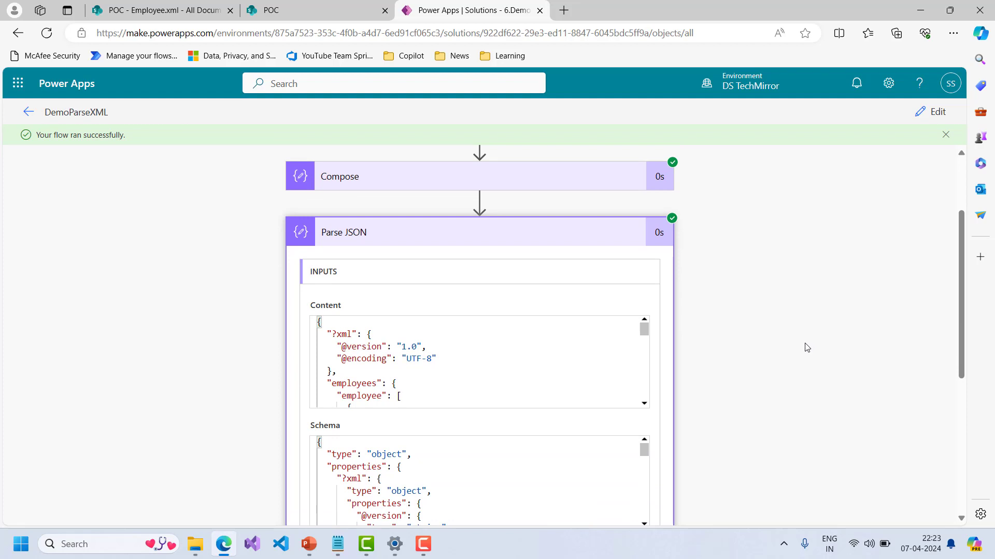
scroll("down", 3)
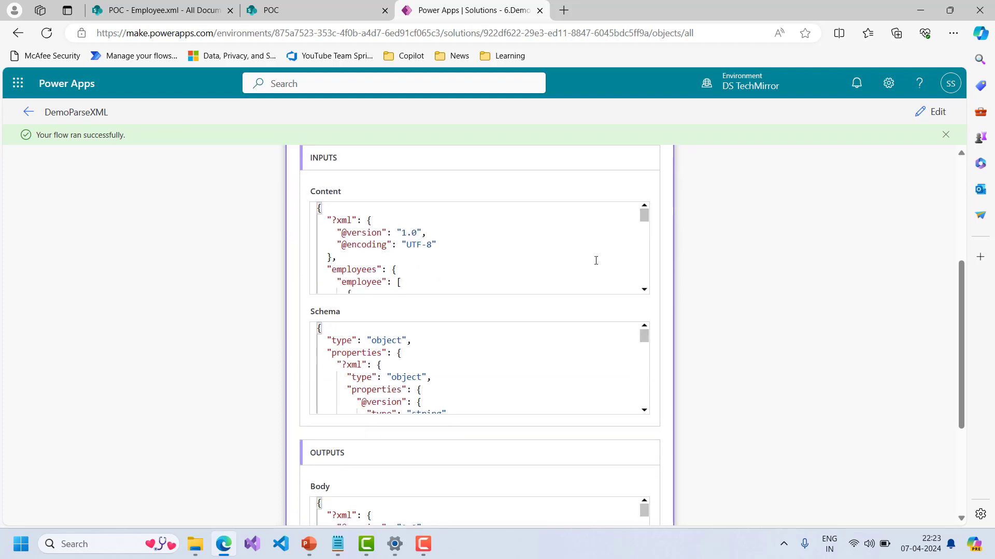
scroll("down", 3)
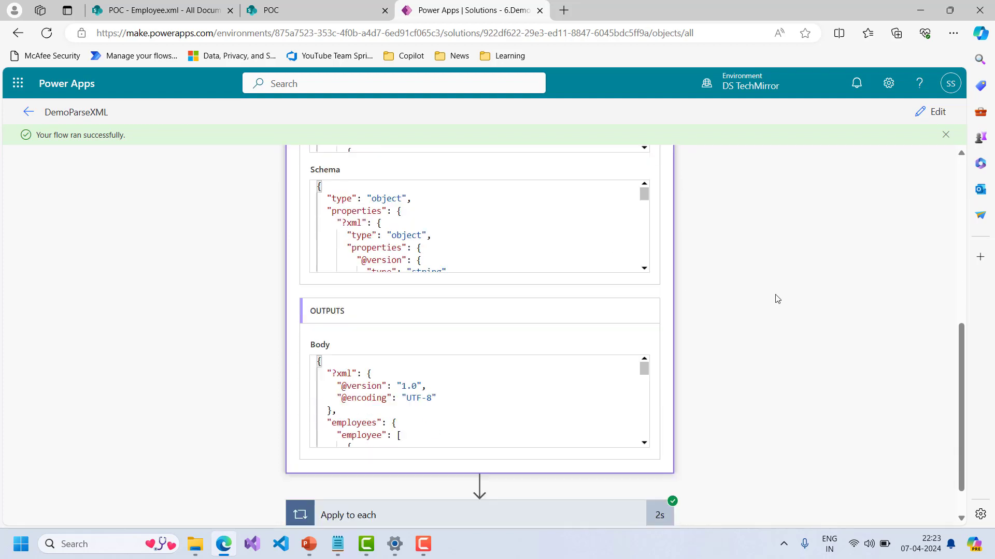